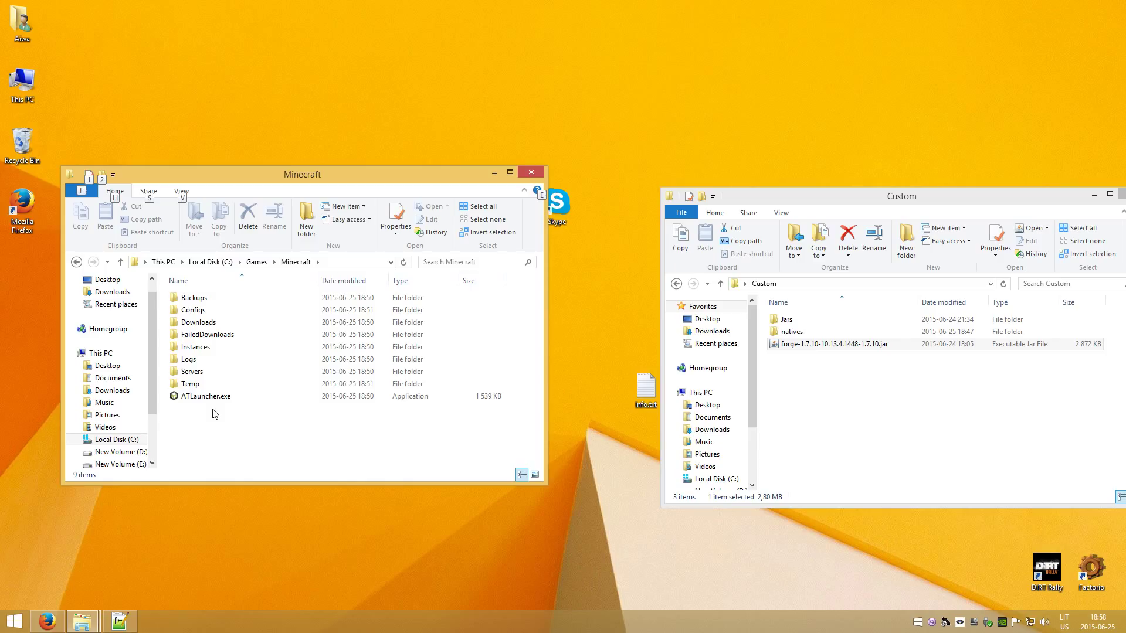
mouse_move(200, 439)
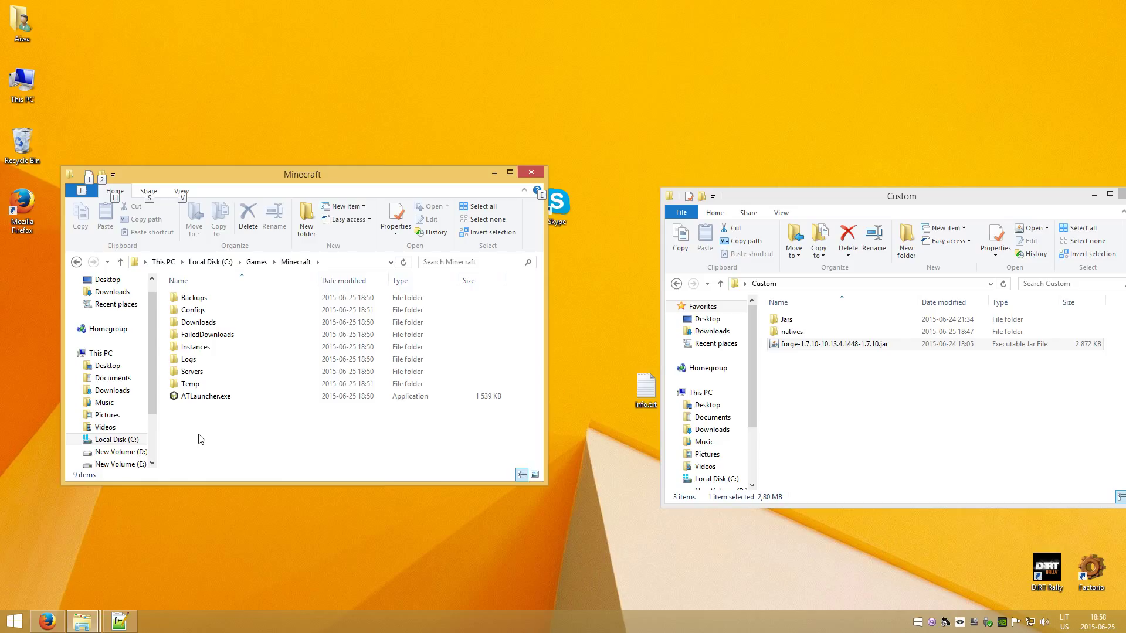
mouse_move(211, 438)
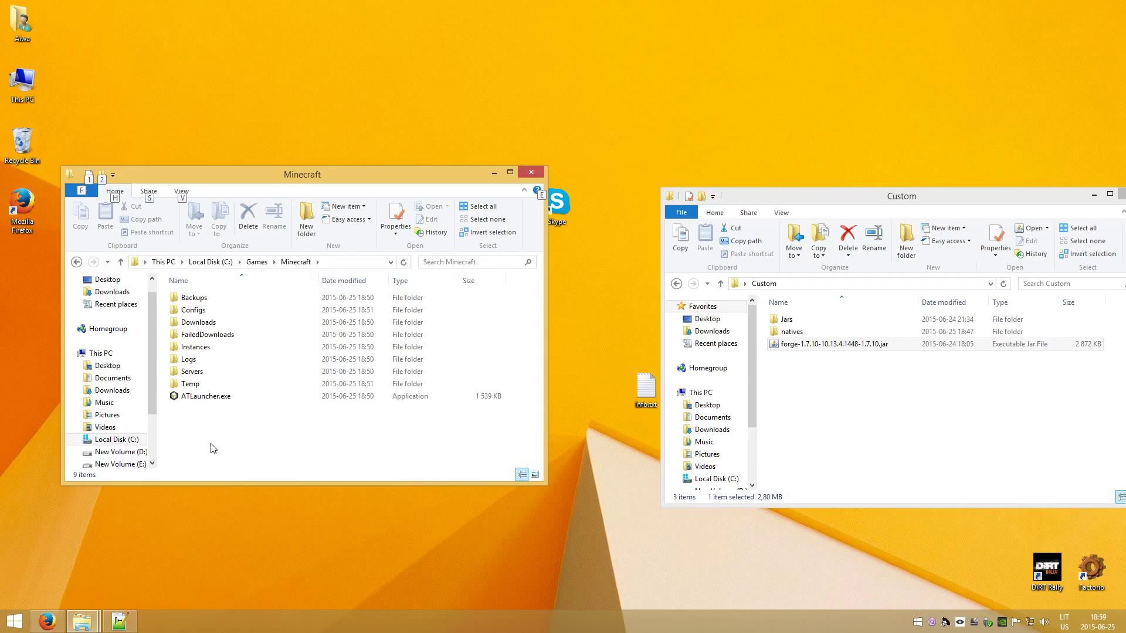
mouse_move(116, 593)
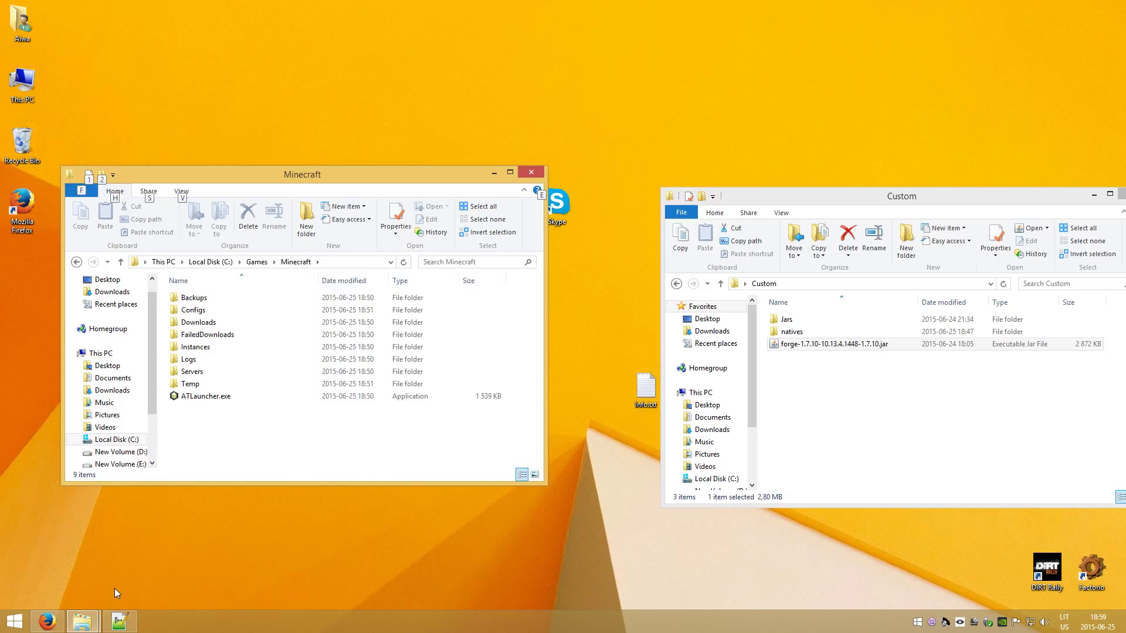
mouse_move(335, 184)
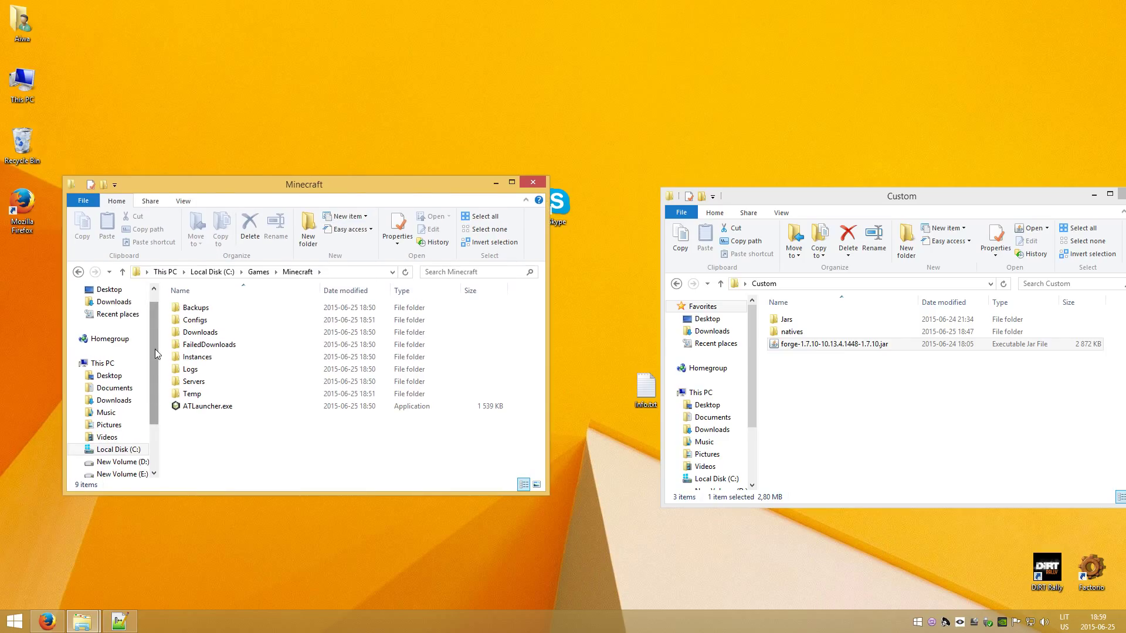
Launch ATLauncher.exe and allow the unverified publisher to run it.
double_click(209, 406)
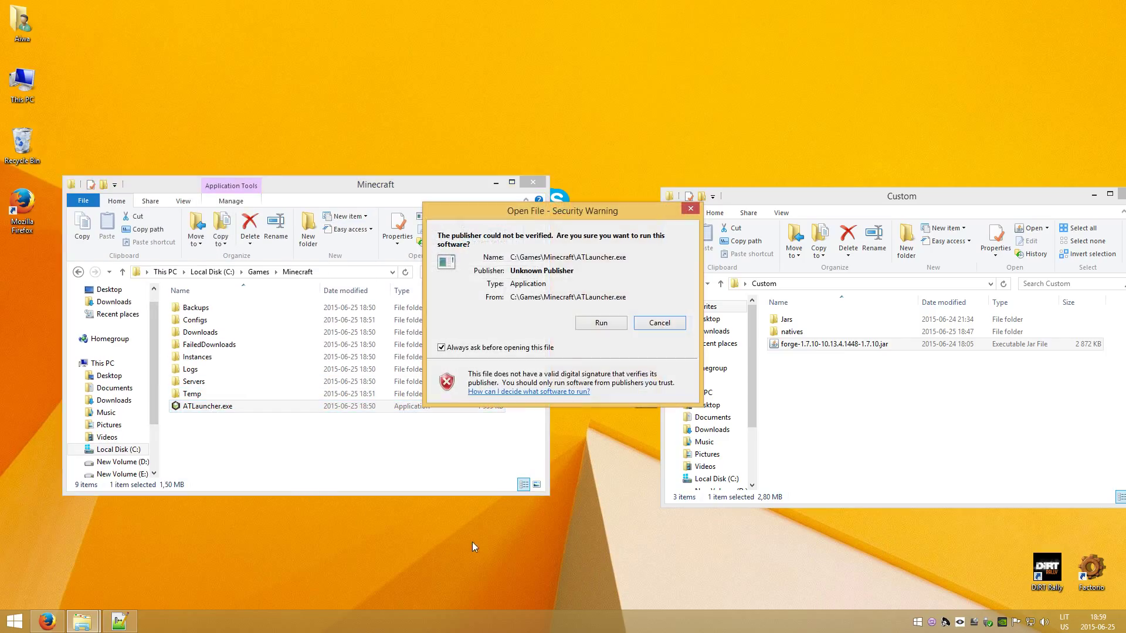
left_click(601, 322)
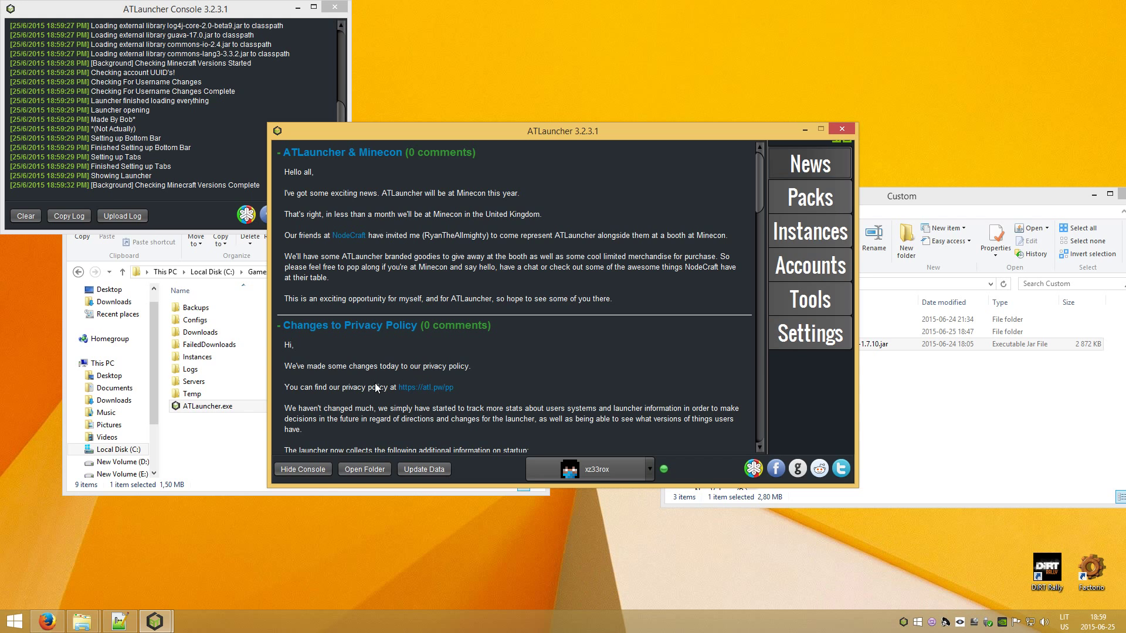
mouse_move(393, 431)
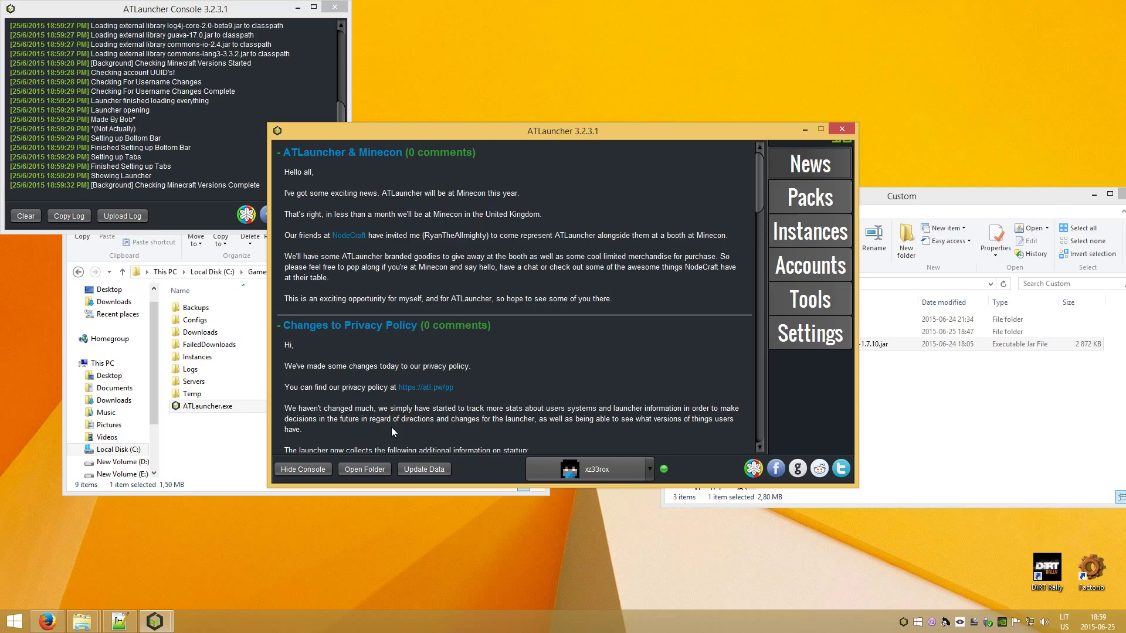
mouse_move(391, 436)
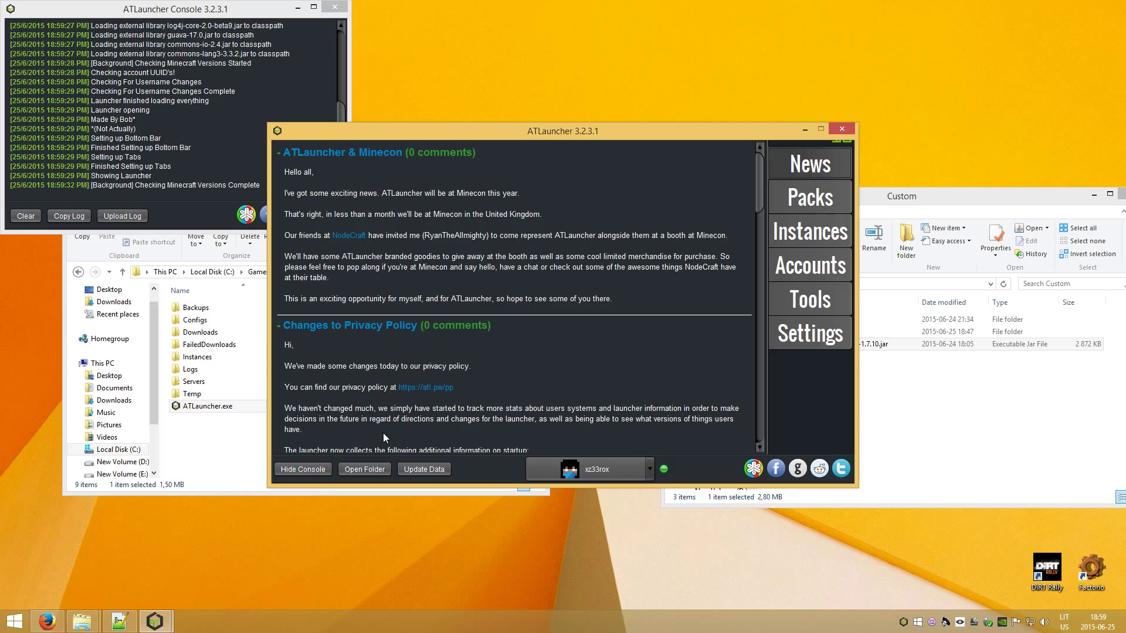
mouse_move(366, 442)
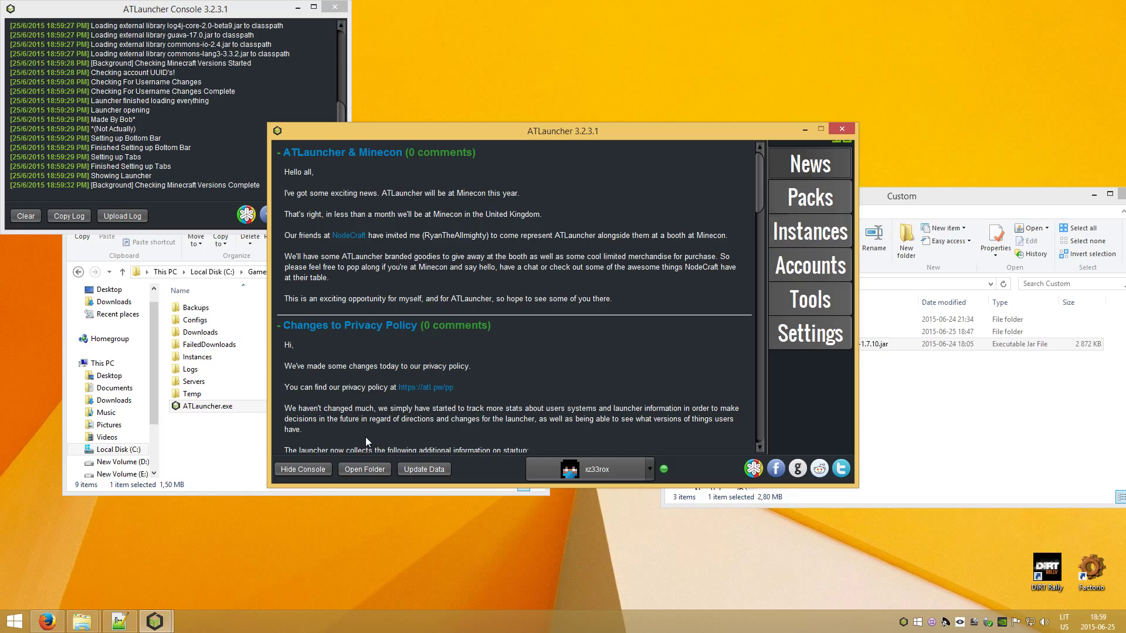
mouse_move(568, 143)
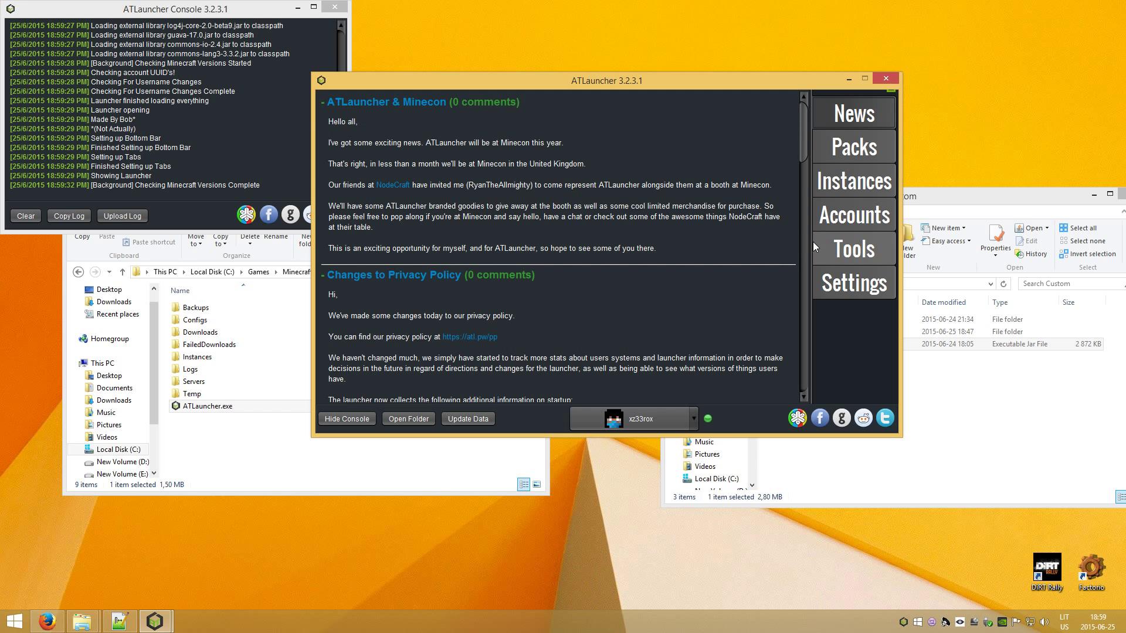
mouse_move(832, 229)
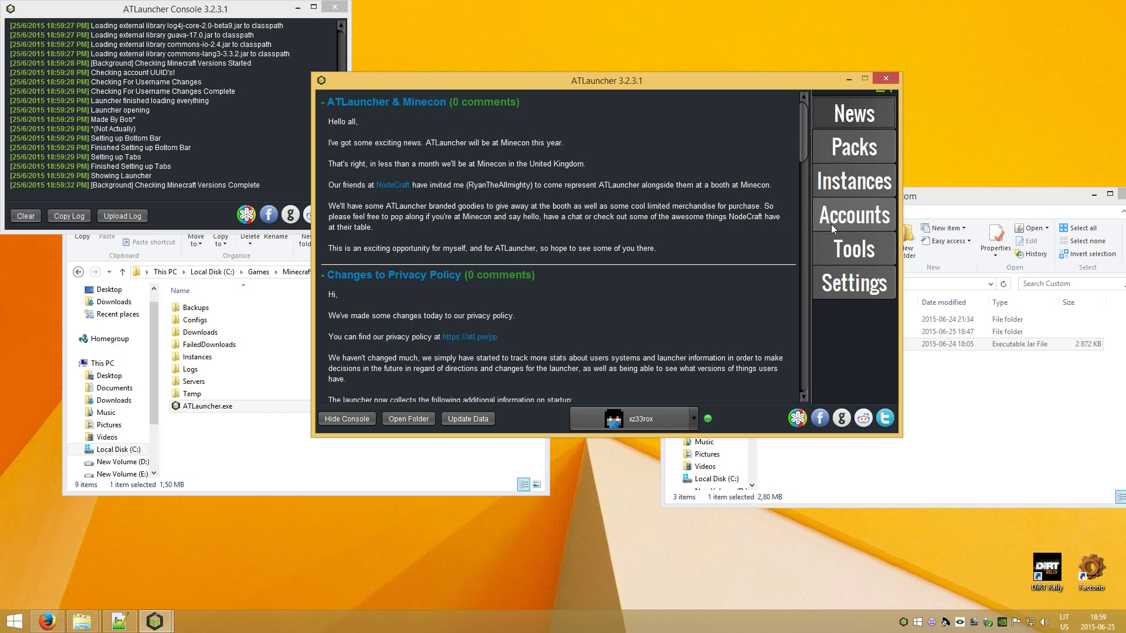
Create a new Resonant Rise instance from the packs list and start installing version 3.2.6.8-RC.
left_click(853, 180)
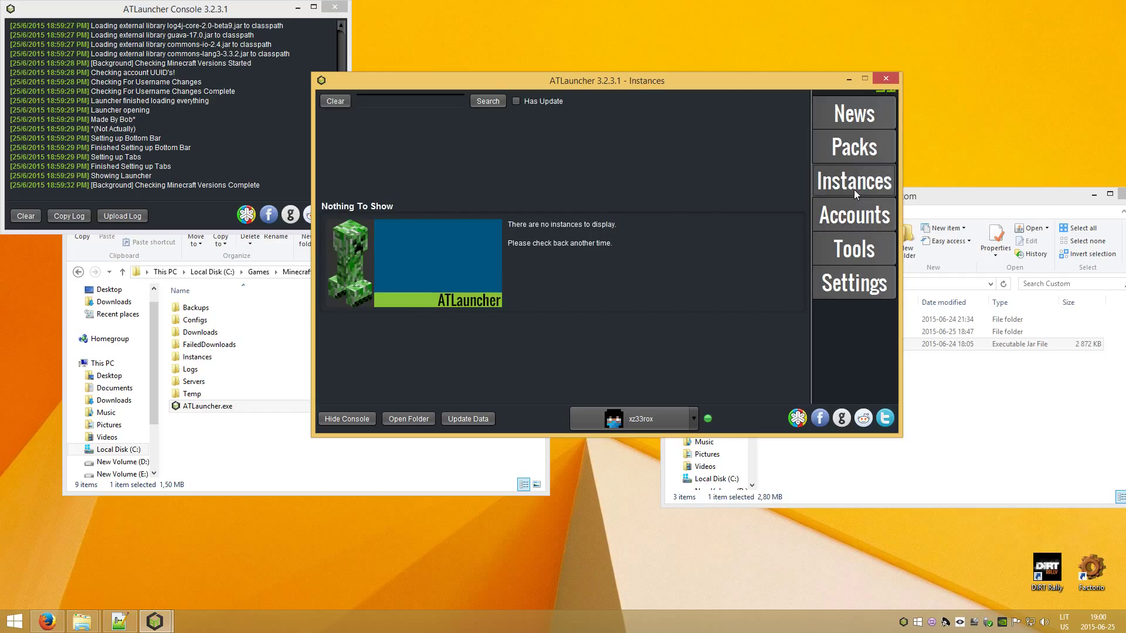
mouse_move(852, 169)
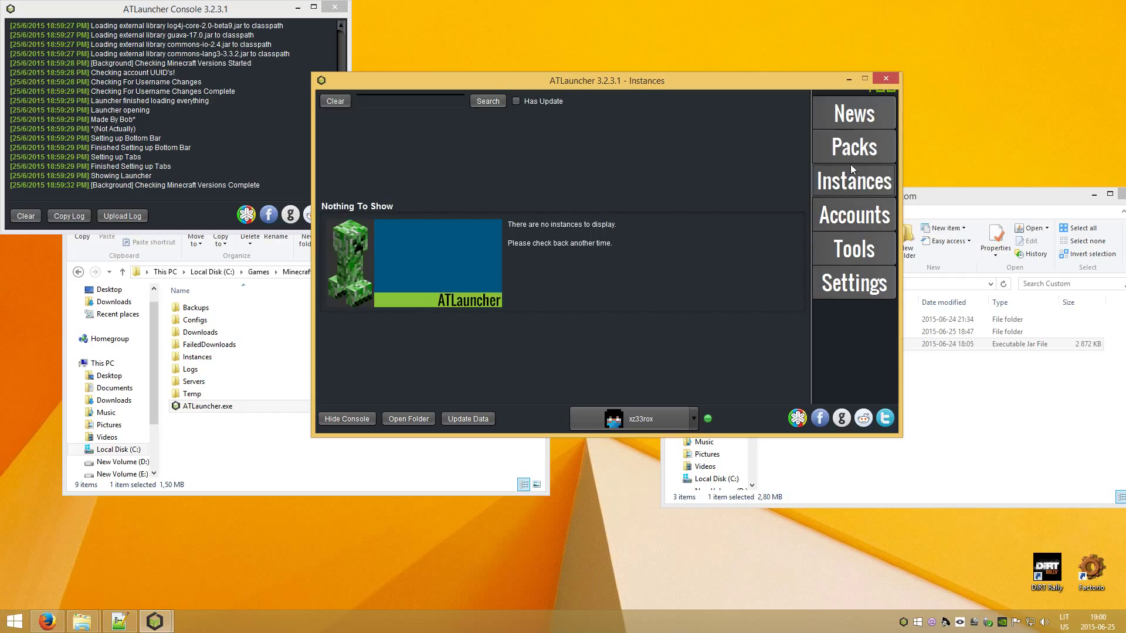
left_click(853, 146)
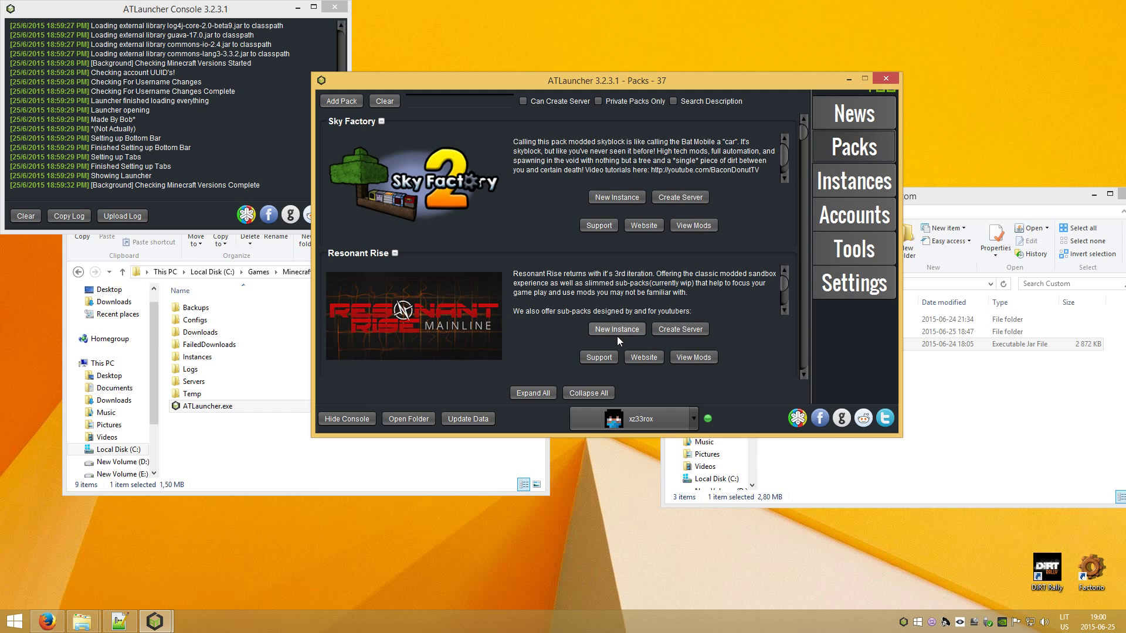
left_click(616, 329)
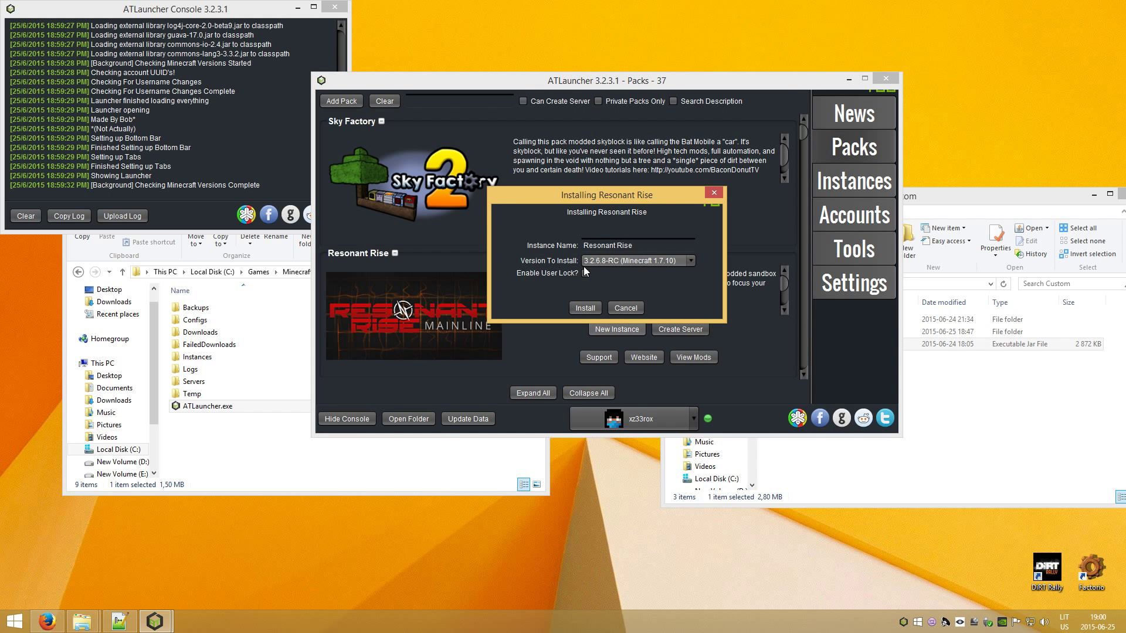
mouse_move(597, 269)
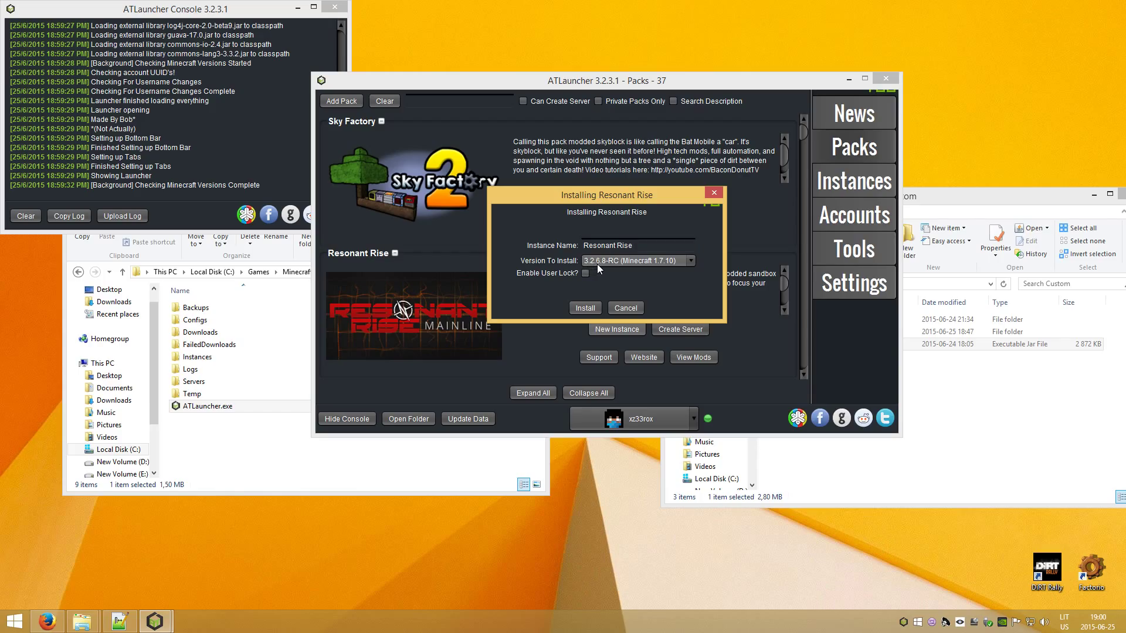
mouse_move(644, 268)
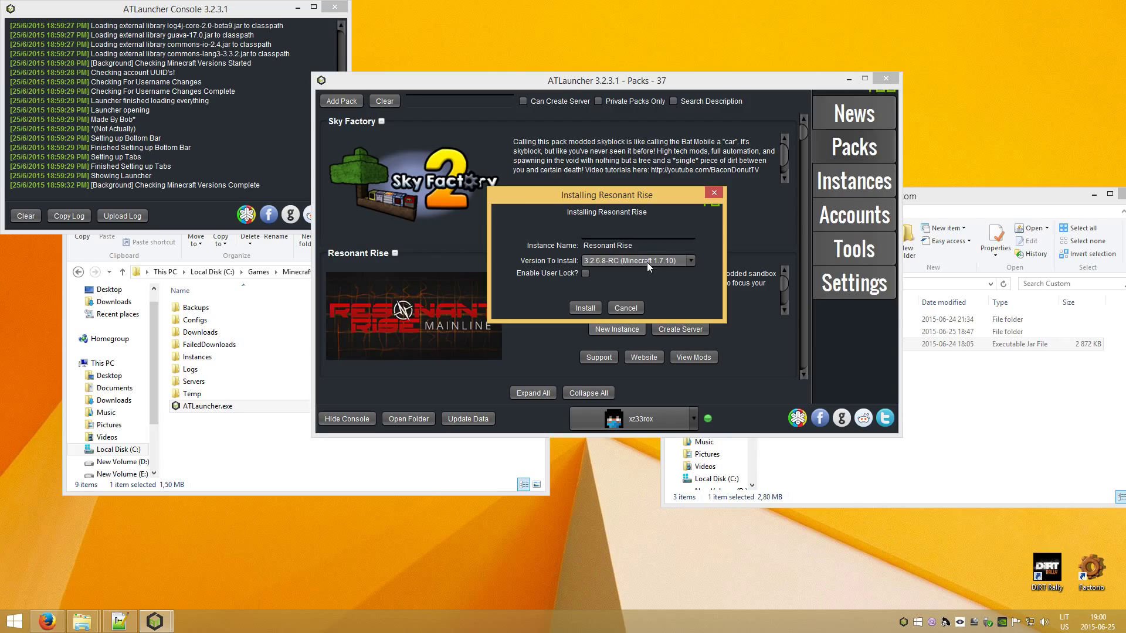
mouse_move(654, 290)
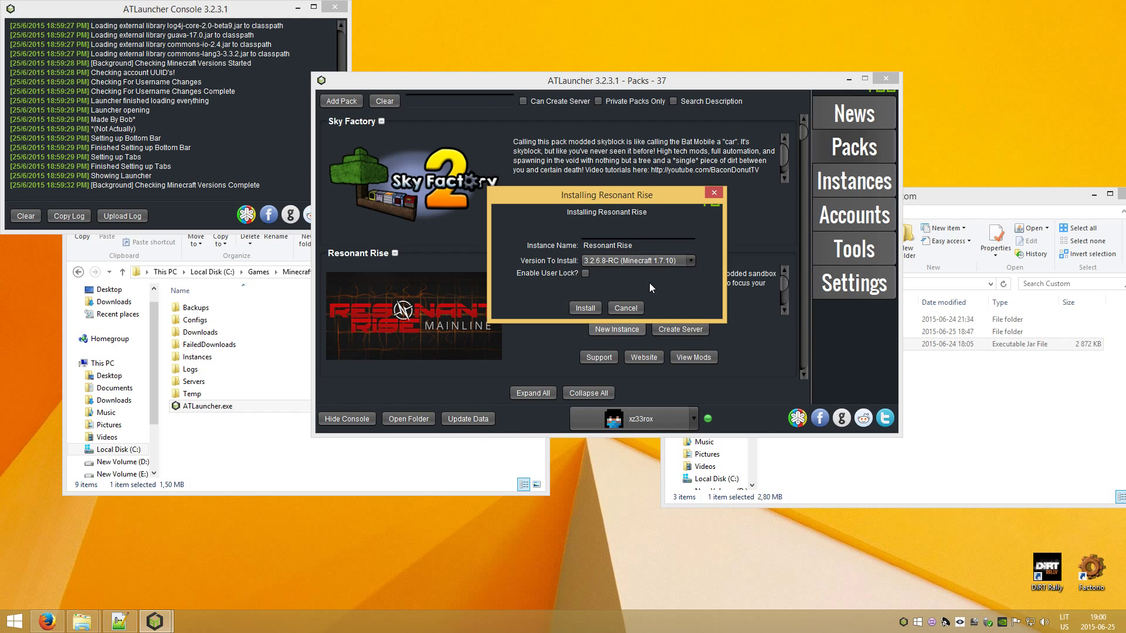
left_click(585, 309)
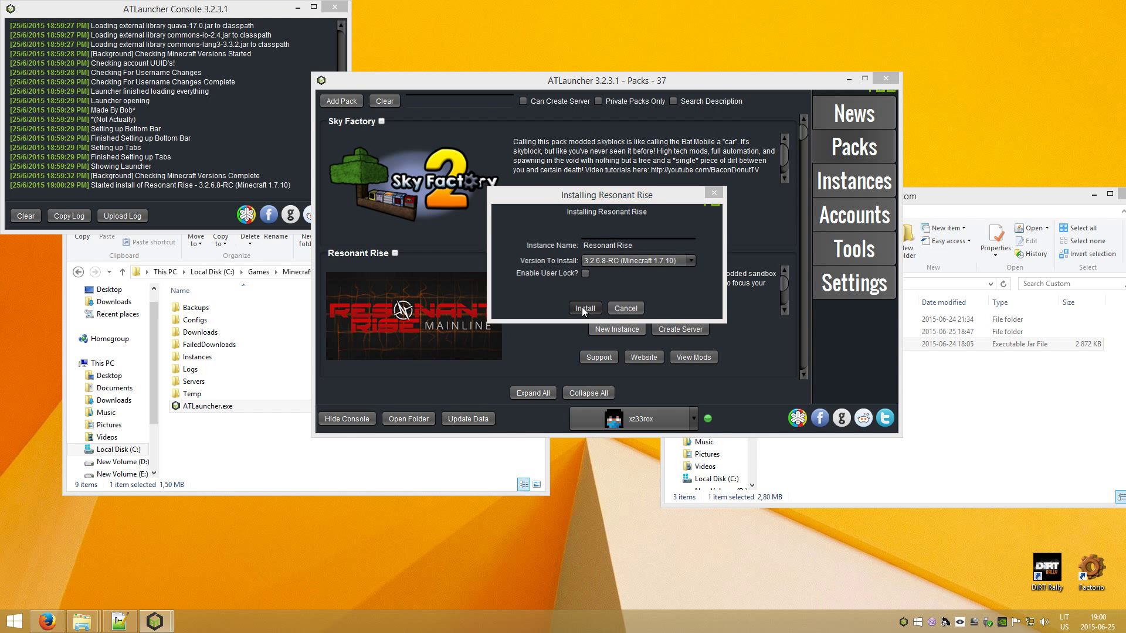
Review the optional mods list and confirm the selection so the install continues.
left_click(584, 308)
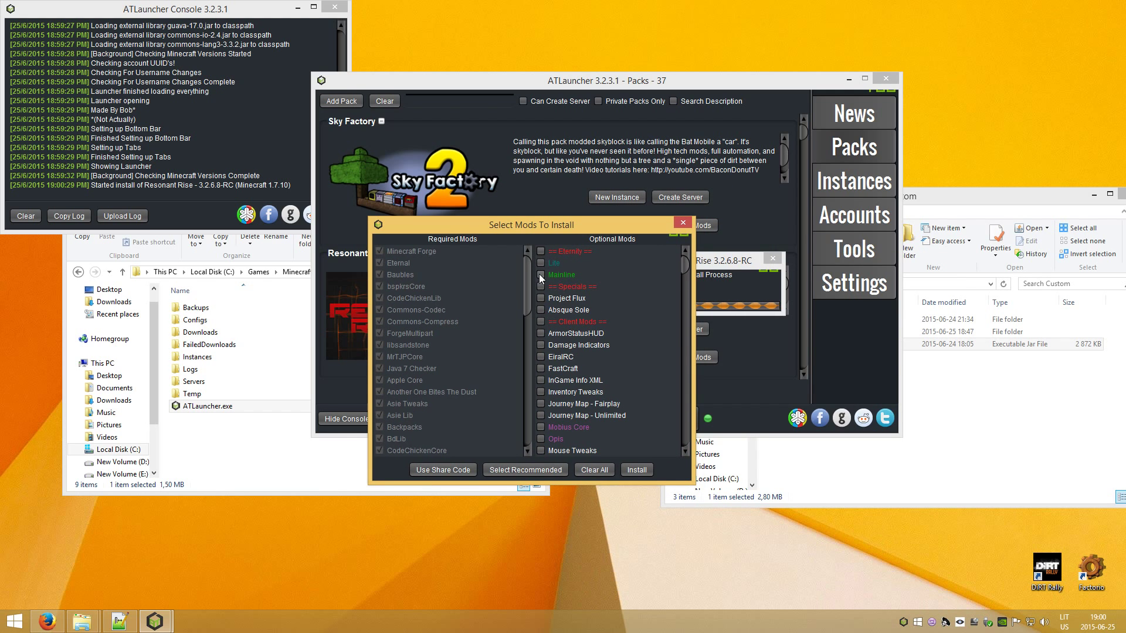
left_click(540, 274)
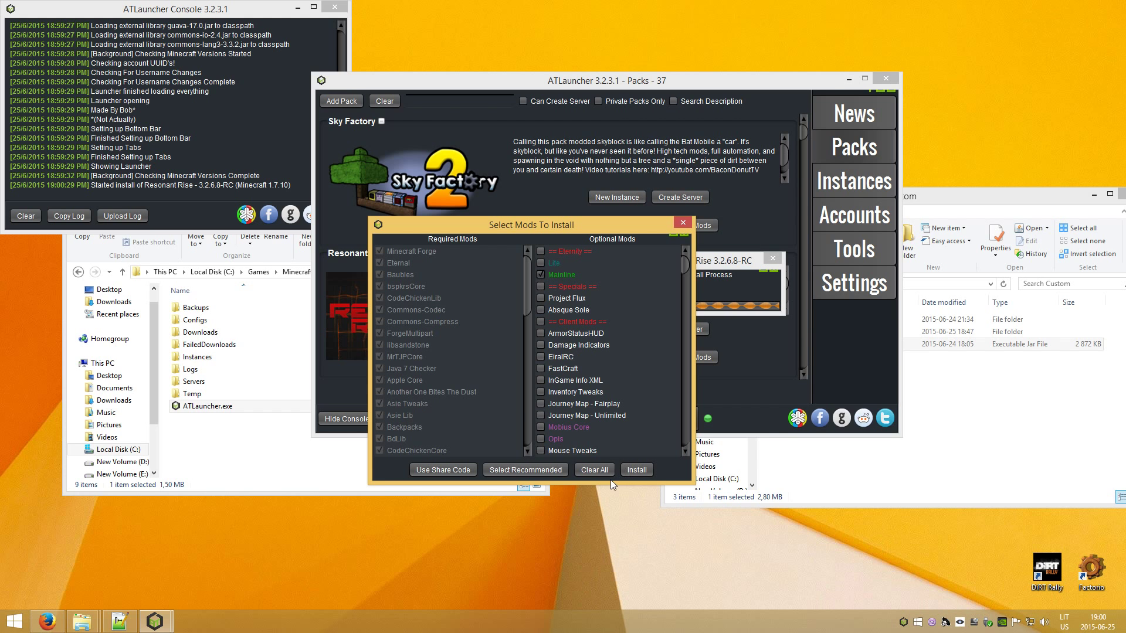
scroll("down", 3)
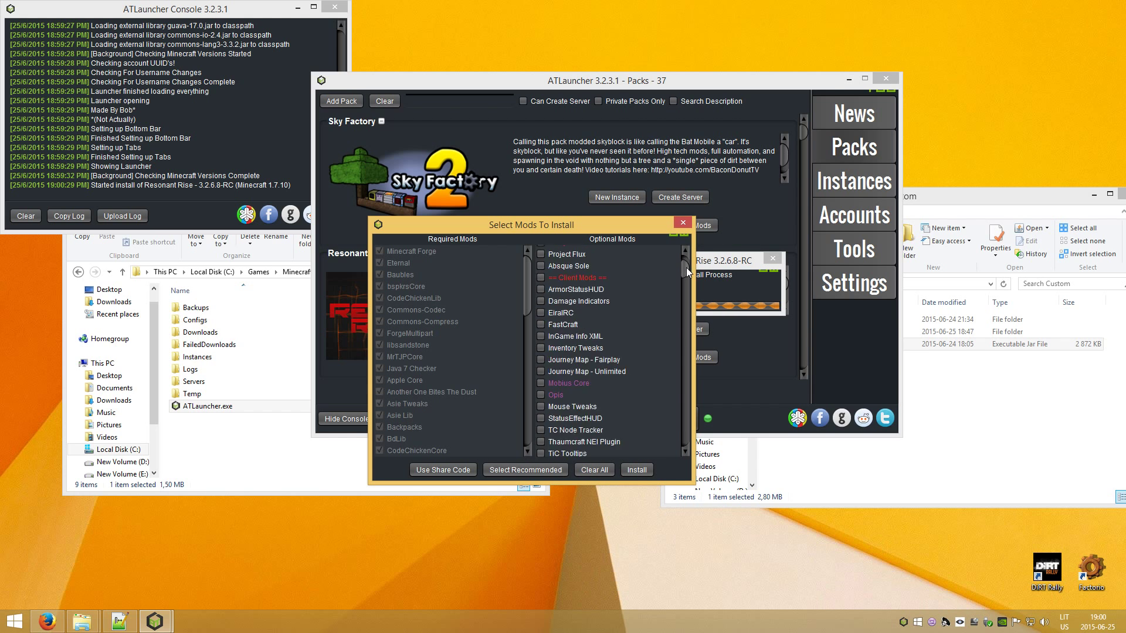
scroll("up", 3)
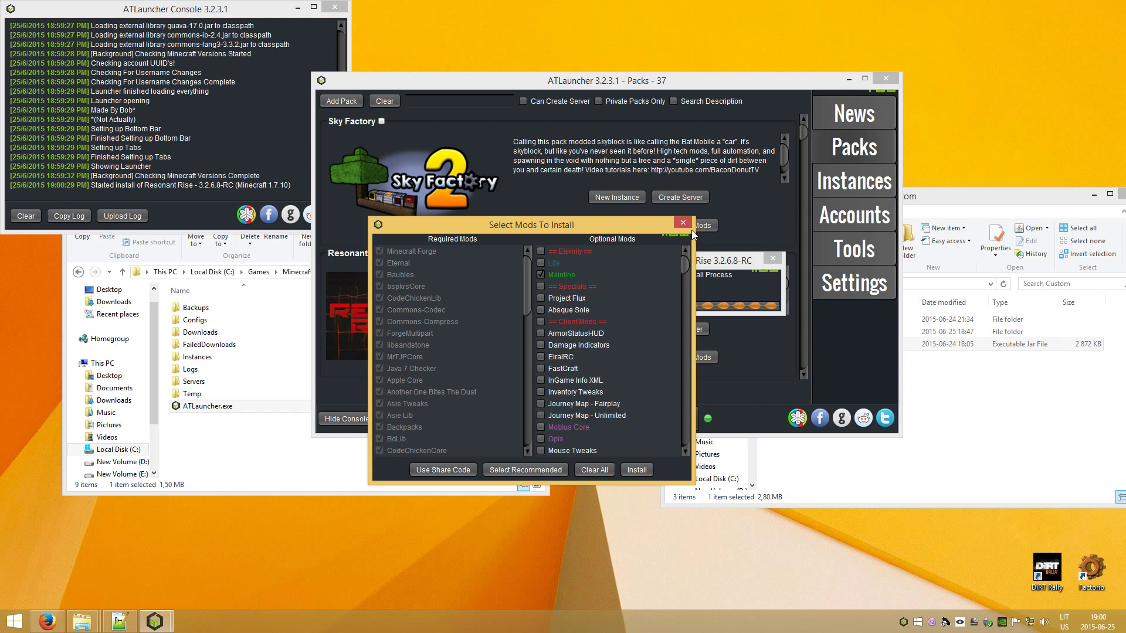
left_click(636, 470)
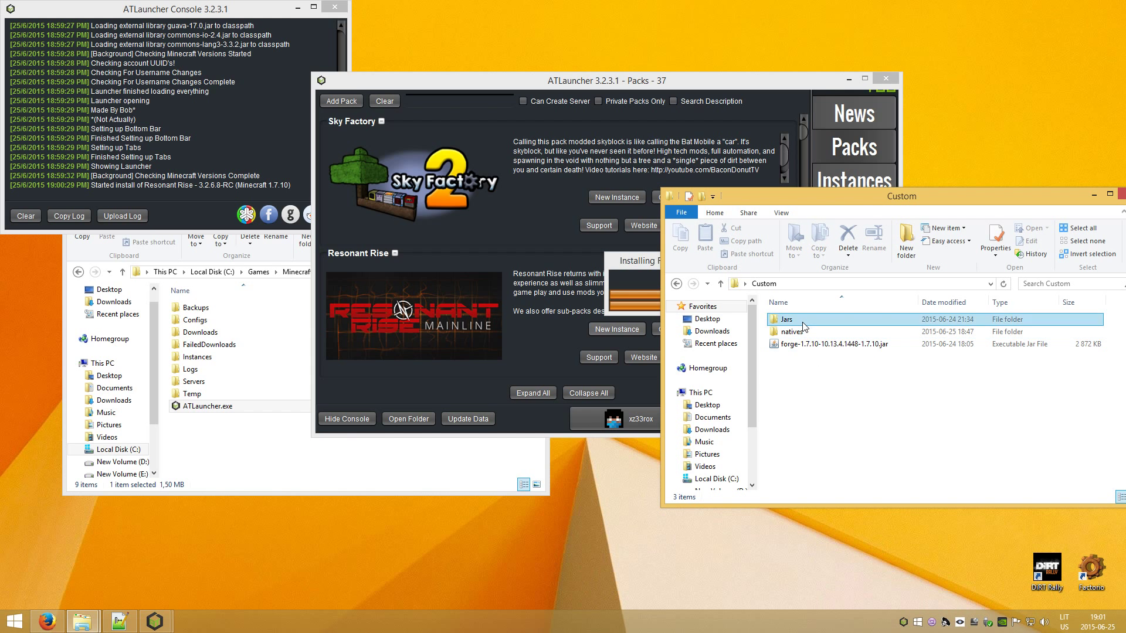
Inspect the five jar files in Custom\Jars, then move to the natives folder.
double_click(788, 319)
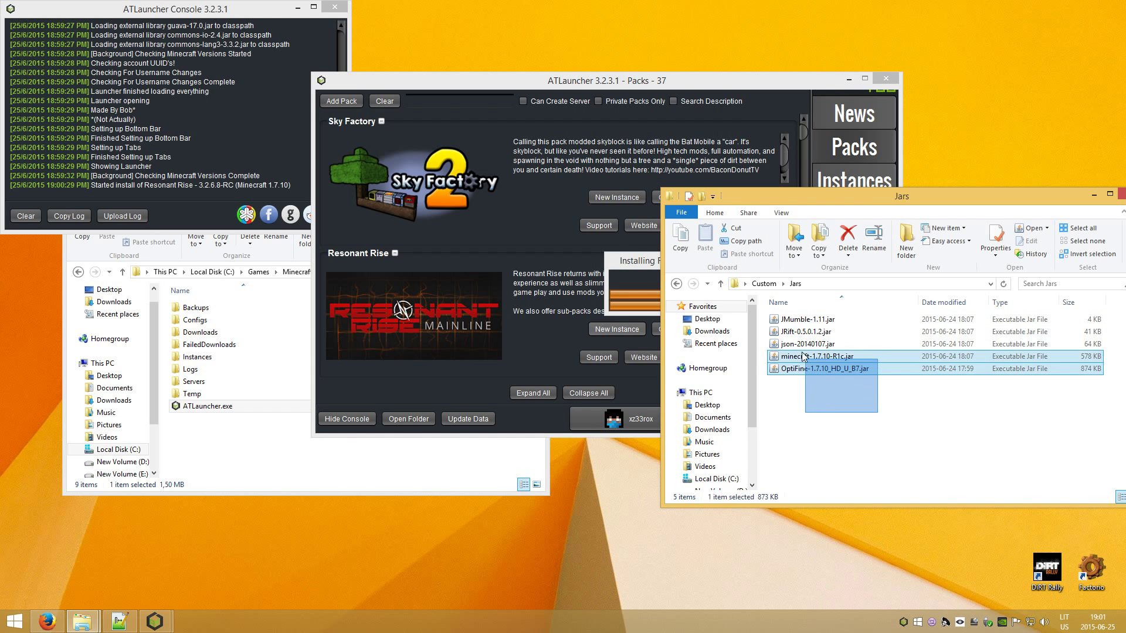
left_click(808, 402)
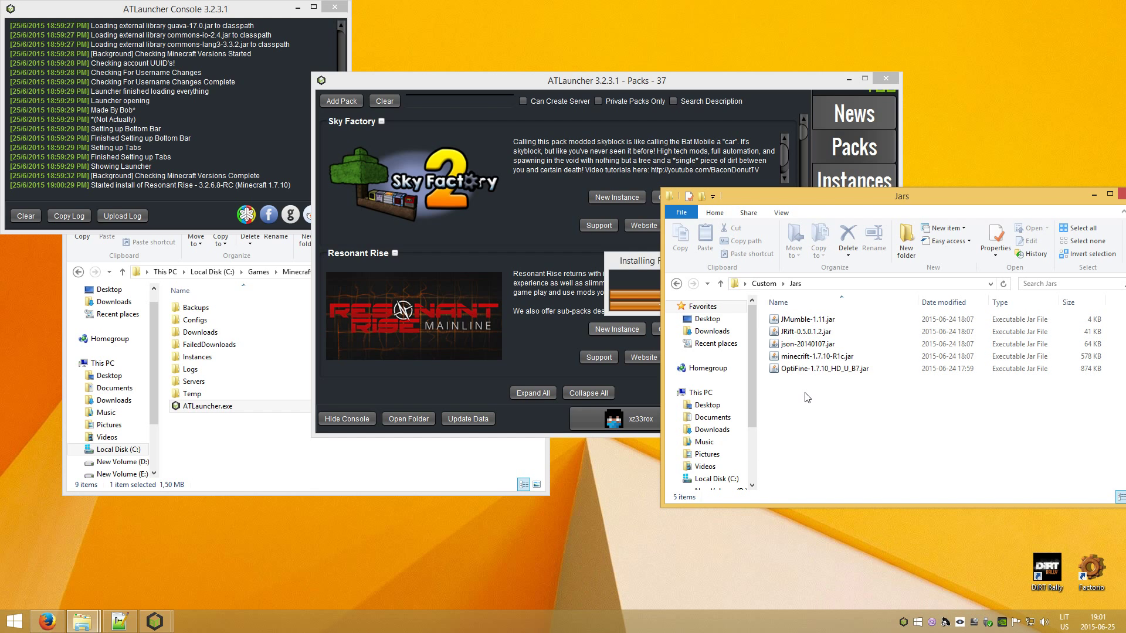
mouse_move(807, 396)
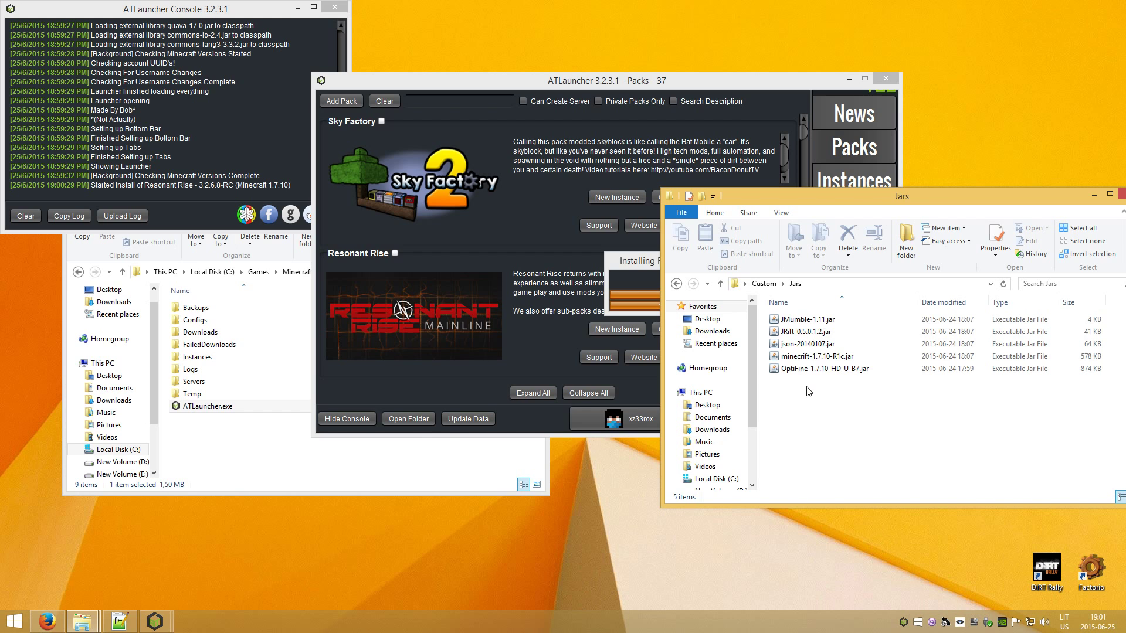
left_click(804, 319)
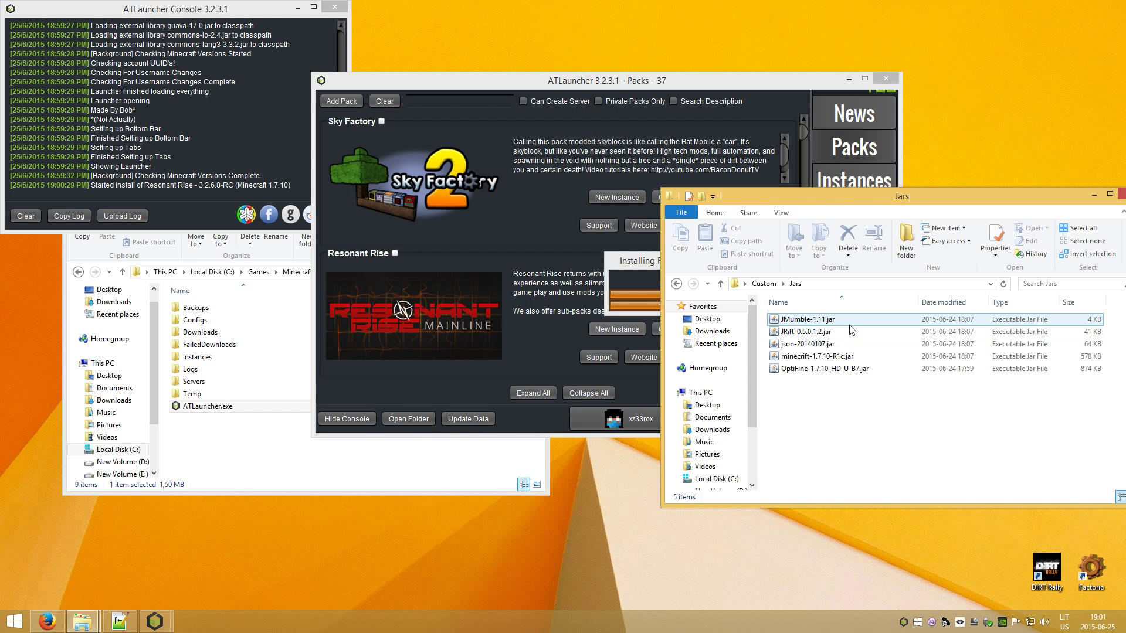
left_click(815, 356)
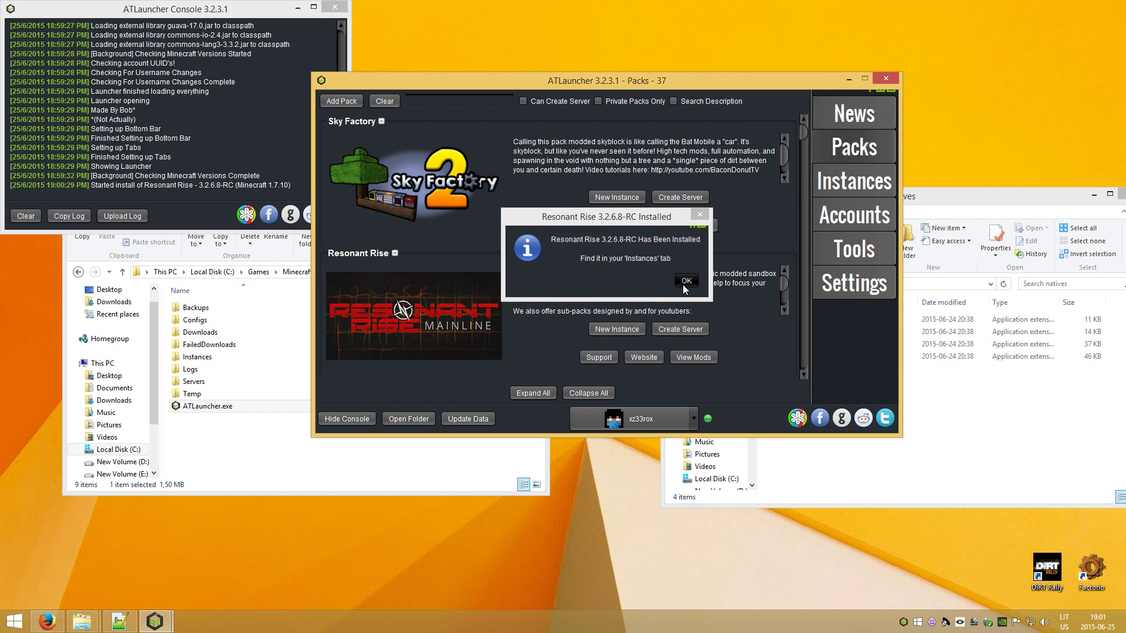
Dismiss the install-complete notice and show the Resonant Rise 3.2.6.8-RC instance in Instances.
left_click(684, 280)
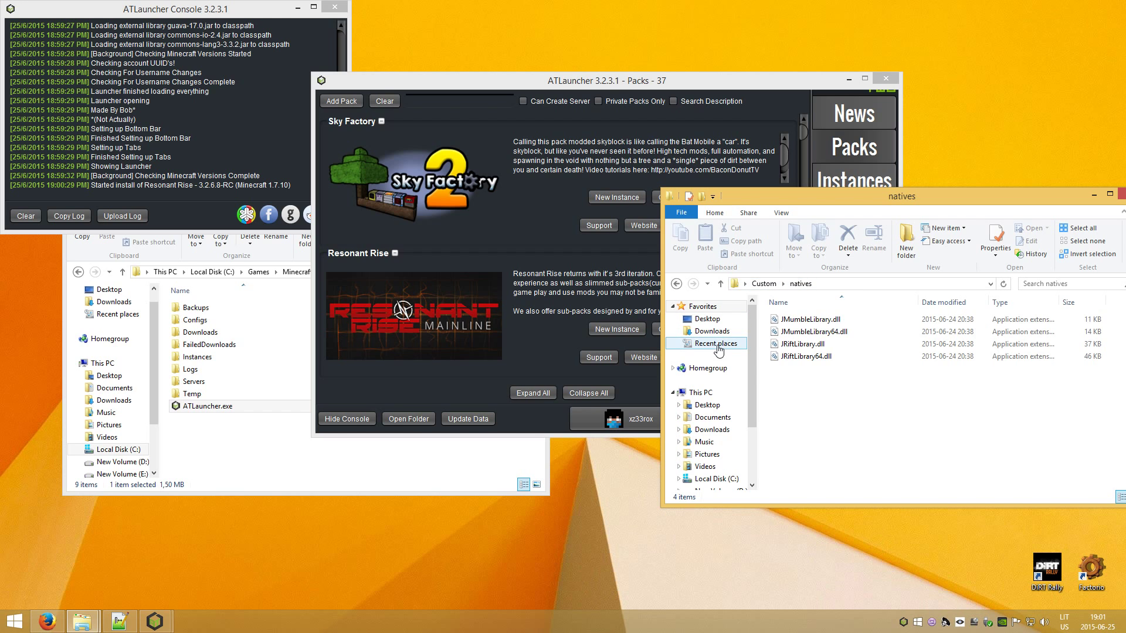
mouse_move(532, 347)
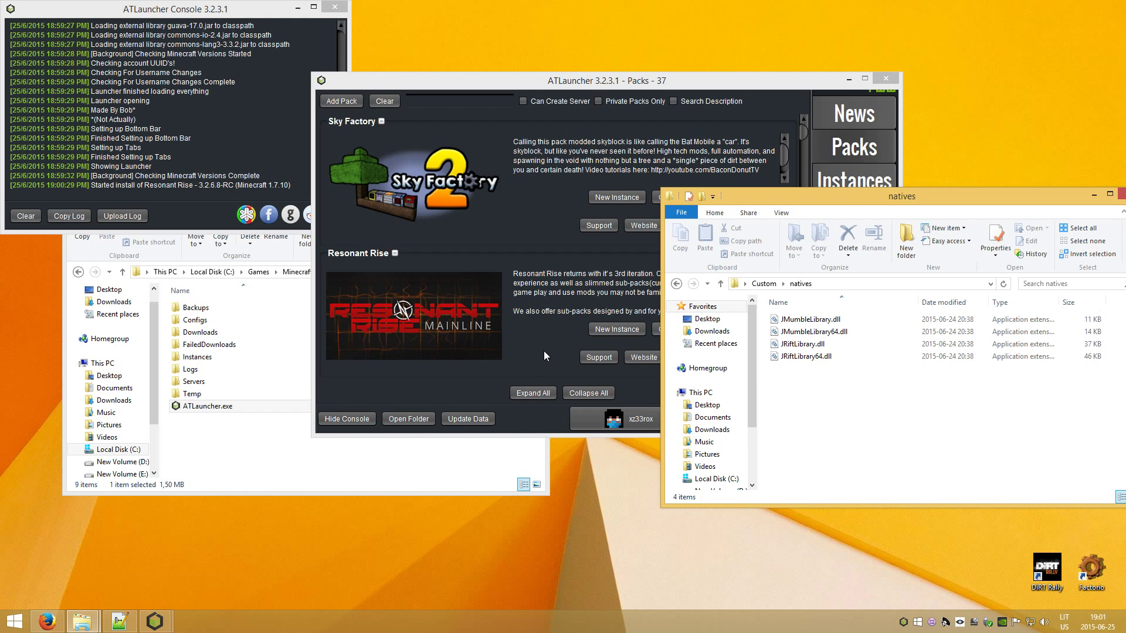
left_click(852, 181)
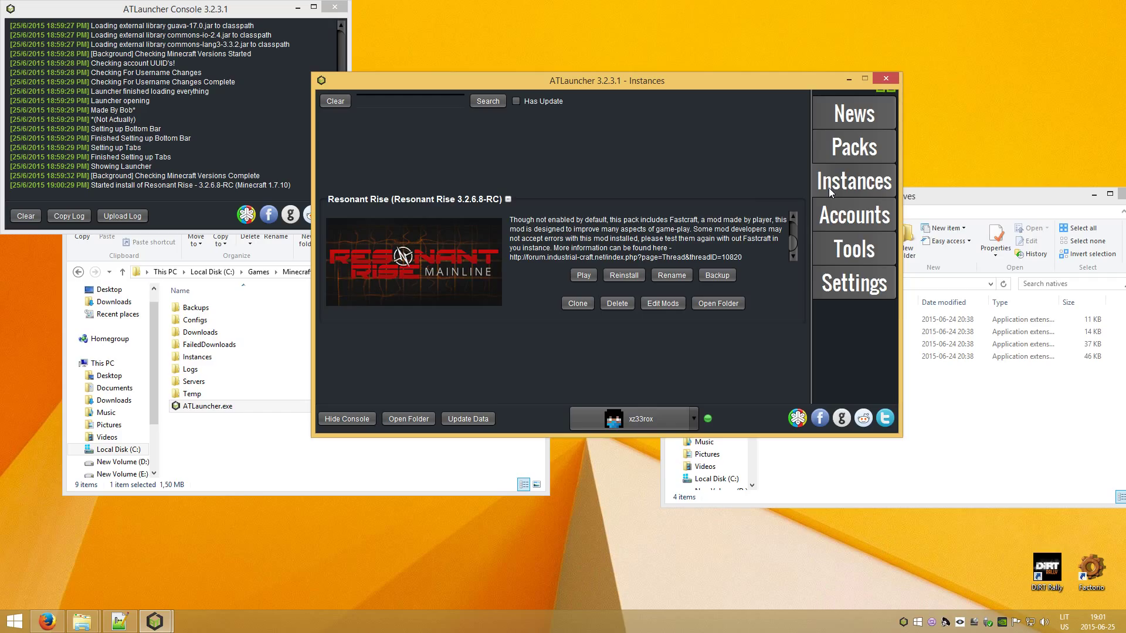
mouse_move(798, 192)
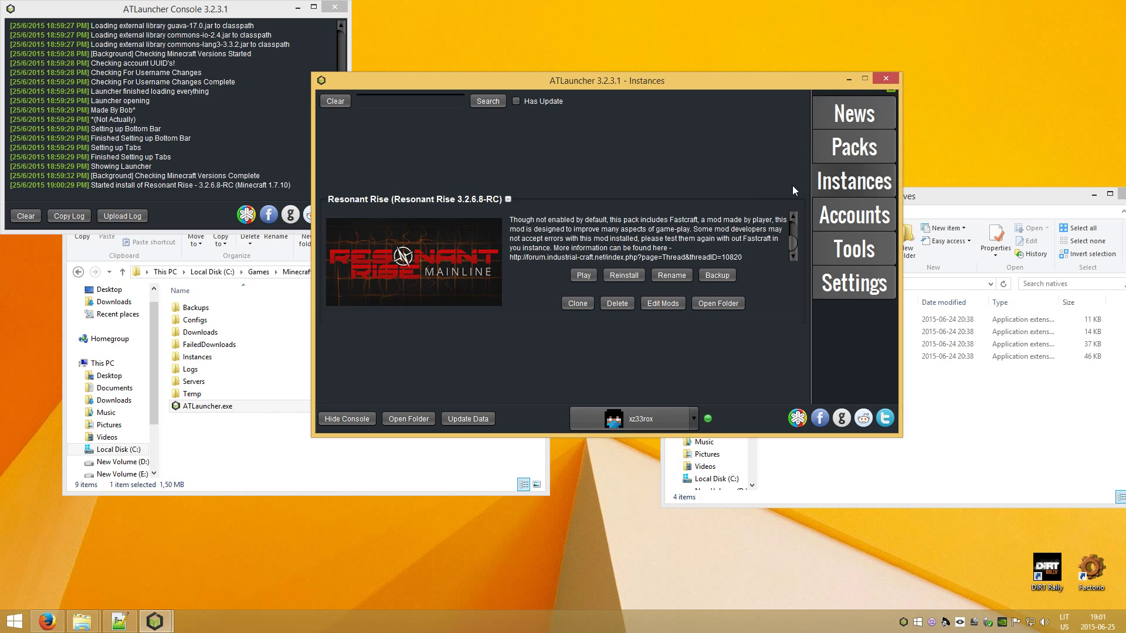
mouse_move(680, 204)
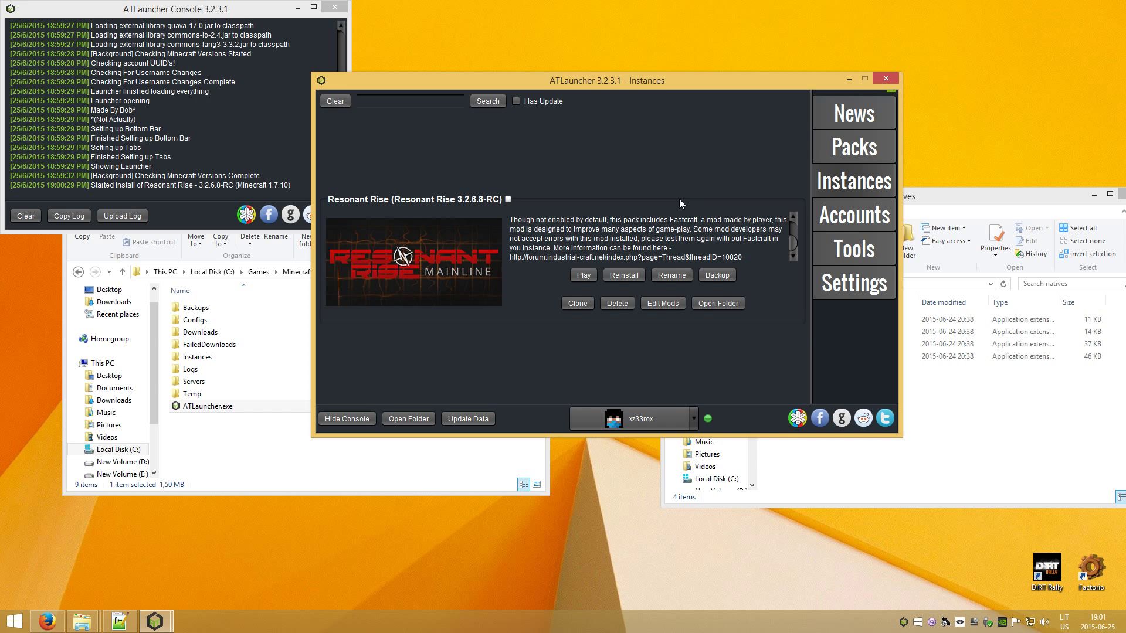
mouse_move(547, 313)
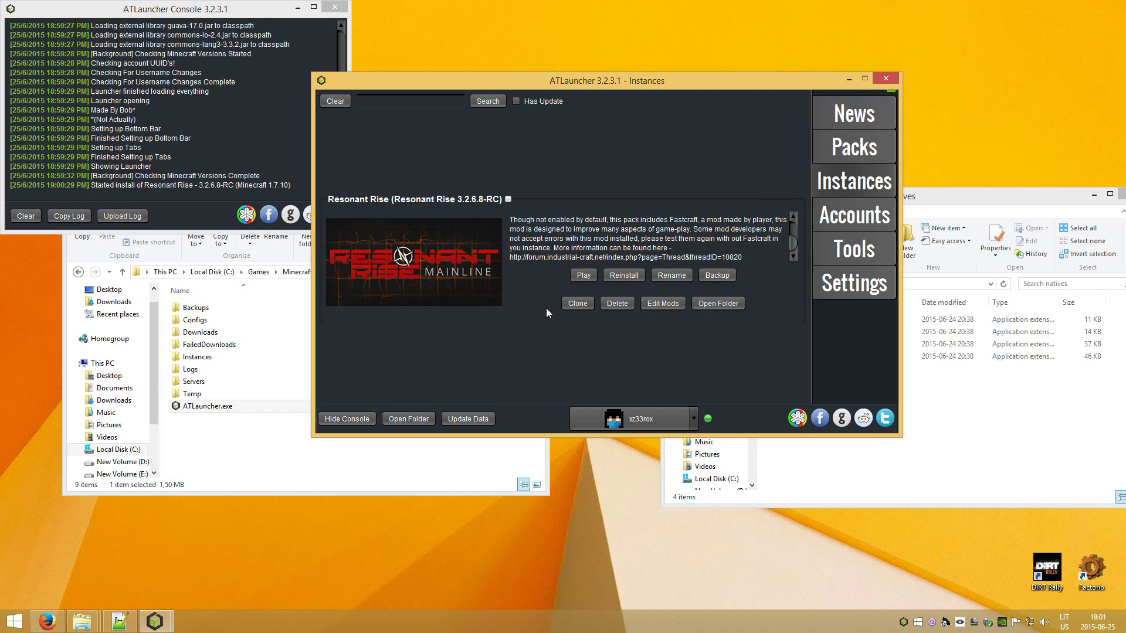
mouse_move(509, 328)
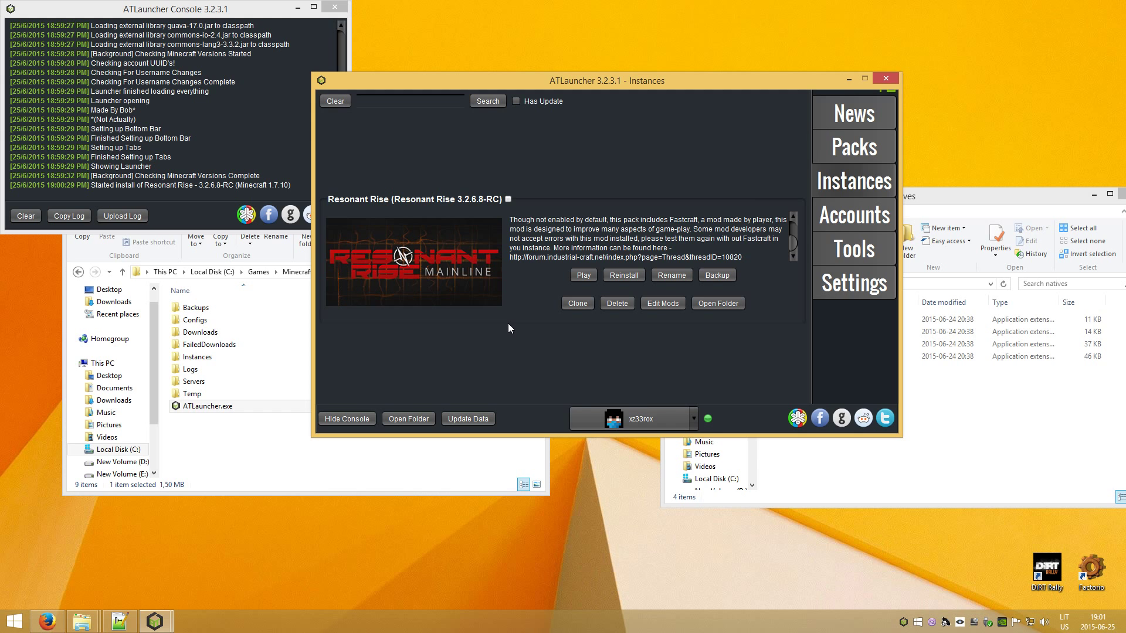
mouse_move(564, 340)
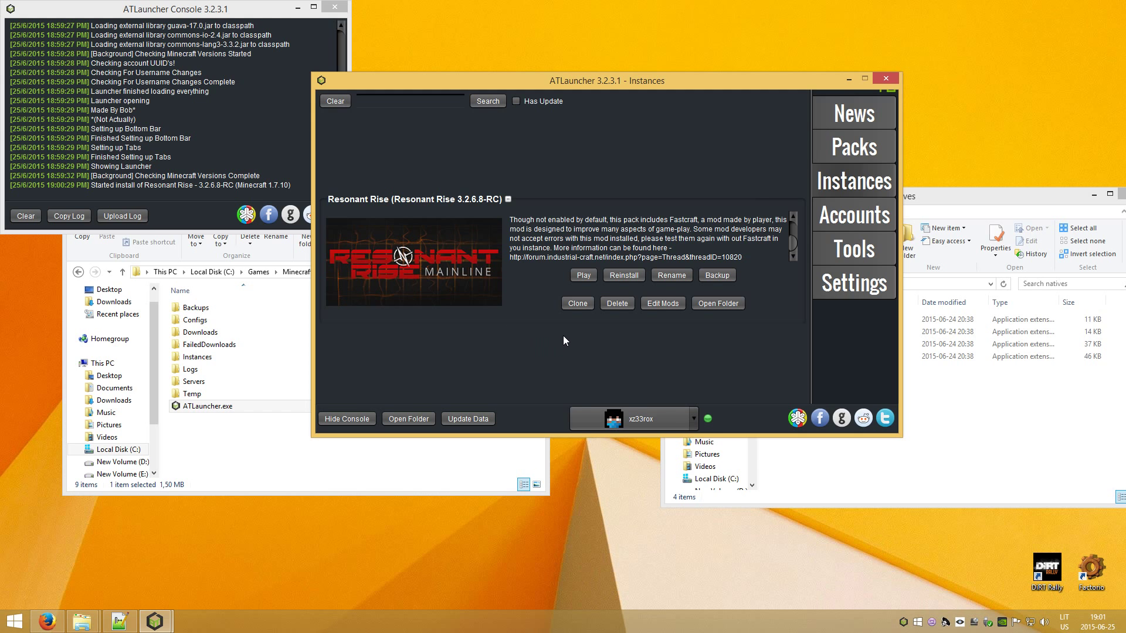
Disable Apple Core in the Resonant Rise mod list and return to the instance overview.
left_click(661, 302)
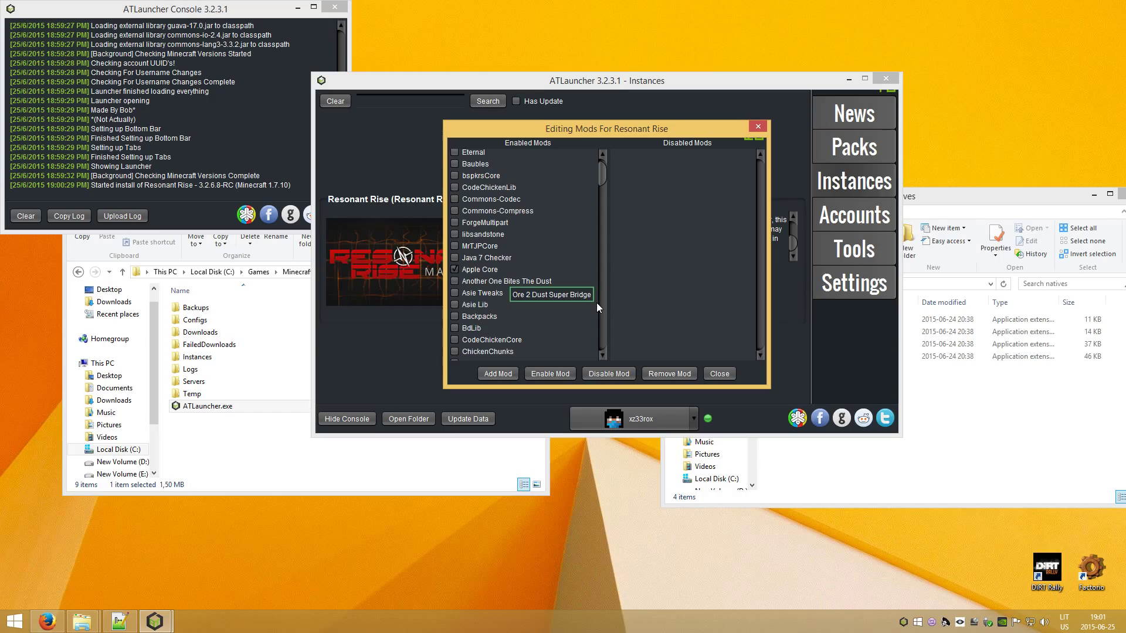
mouse_move(609, 373)
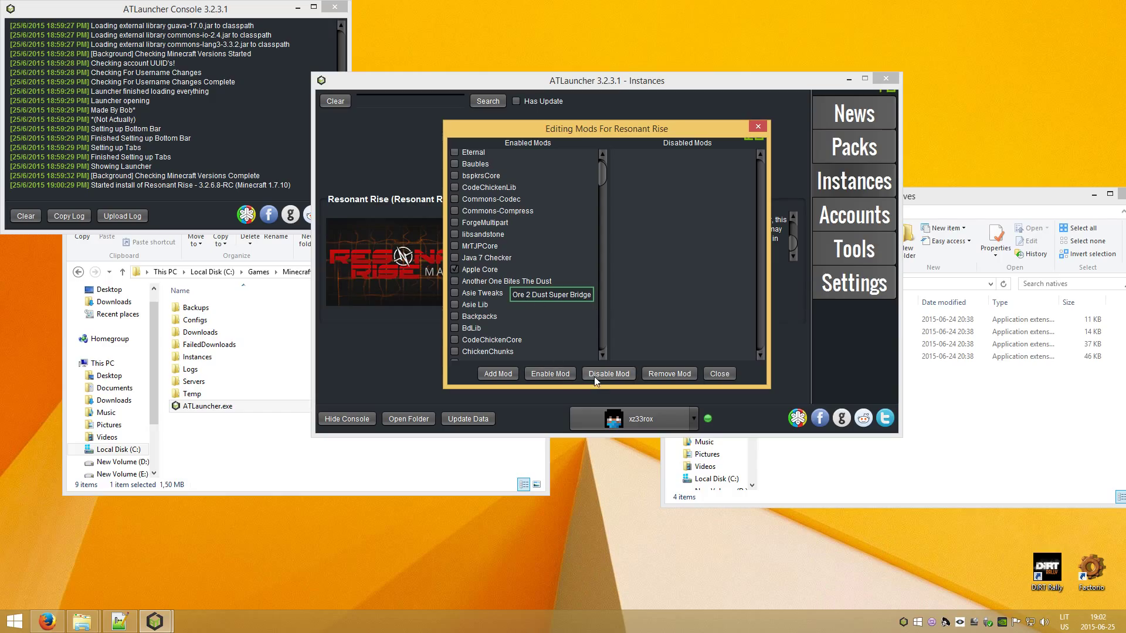
left_click(609, 373)
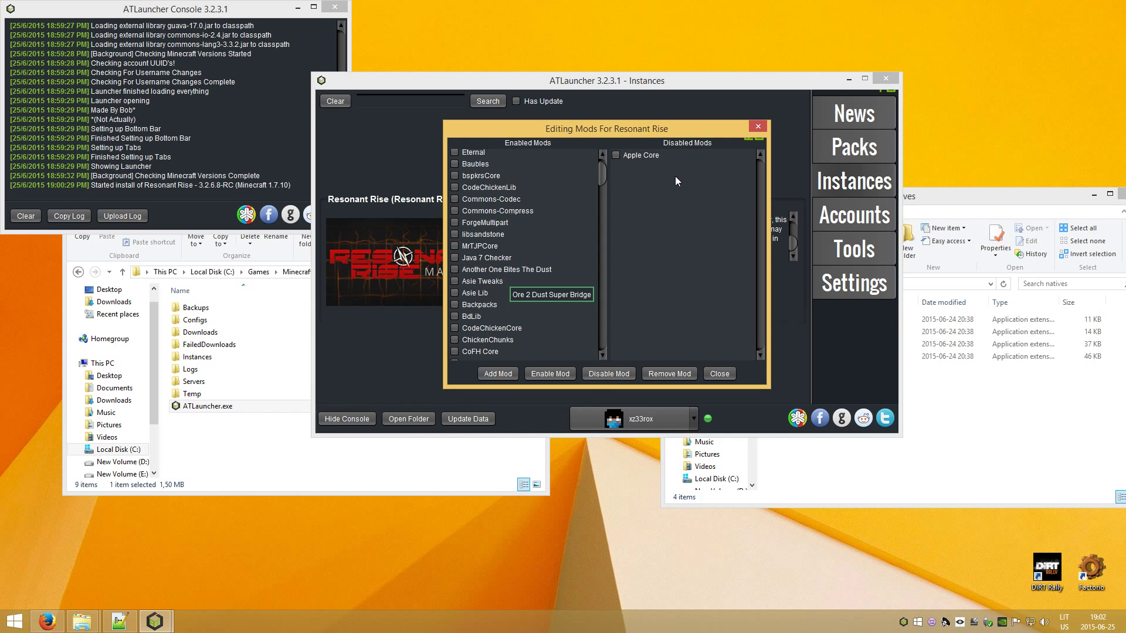
mouse_move(676, 177)
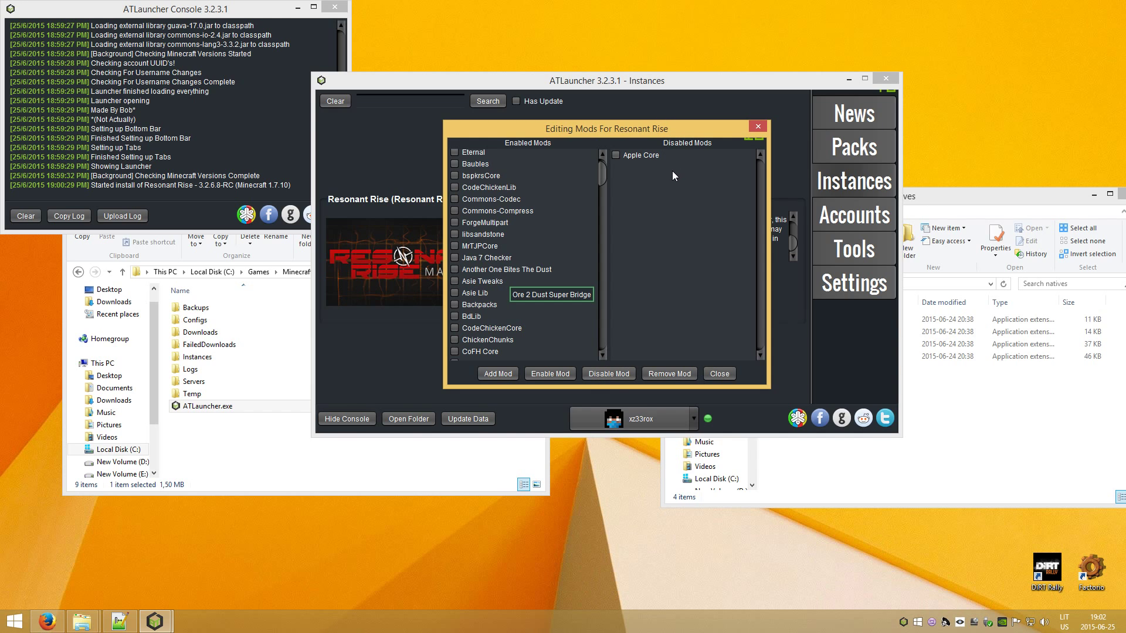
mouse_move(670, 172)
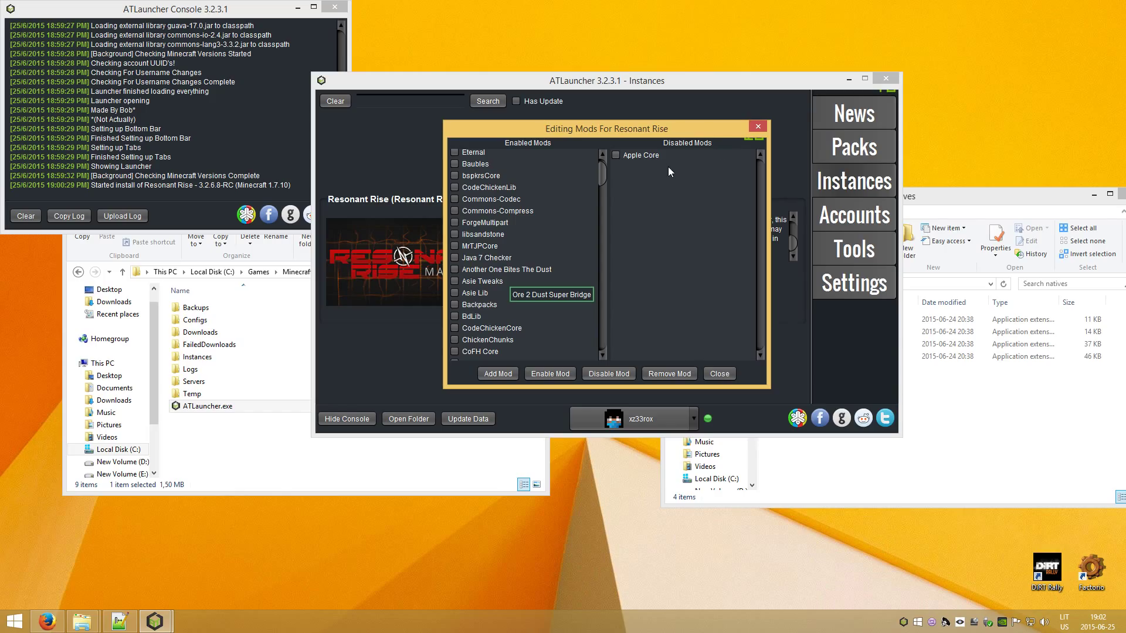
mouse_move(670, 172)
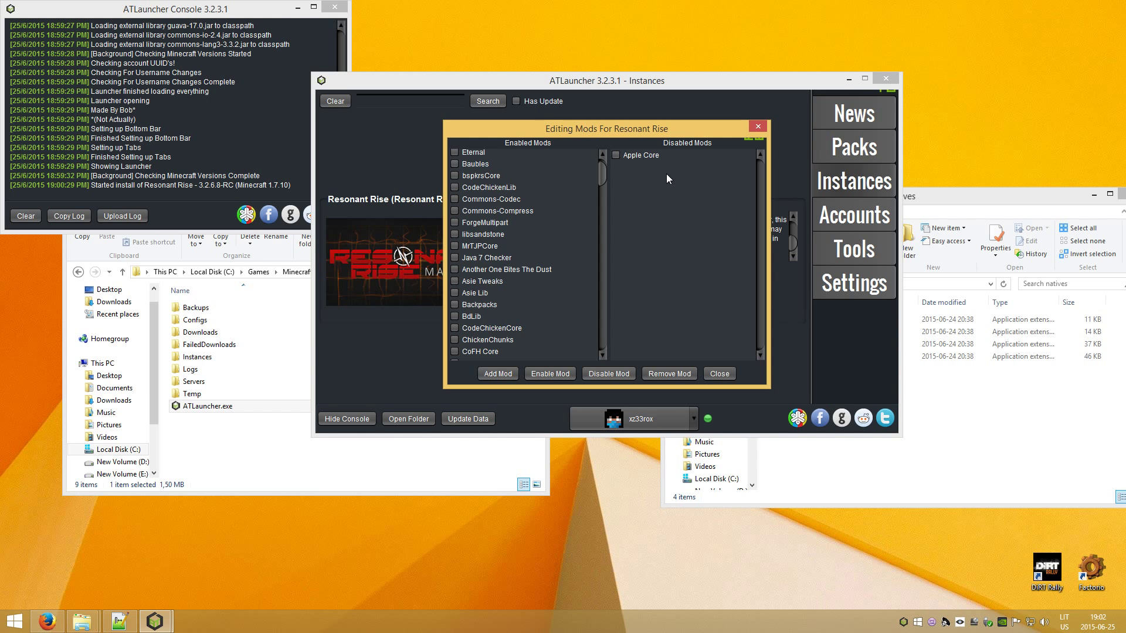
scroll("up", 3)
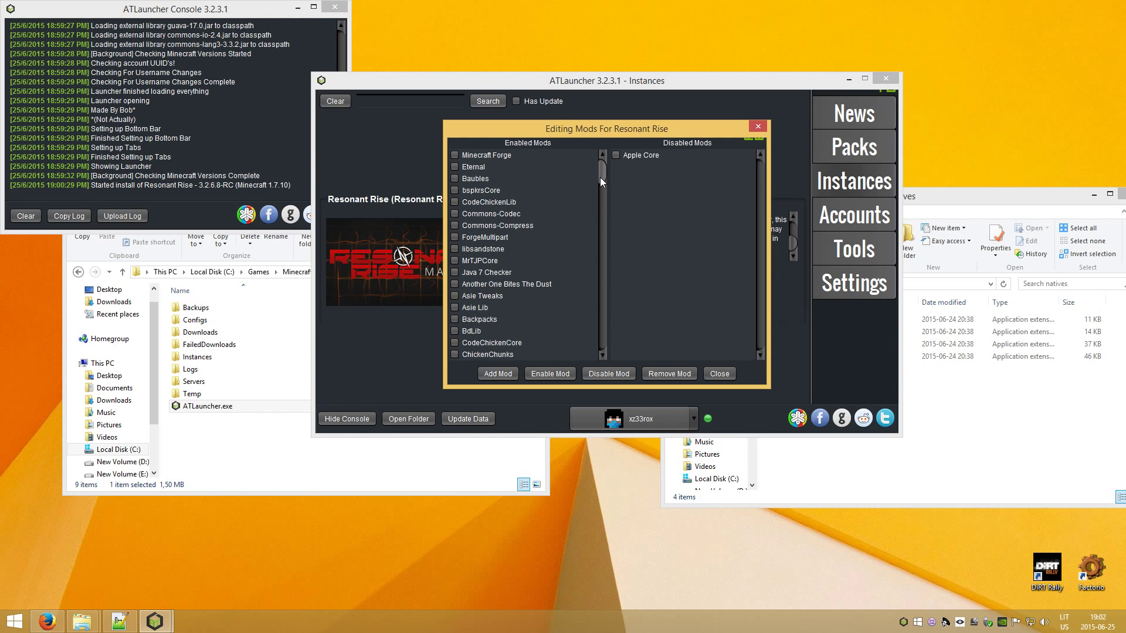
scroll("down", 3)
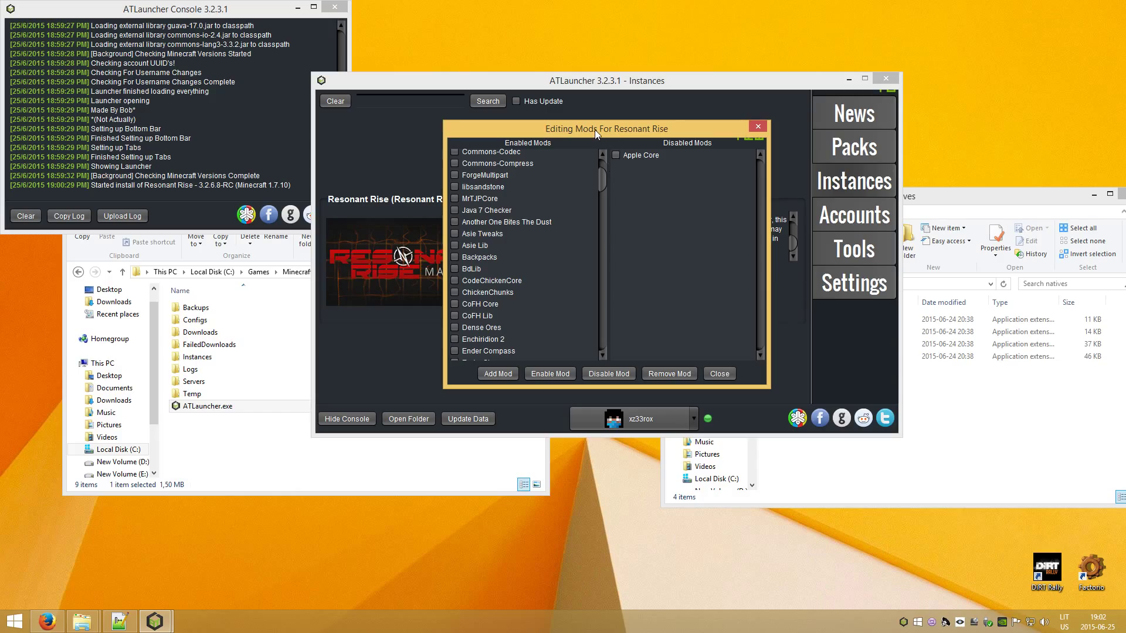
mouse_move(600, 189)
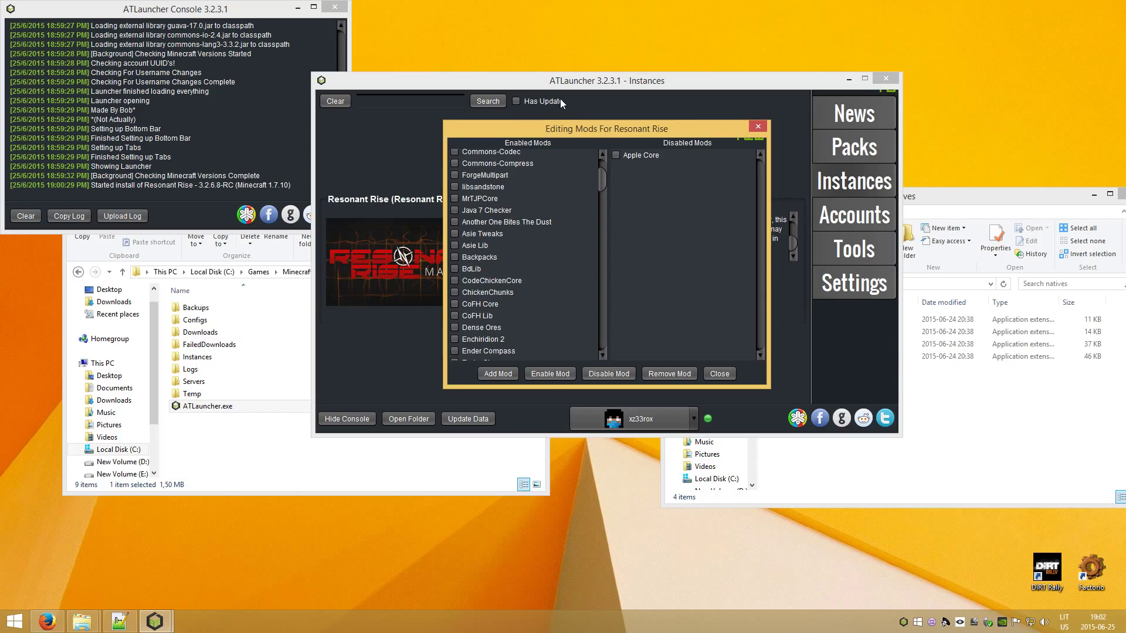
mouse_move(756, 127)
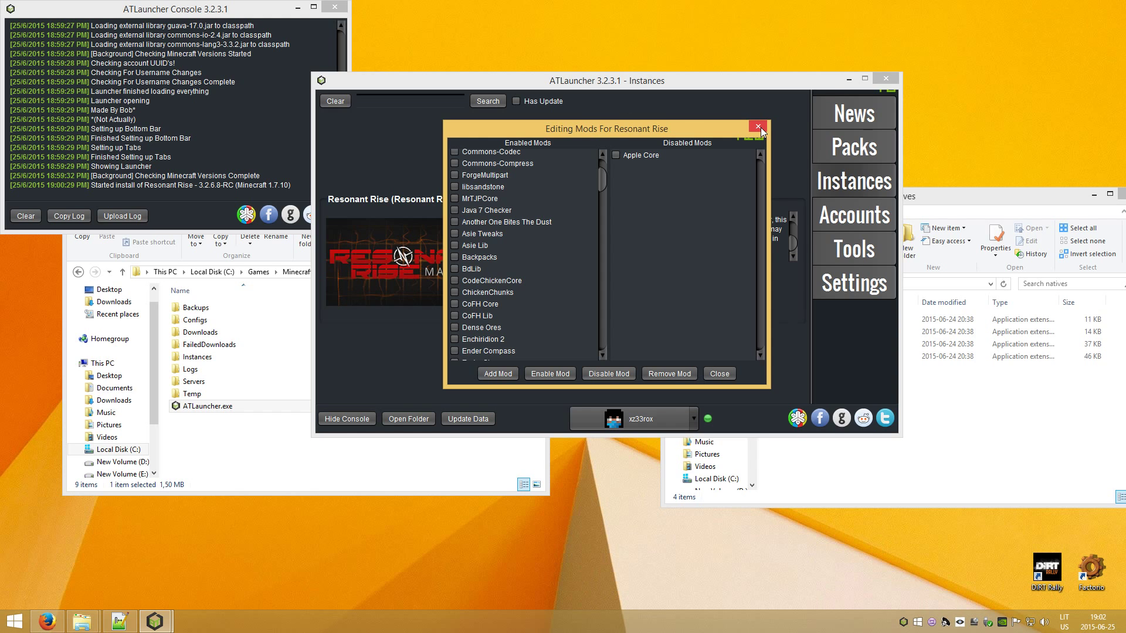
mouse_move(609, 373)
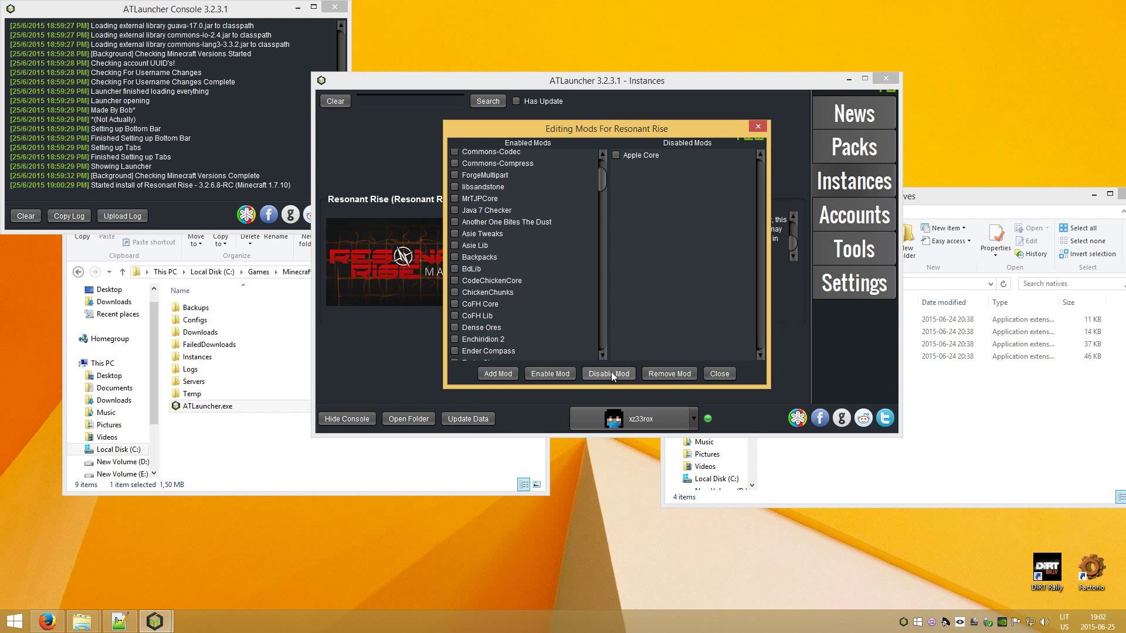
left_click(718, 373)
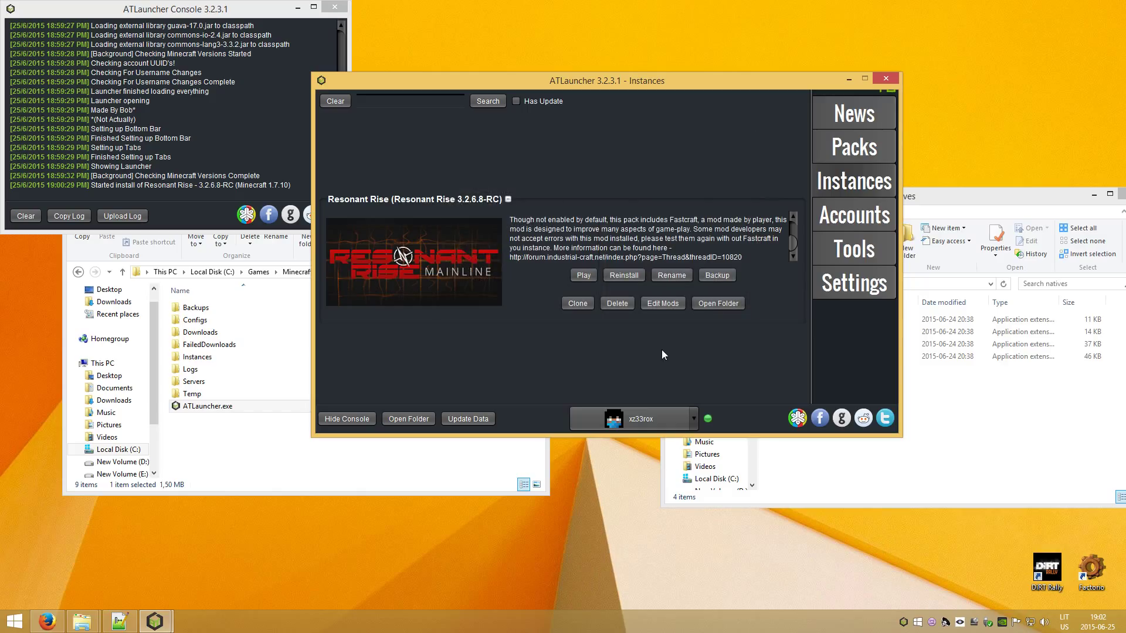
Save the two -Dfml ignore flags as Java parameters in Settings, then return to Instances.
left_click(853, 283)
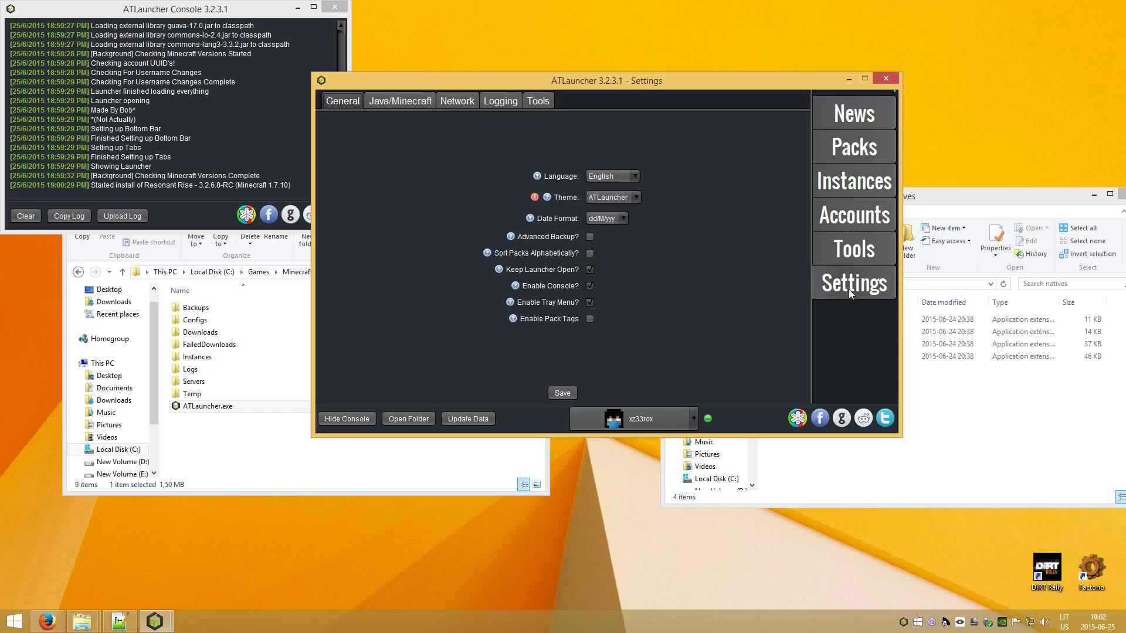
left_click(398, 101)
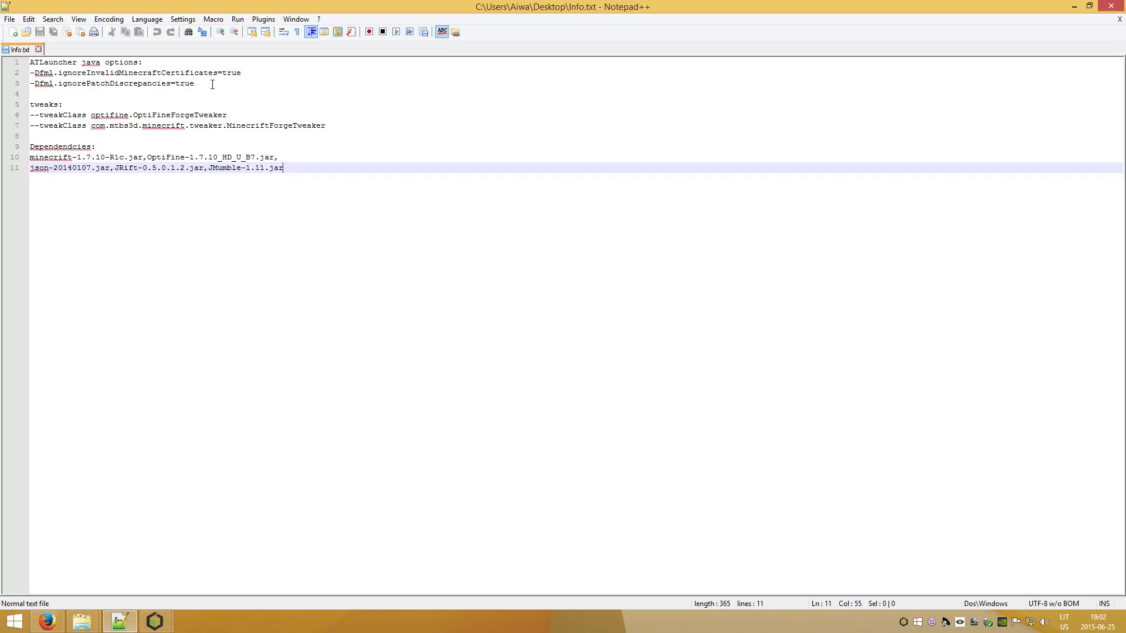
mouse_move(217, 84)
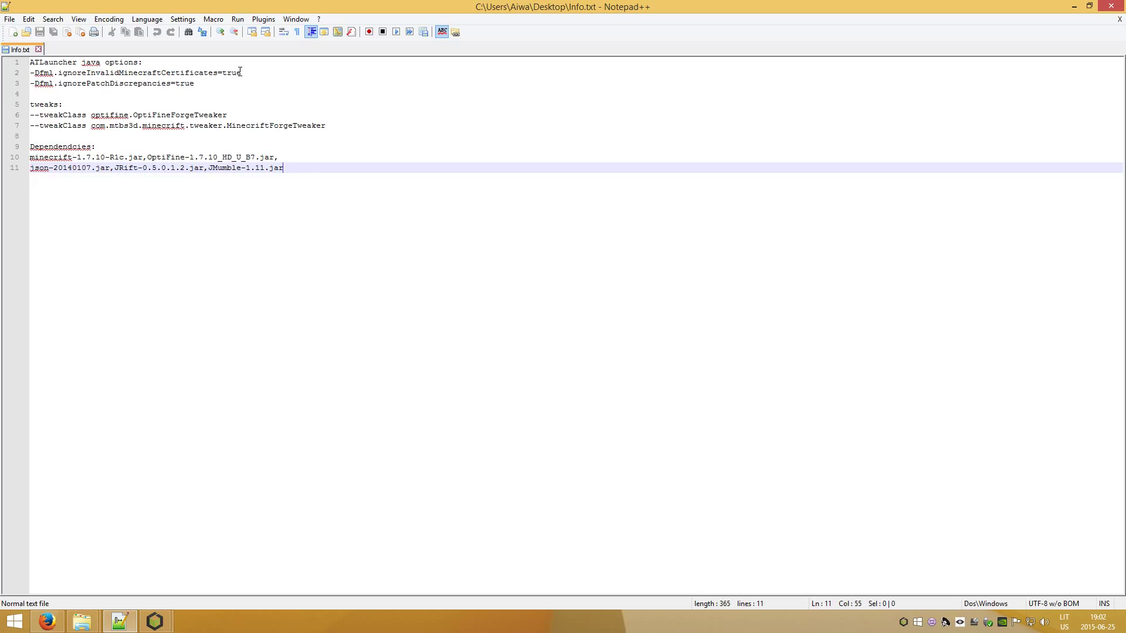
mouse_move(242, 72)
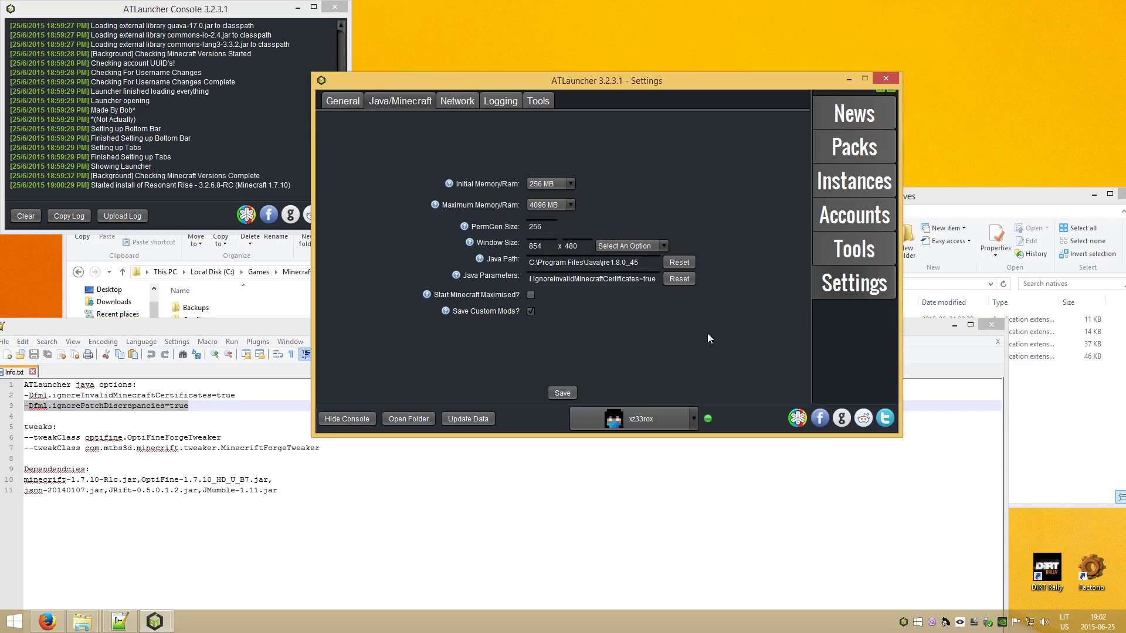
left_click(561, 393)
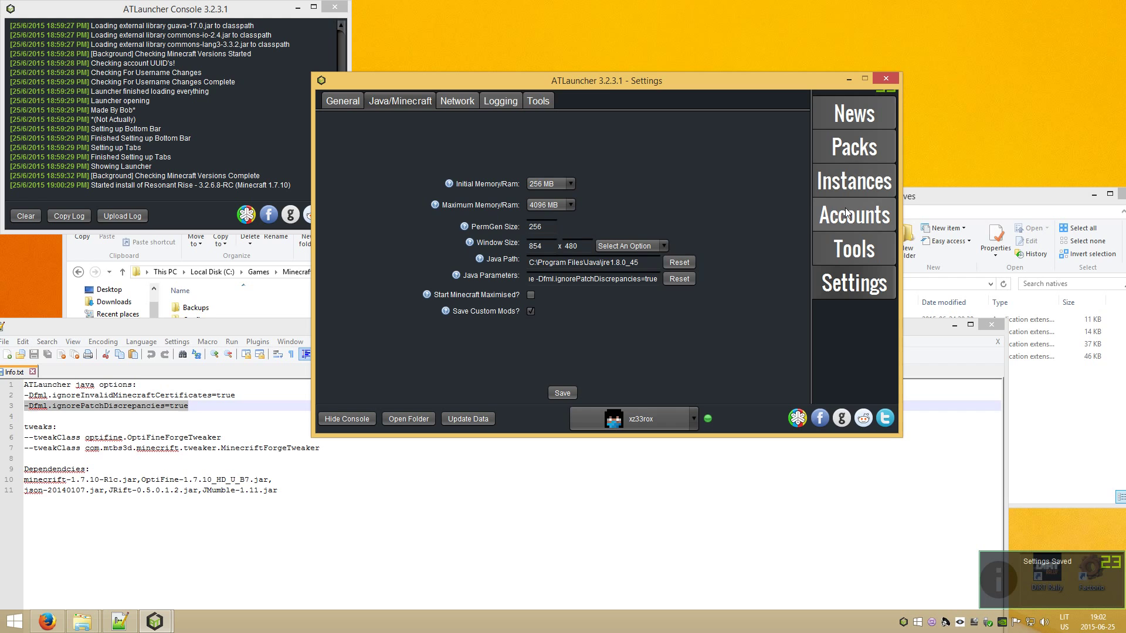
left_click(854, 180)
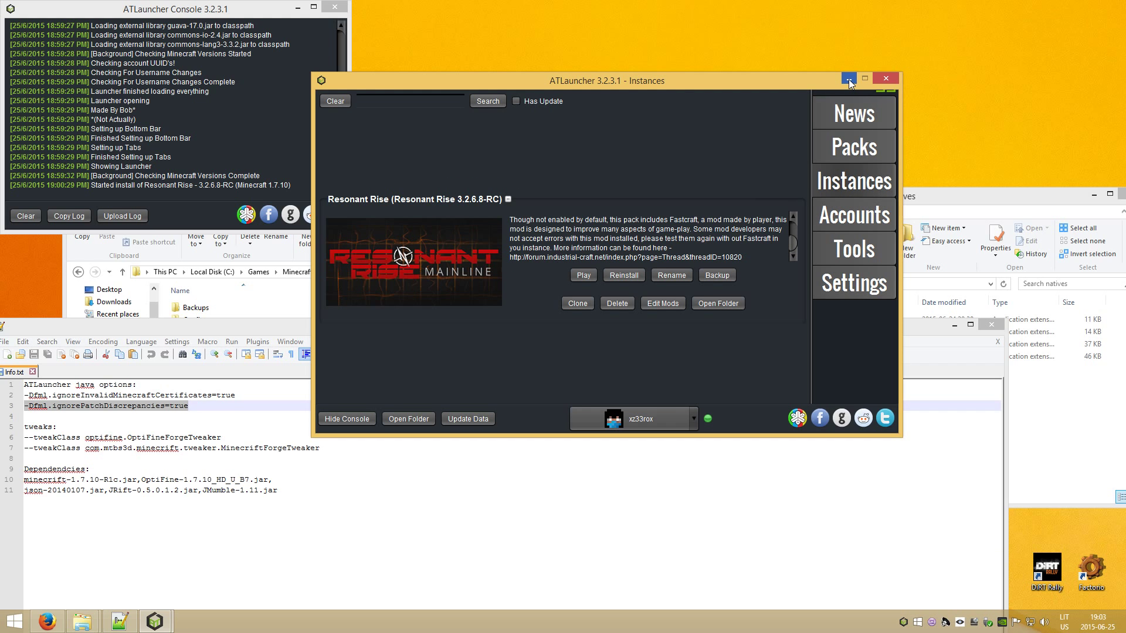
mouse_move(848, 78)
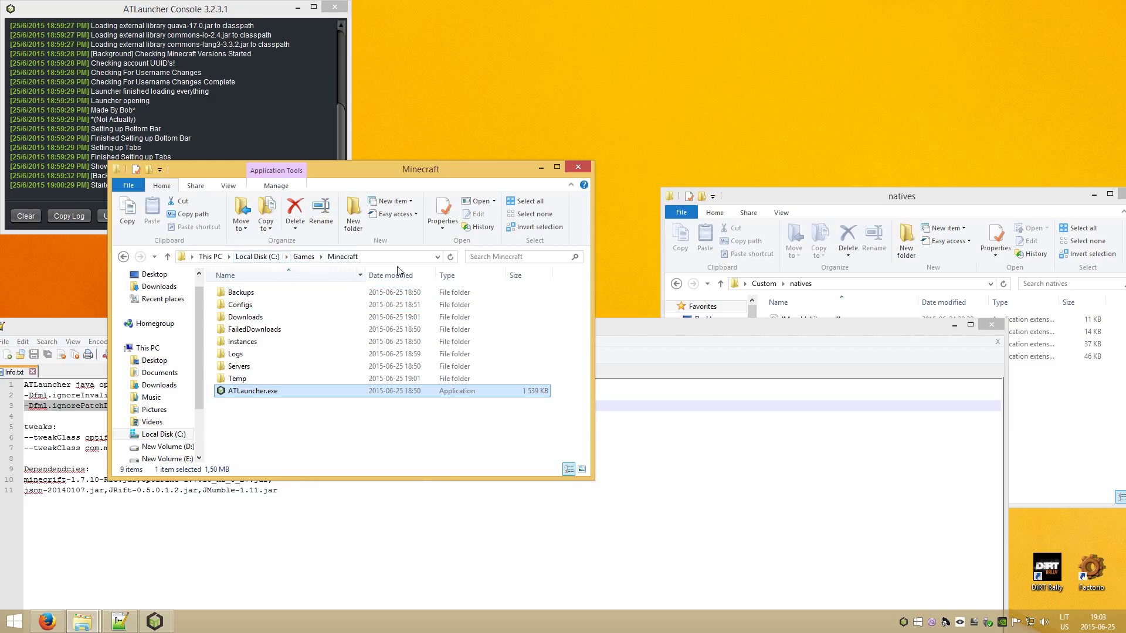
Navigate into ResonantRise\bin and the Custom\Jars source folder.
double_click(239, 342)
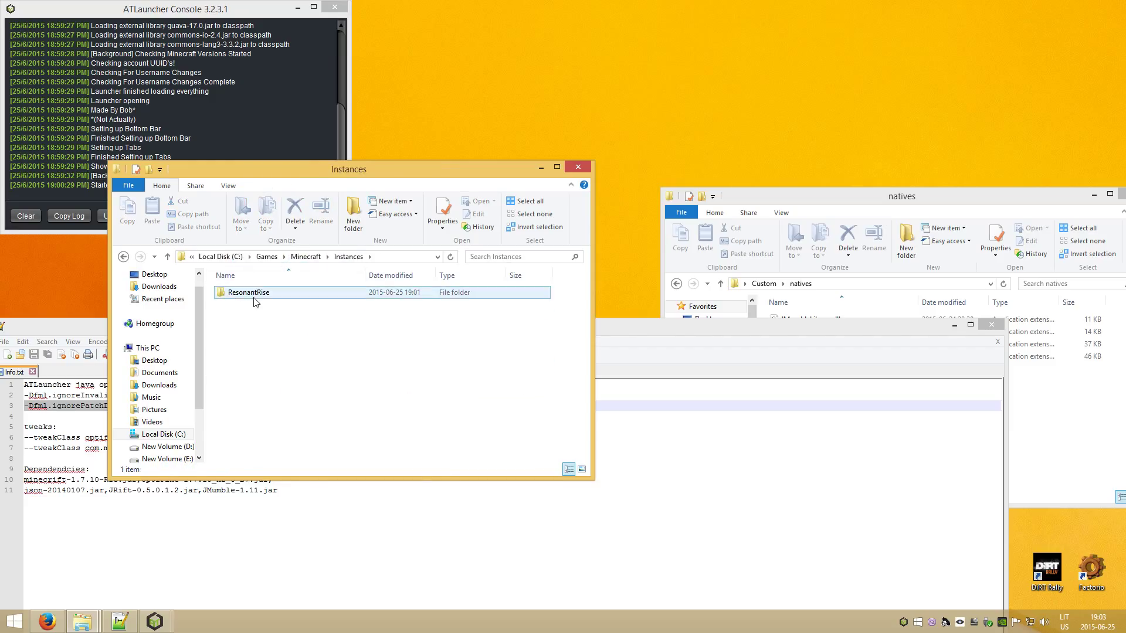
double_click(247, 292)
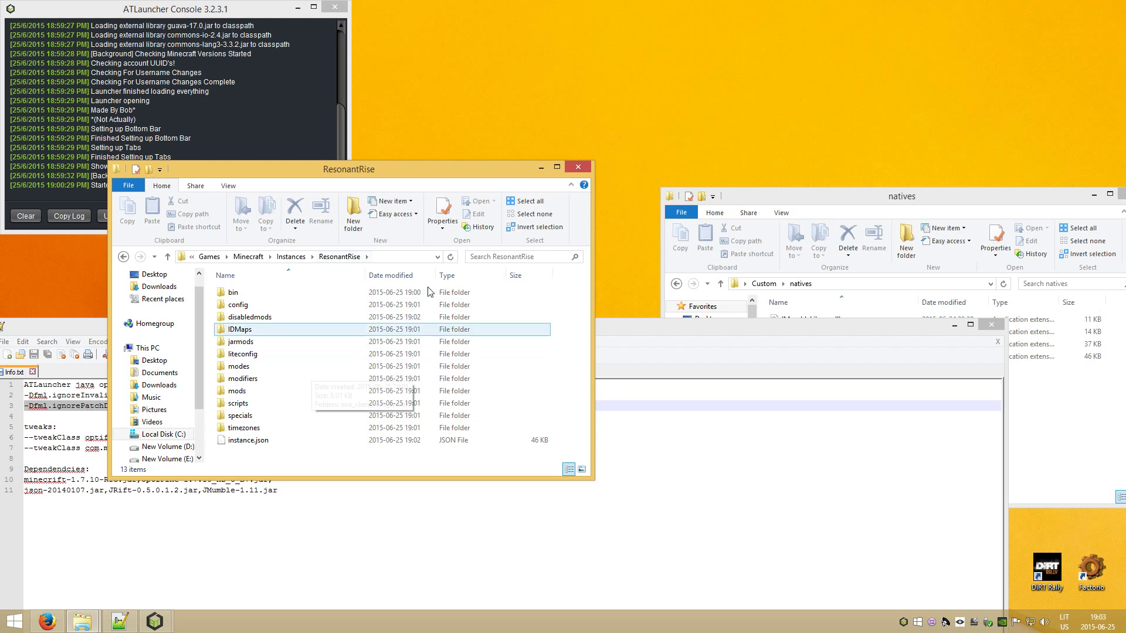
mouse_move(239, 366)
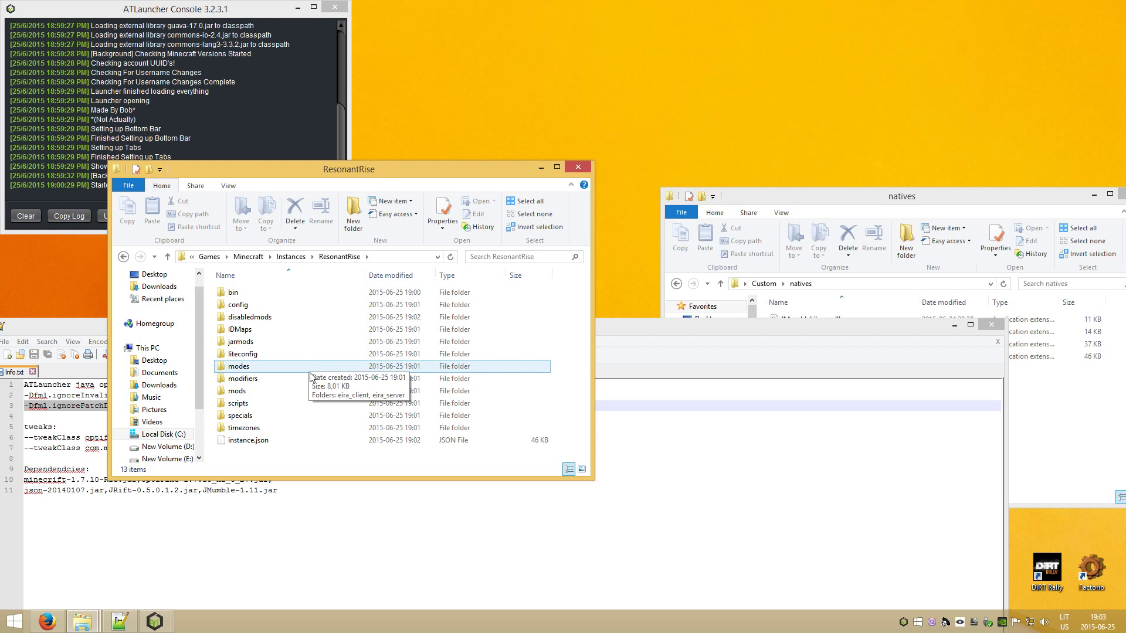
double_click(232, 292)
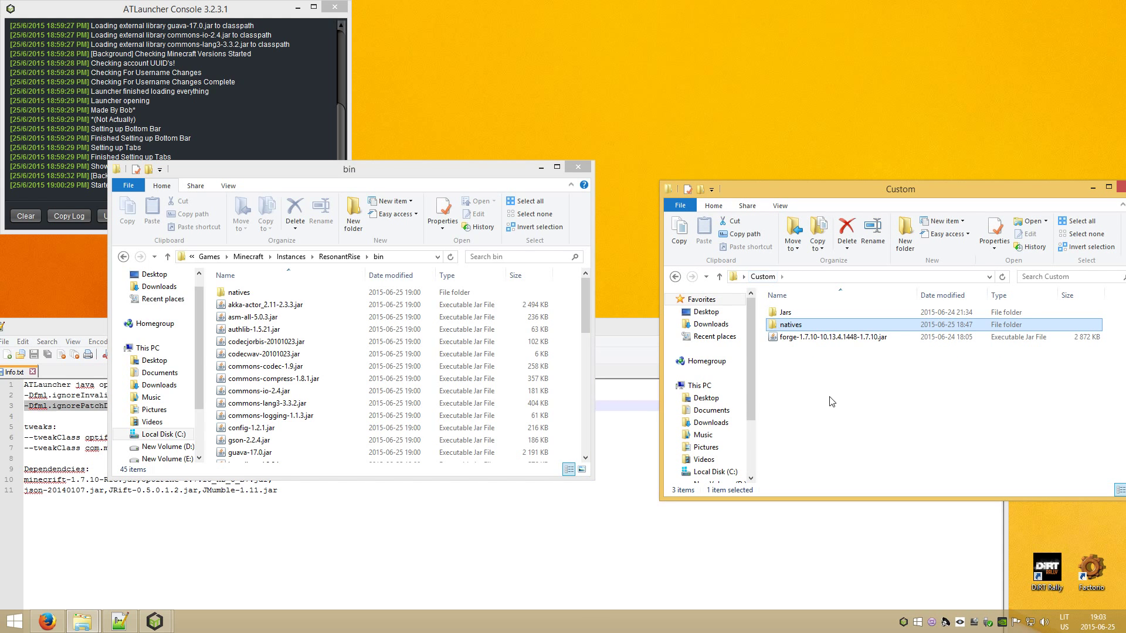
double_click(784, 312)
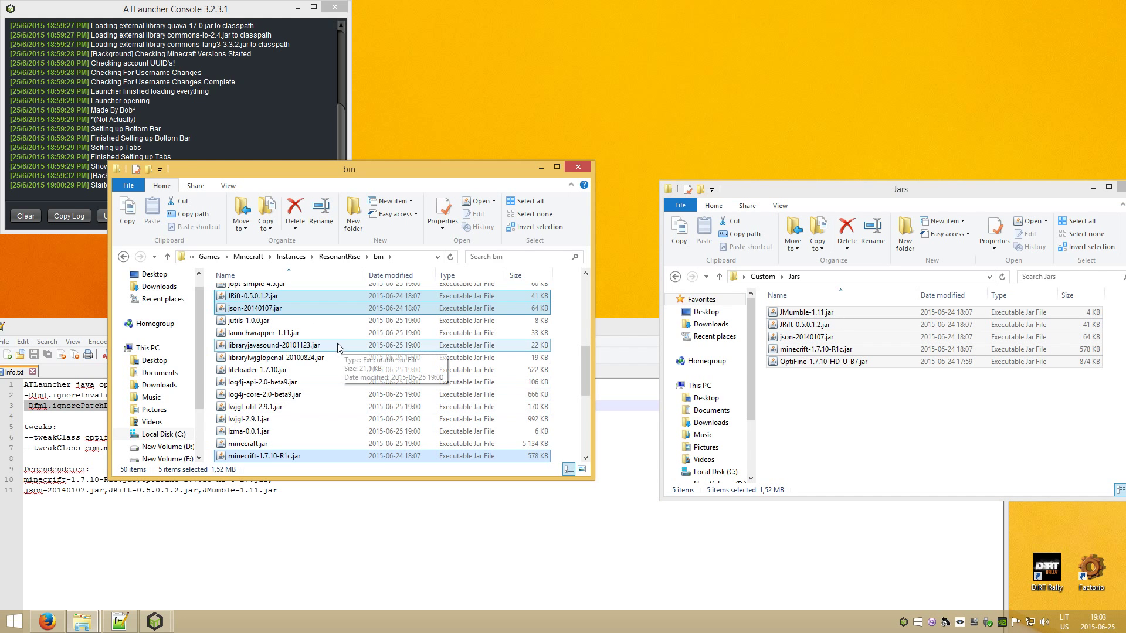
mouse_move(650, 432)
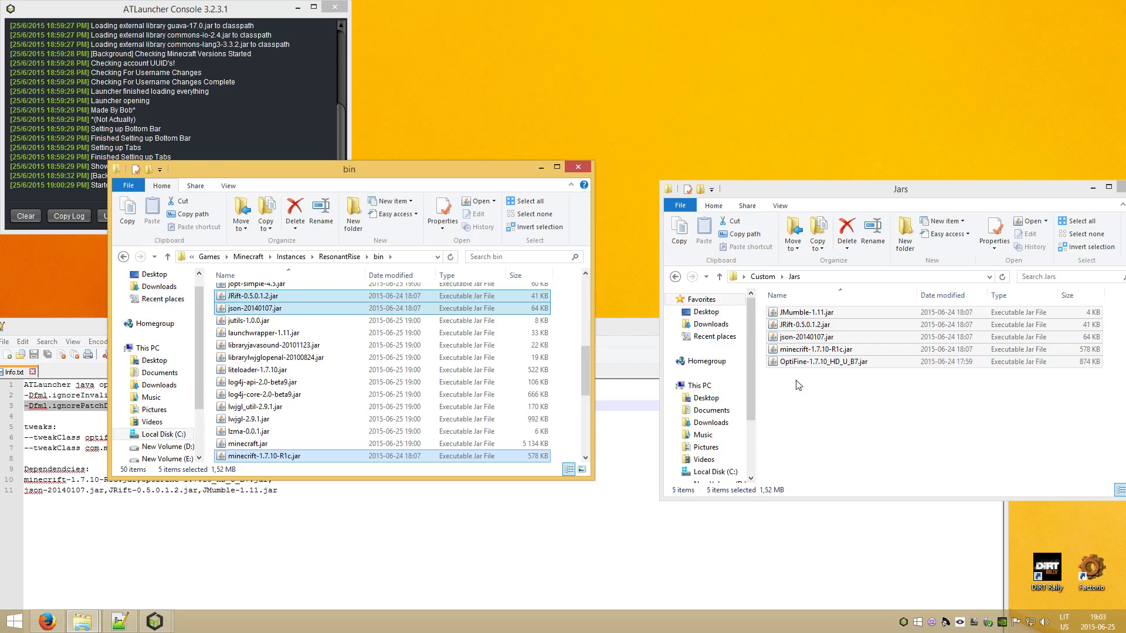
mouse_move(631, 382)
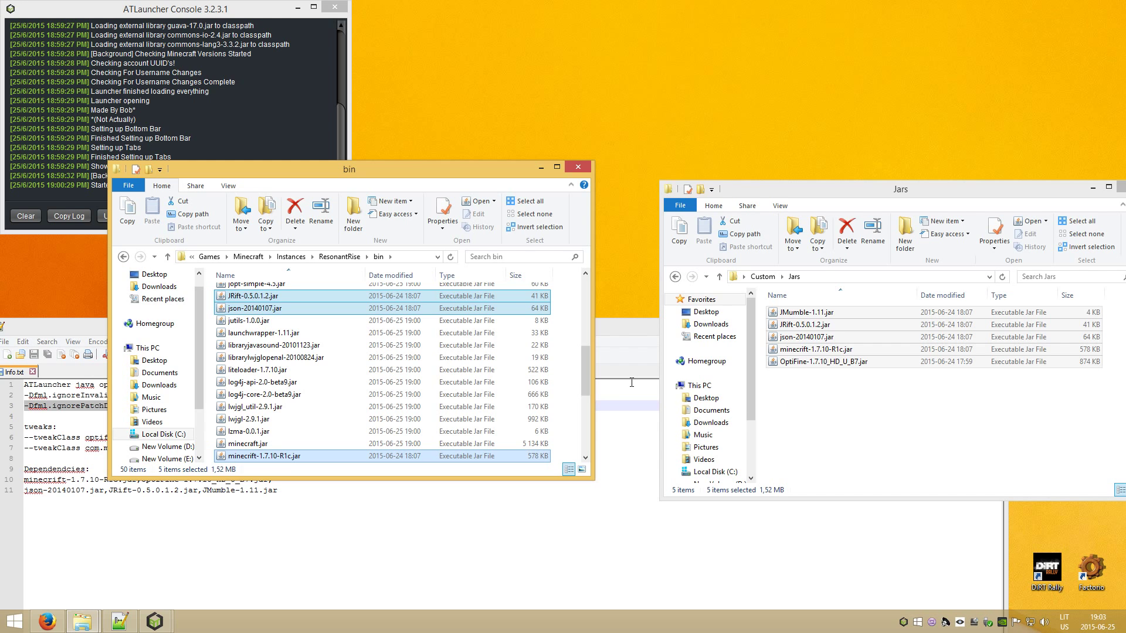
Verify the five custom jars in bin, then go back to the ResonantRise folder.
scroll("up", 3)
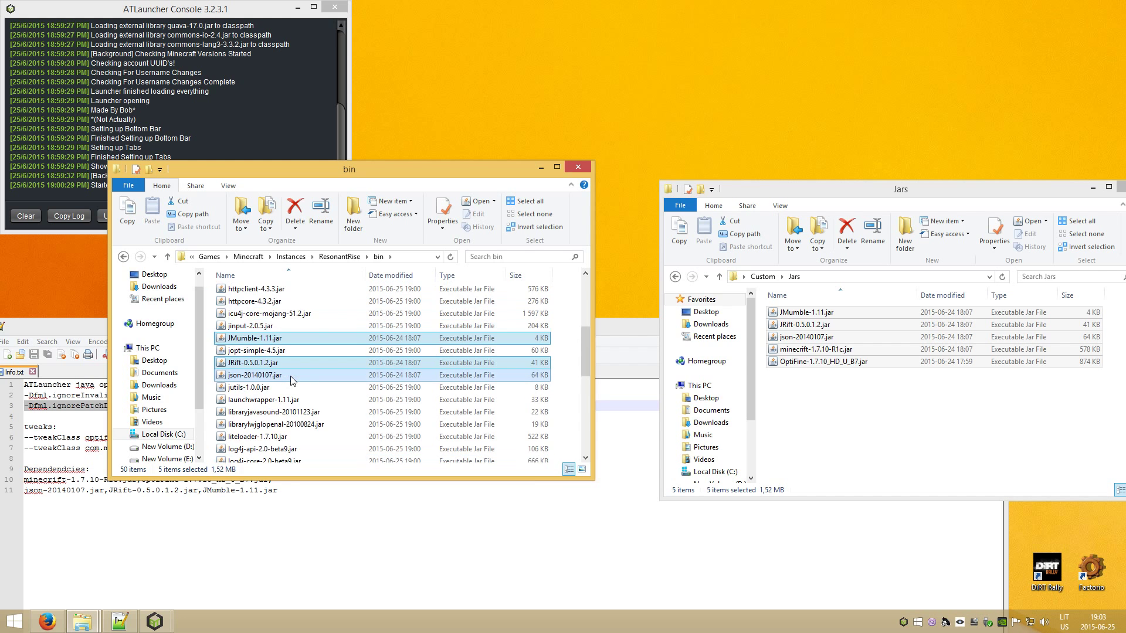
scroll("down", 3)
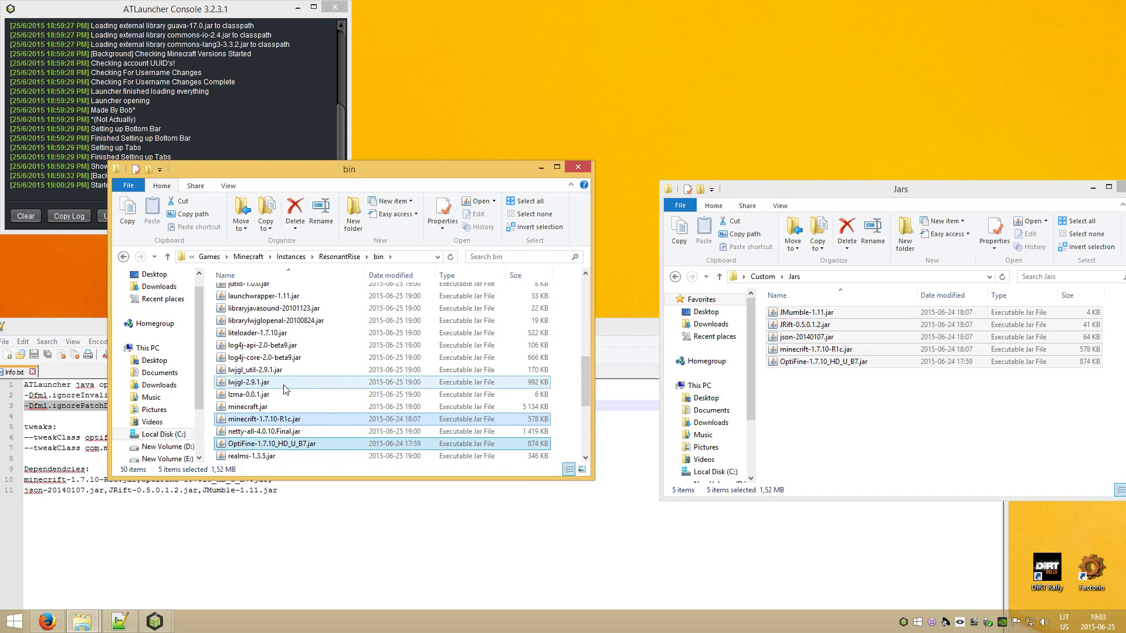
scroll("up", 3)
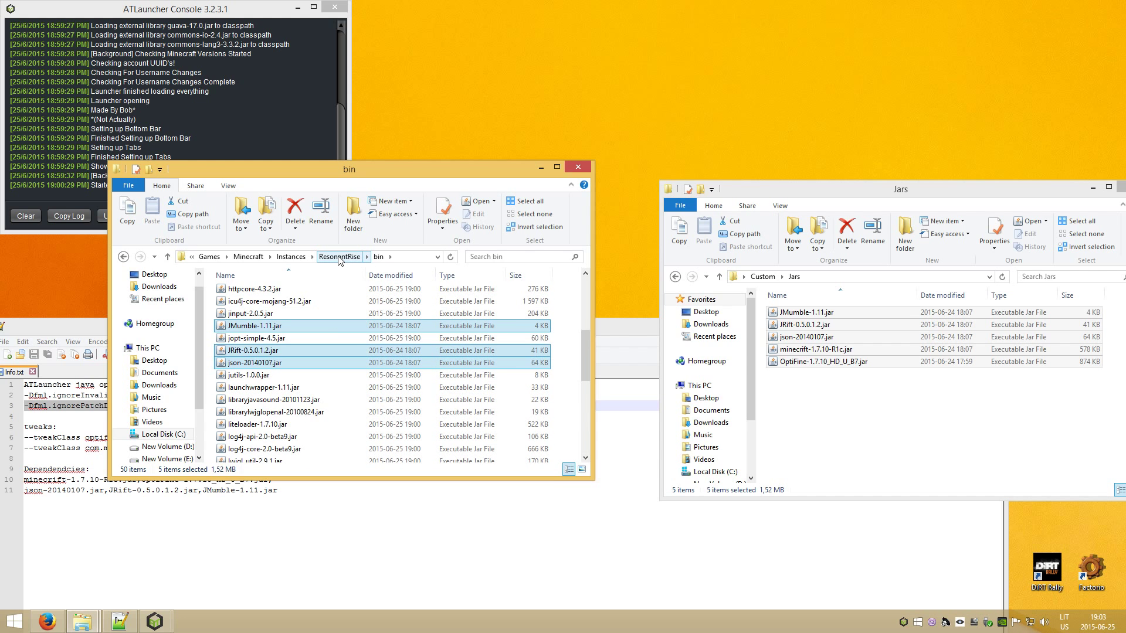
left_click(340, 256)
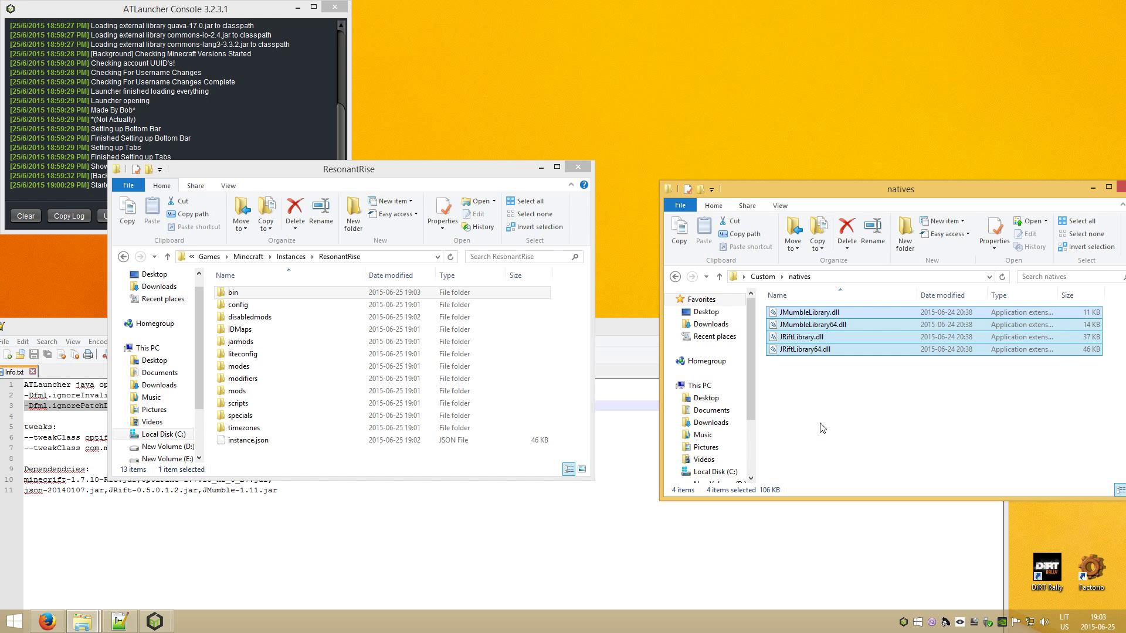
mouse_move(714, 446)
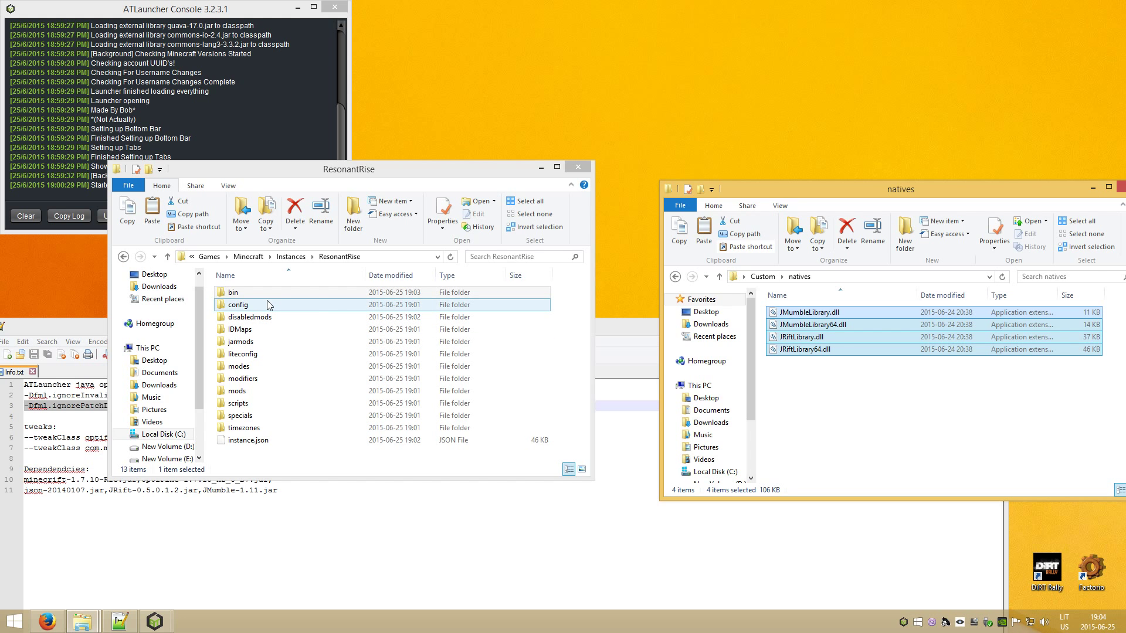
Place the four JRift and JMumble DLLs into bin\natives and return to ResonantRise.
left_click(234, 292)
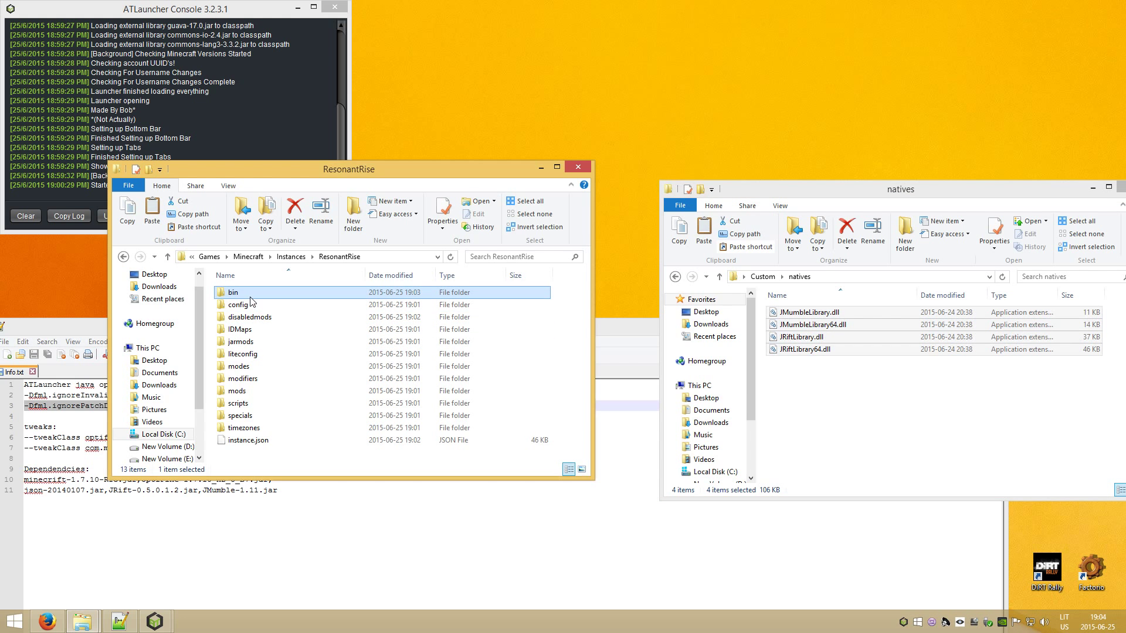
double_click(232, 292)
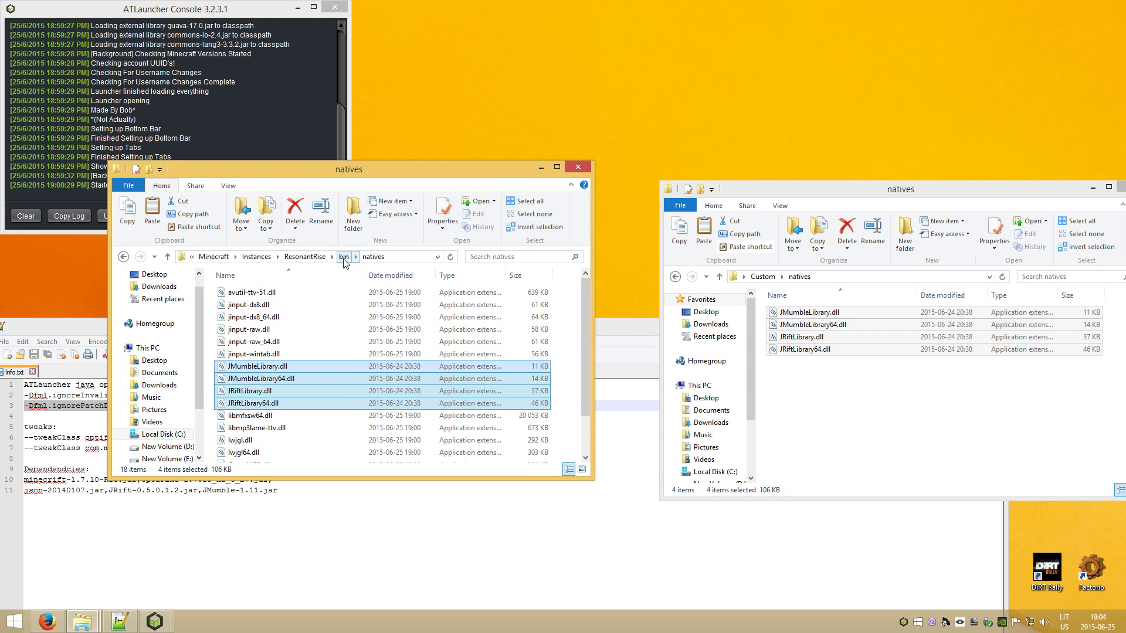
left_click(305, 257)
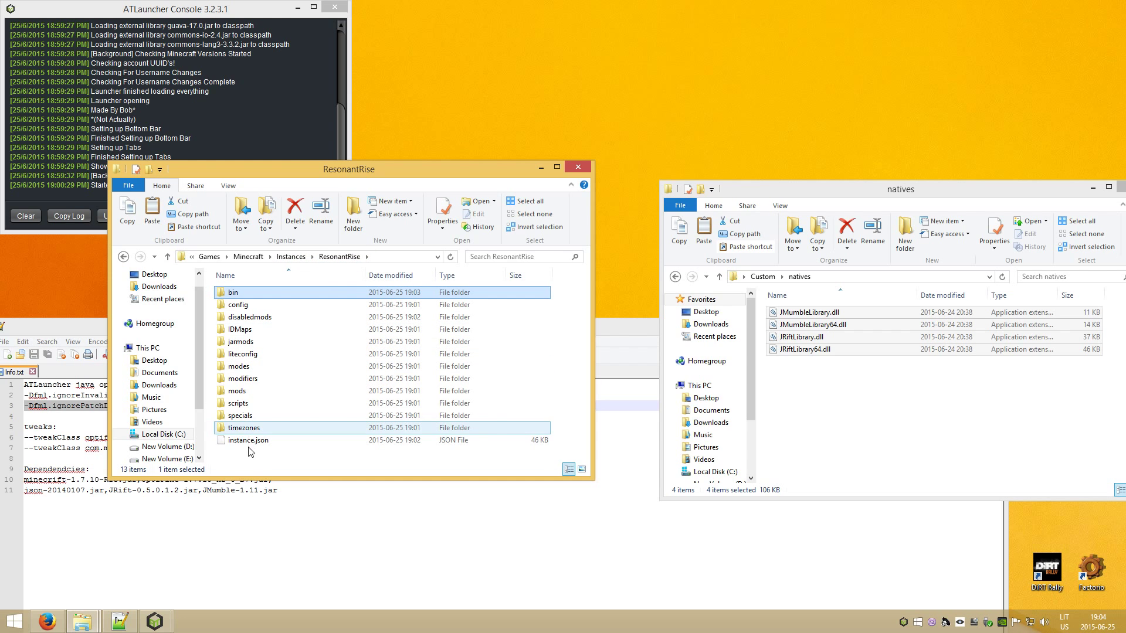
Edit instance.json in Notepad++ and locate its librariesNeeded entry on line 9.
right_click(248, 440)
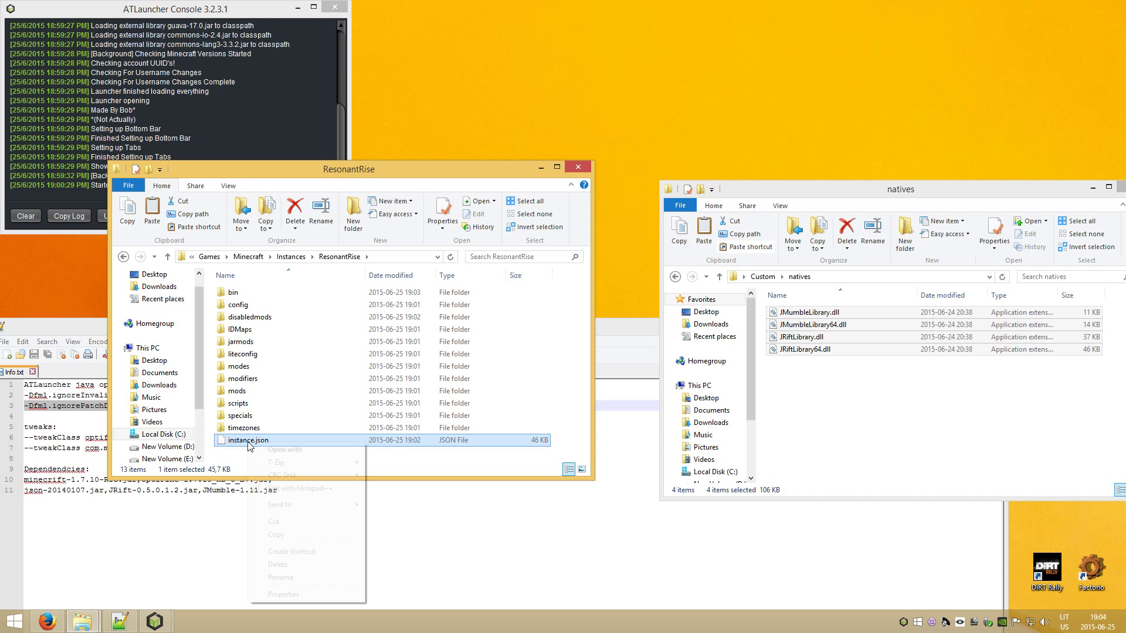
left_click(298, 488)
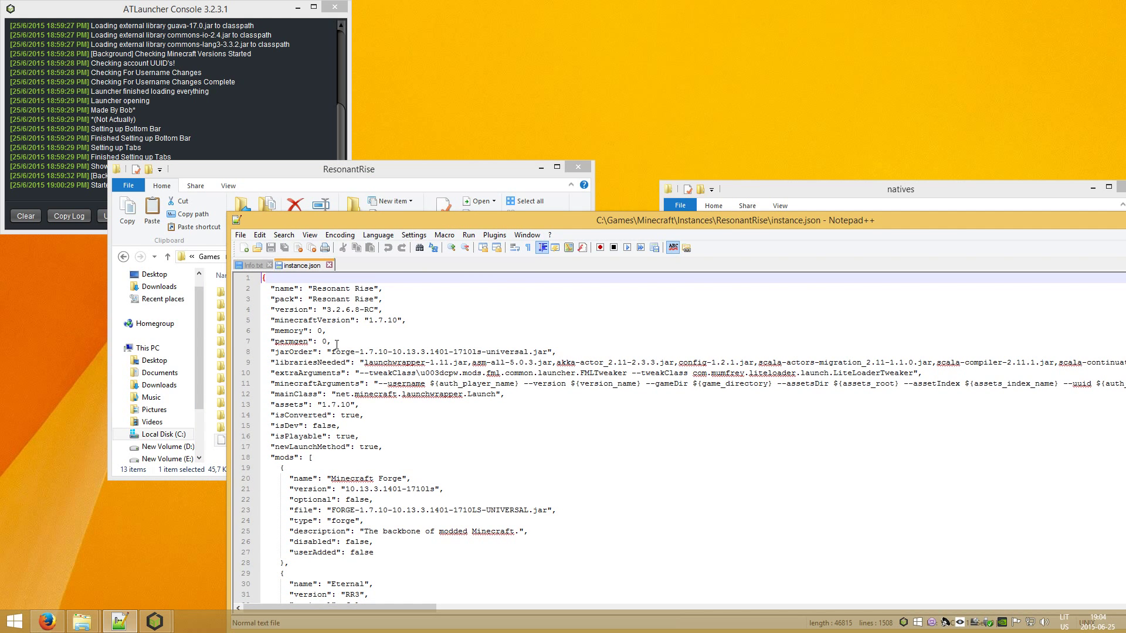
mouse_move(338, 347)
type("forge")
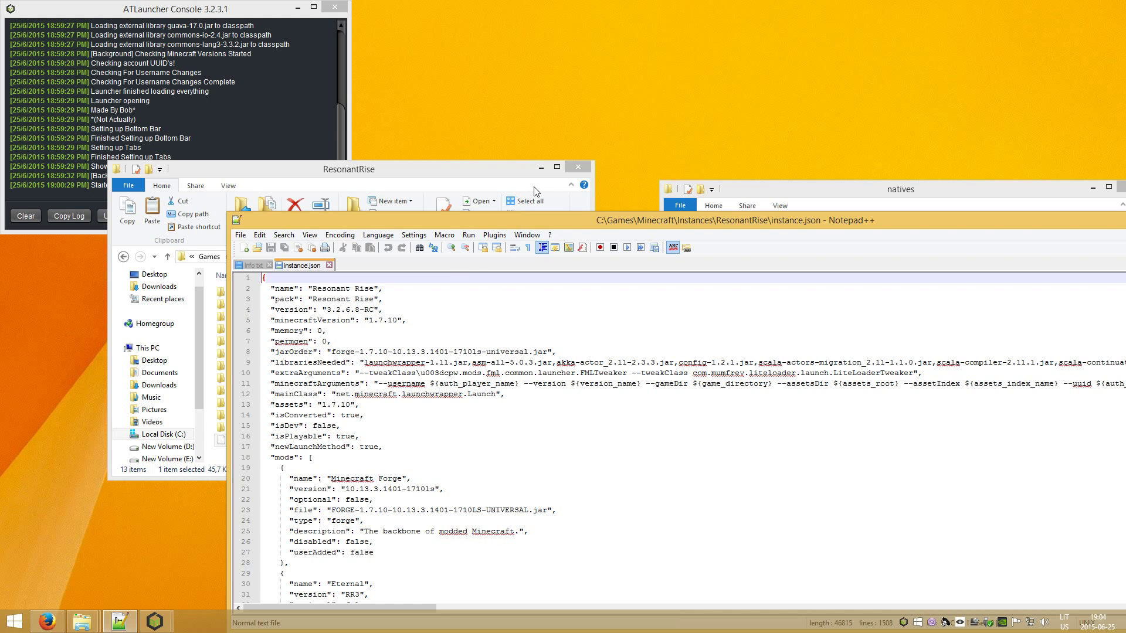
left_click(577, 167)
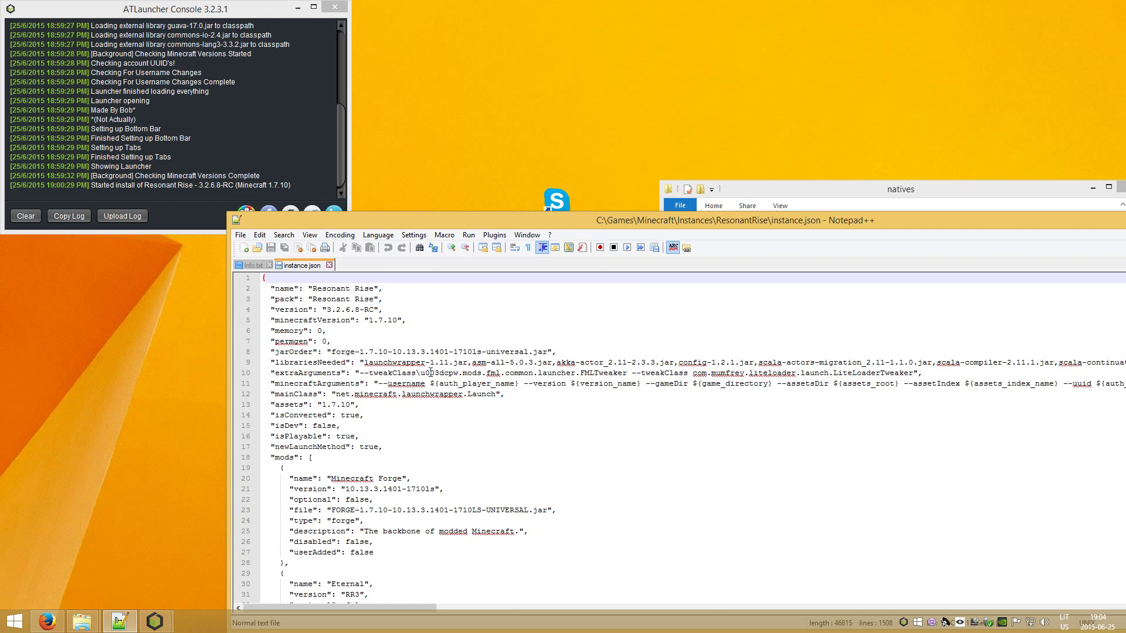
double_click(310, 362)
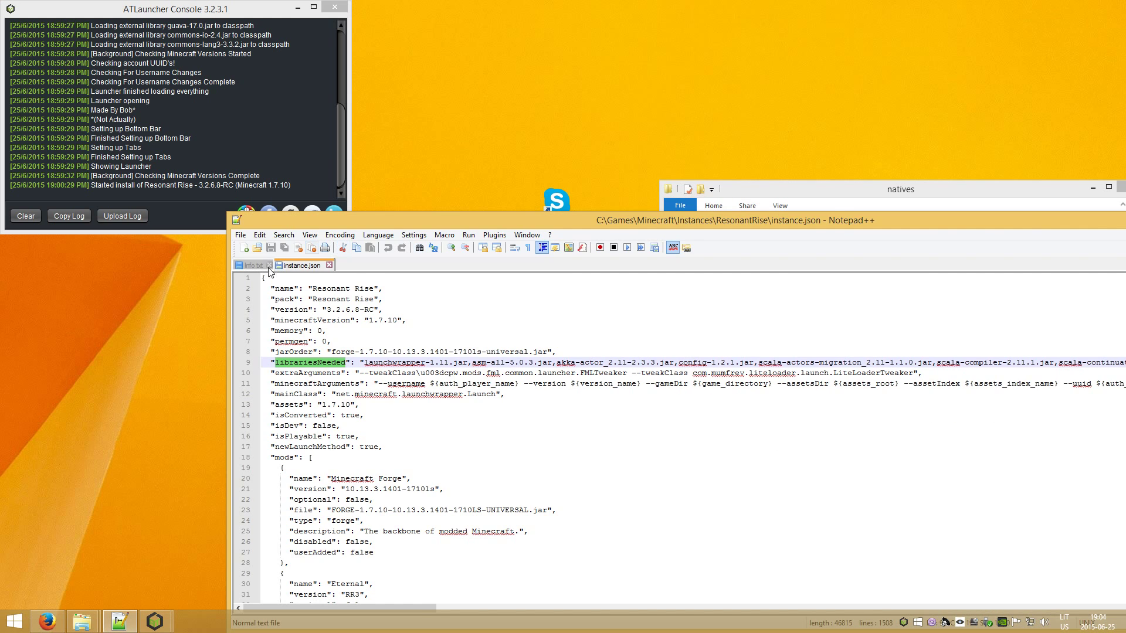
Insert minecraft-1.7.10-R1c.jar and OptiFine-1.7.10_HD_U_B7.jar at the start of the librariesNeeded value.
left_click(250, 265)
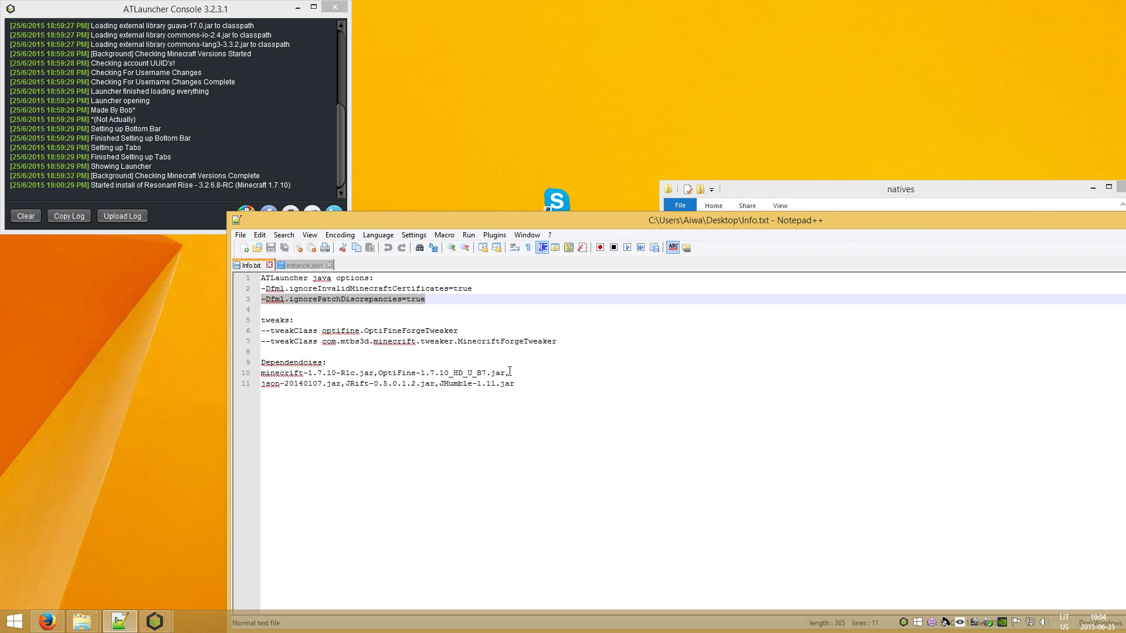
left_click(300, 265)
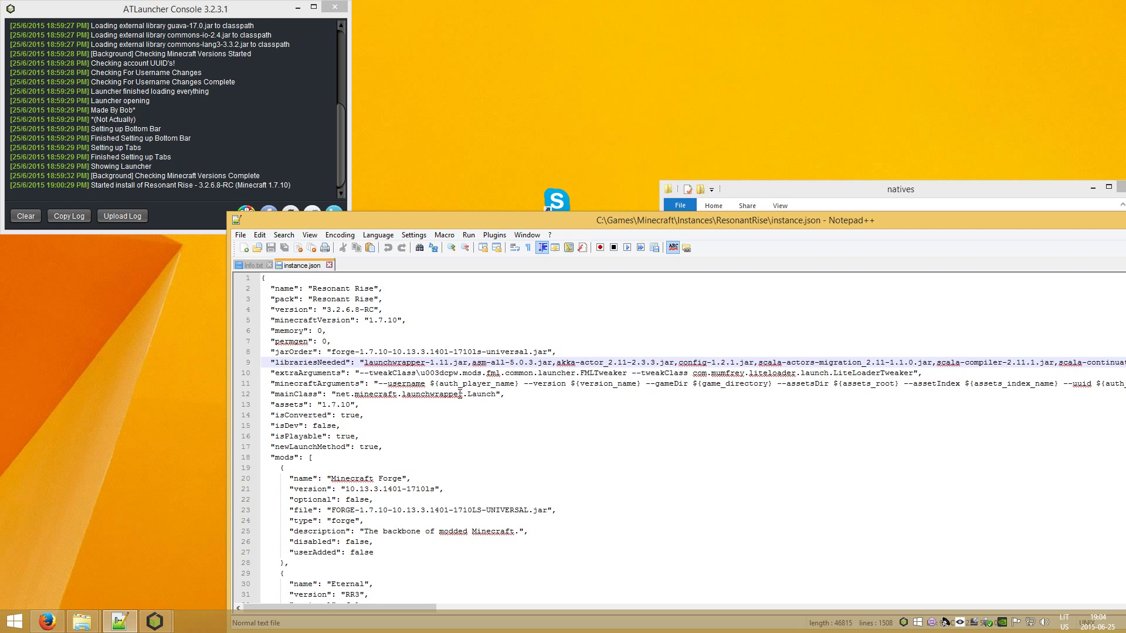
type("minecraft-1.7.10-R1c.jar,OptiFine-1.7.10_HD_U_B7.jar")
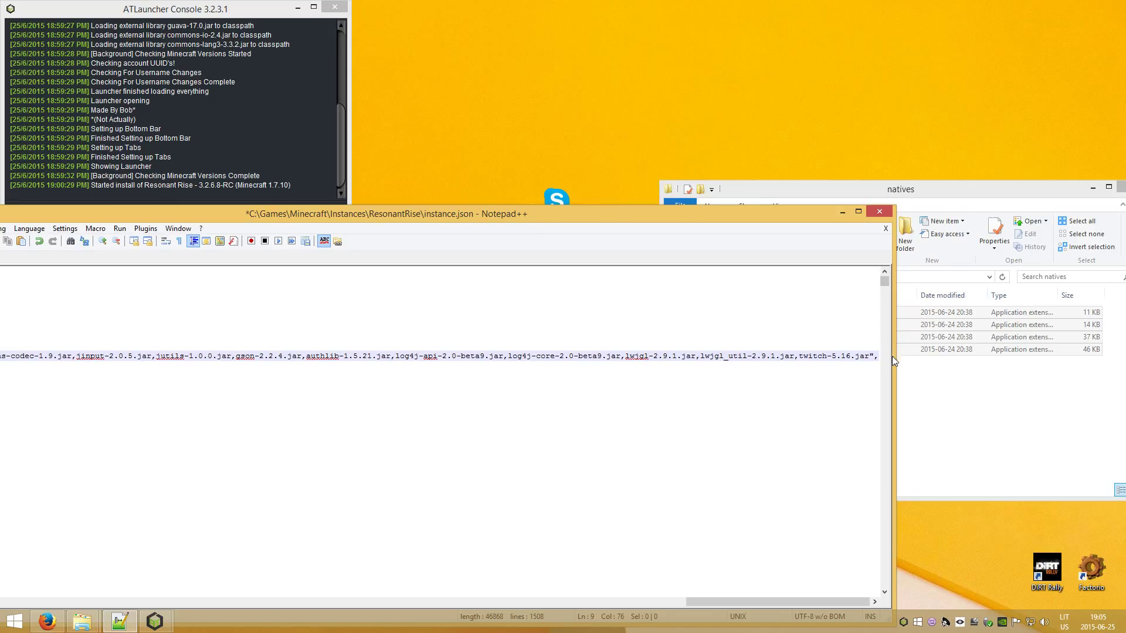
left_click(872, 480)
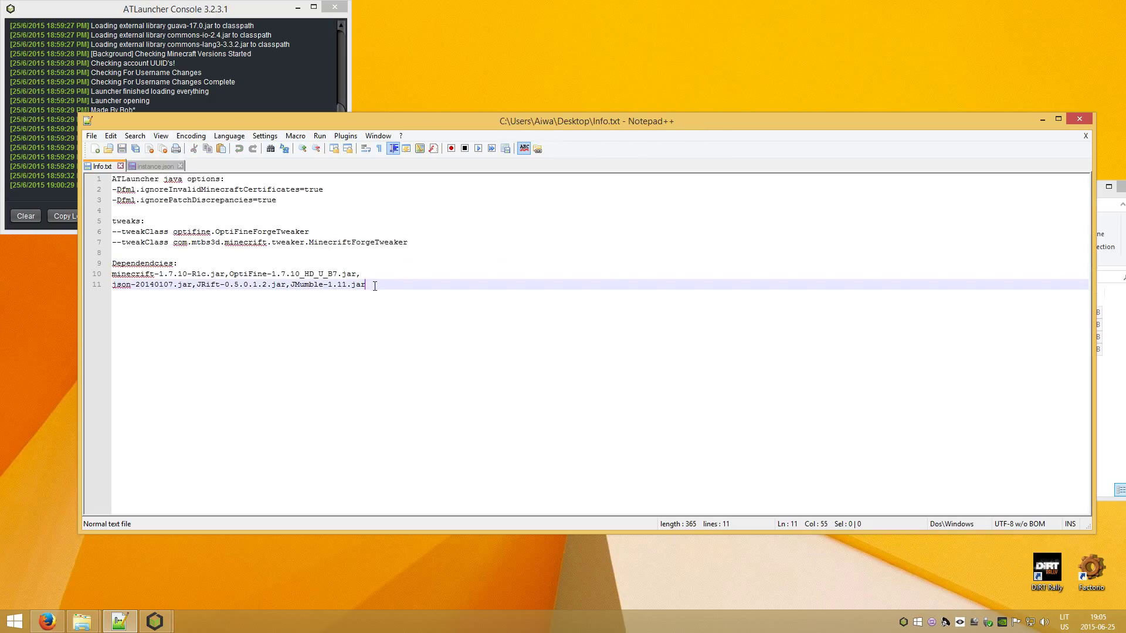
Append the json, JRift and JMumble jars to librariesNeeded and copy the OptiFine tweak class from the notes.
left_click(151, 165)
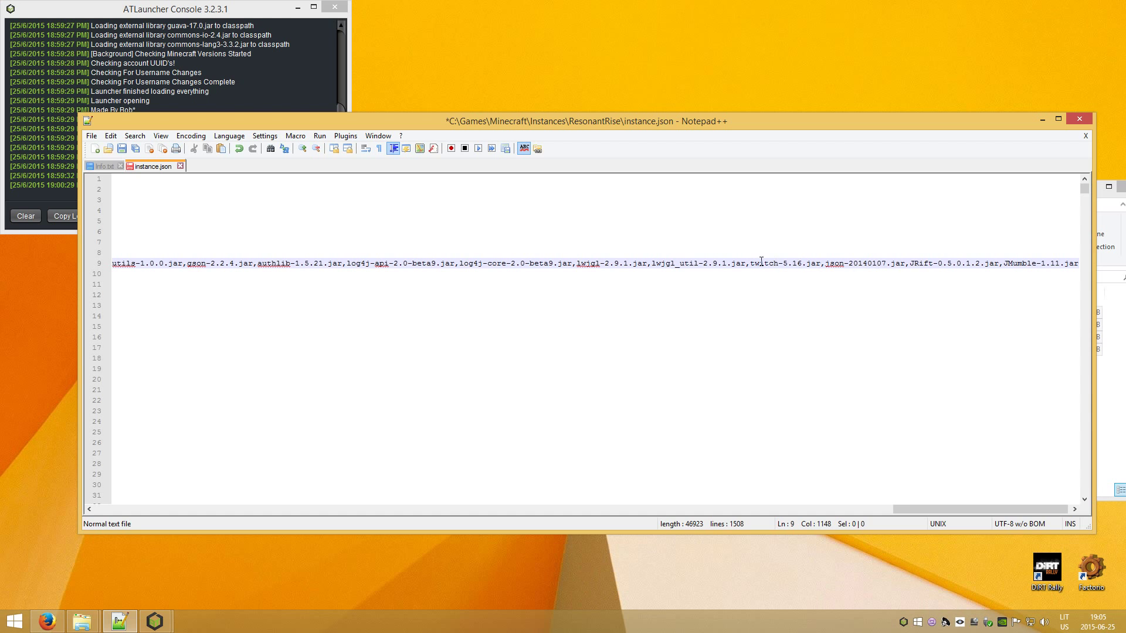
mouse_move(711, 271)
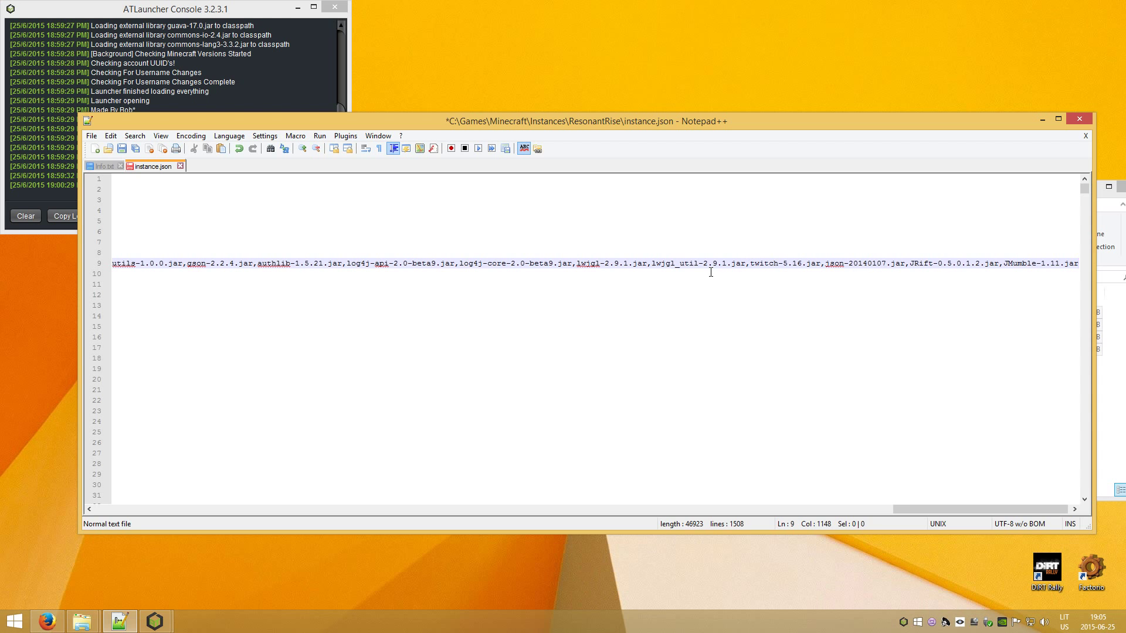
scroll("left", 3)
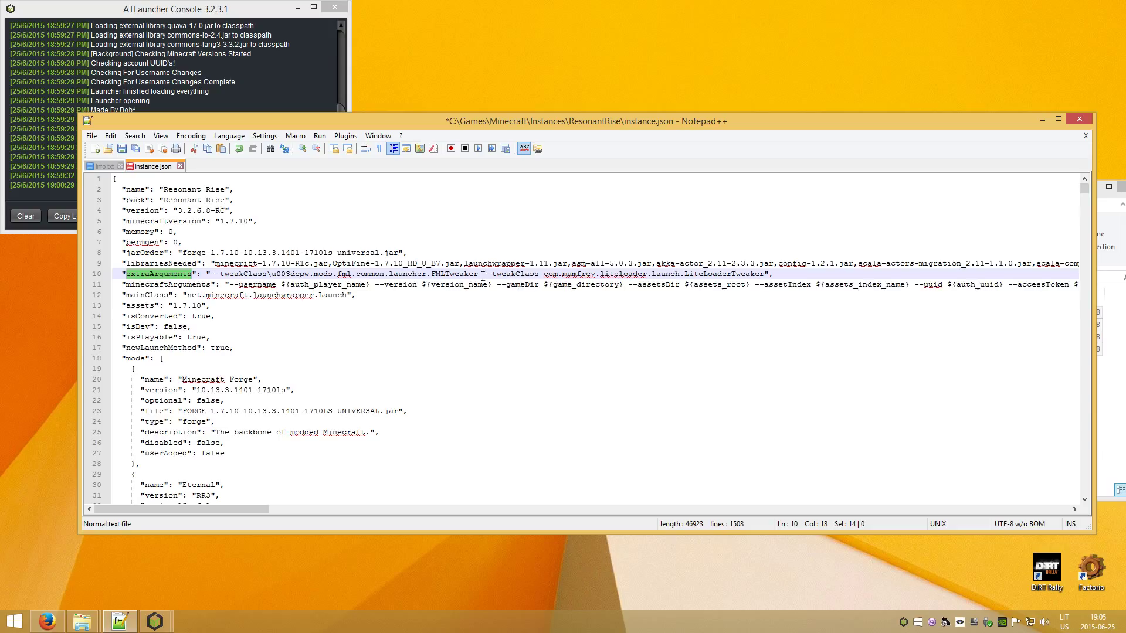
mouse_move(434, 275)
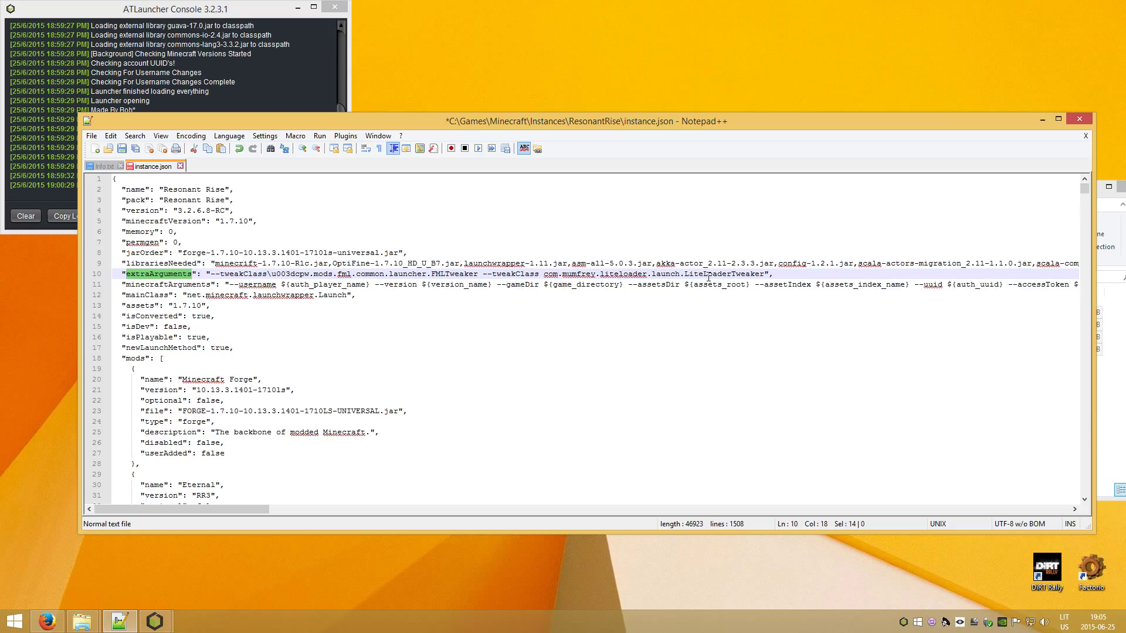
left_click(101, 165)
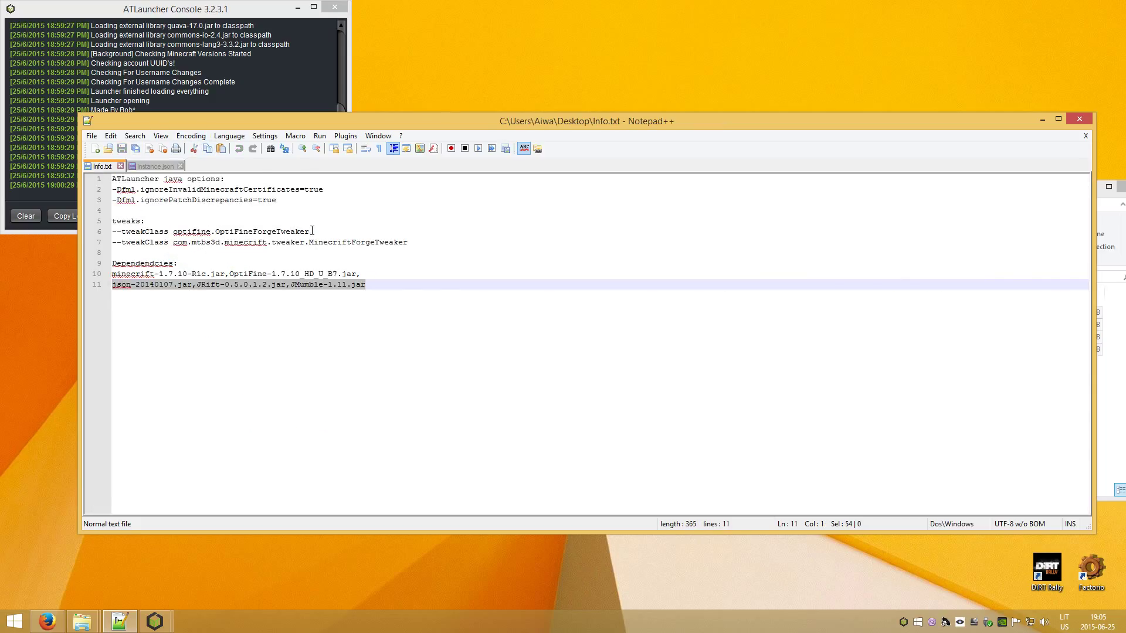
left_click(153, 165)
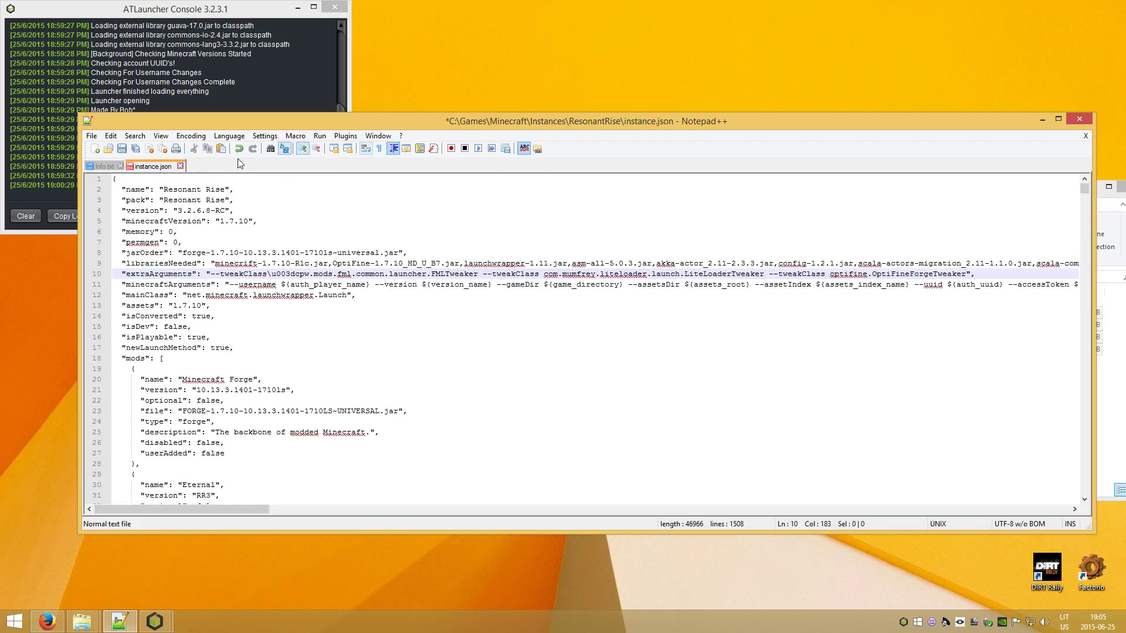
Add the OptiFine and mtbs3d tweak classes to extraArguments and save instance.json with Ctrl+S.
left_click(102, 165)
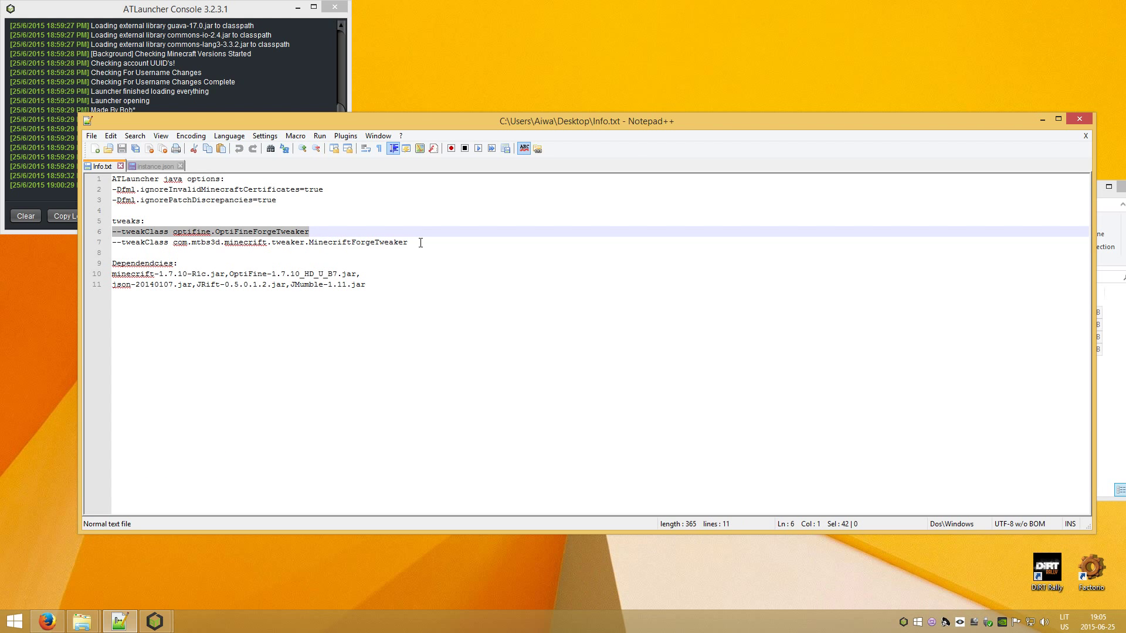
left_click(152, 165)
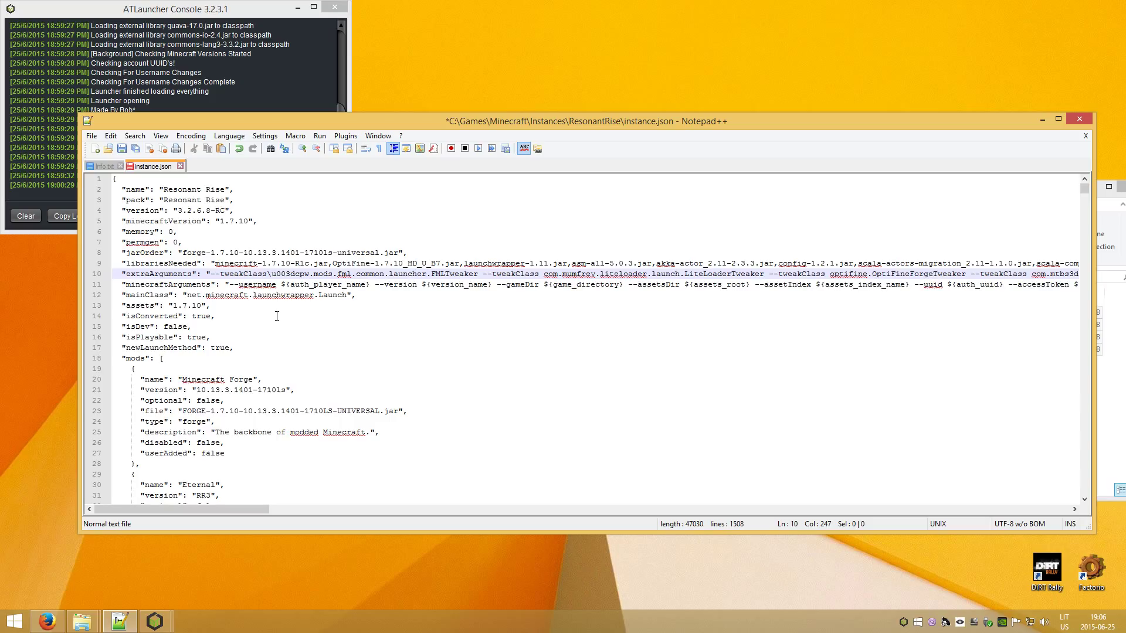
left_click(101, 165)
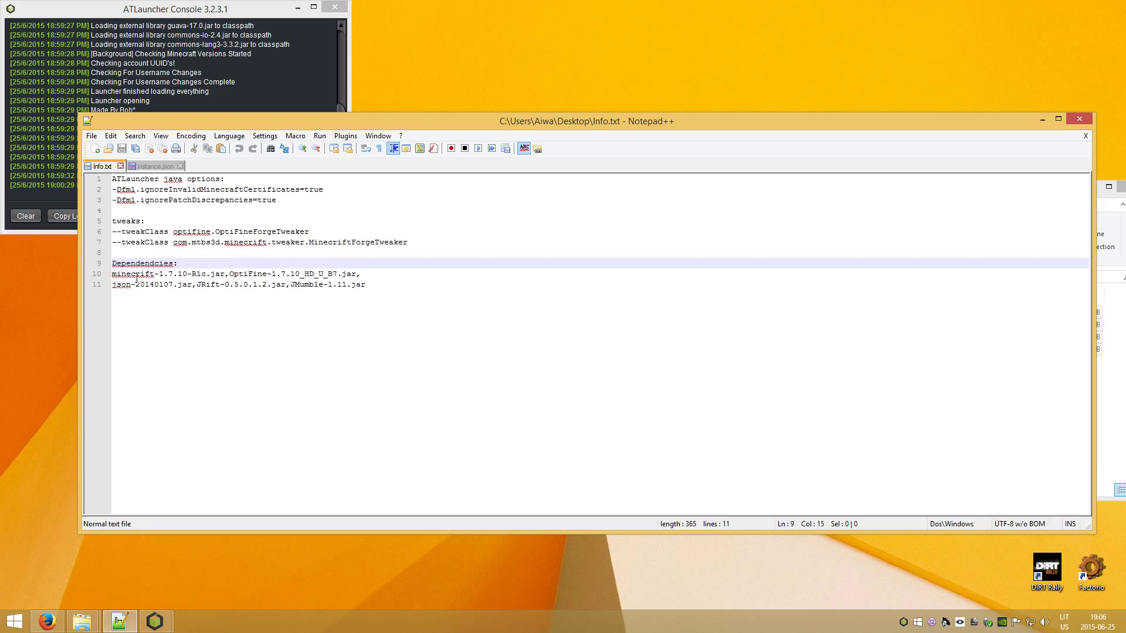
left_click(153, 165)
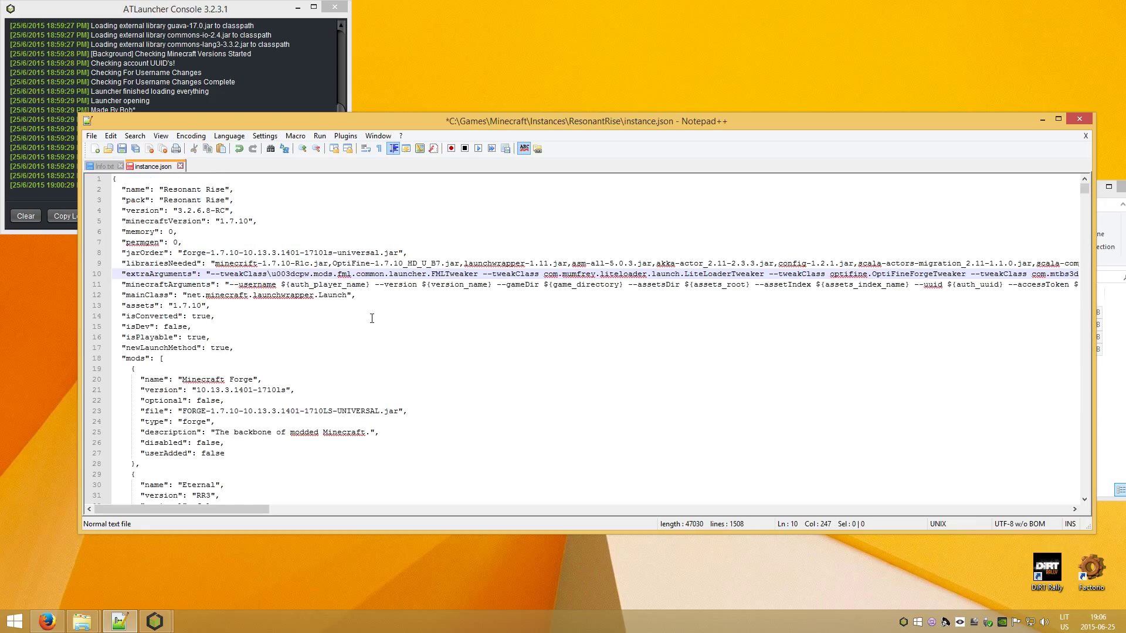
key("ctrl+s")
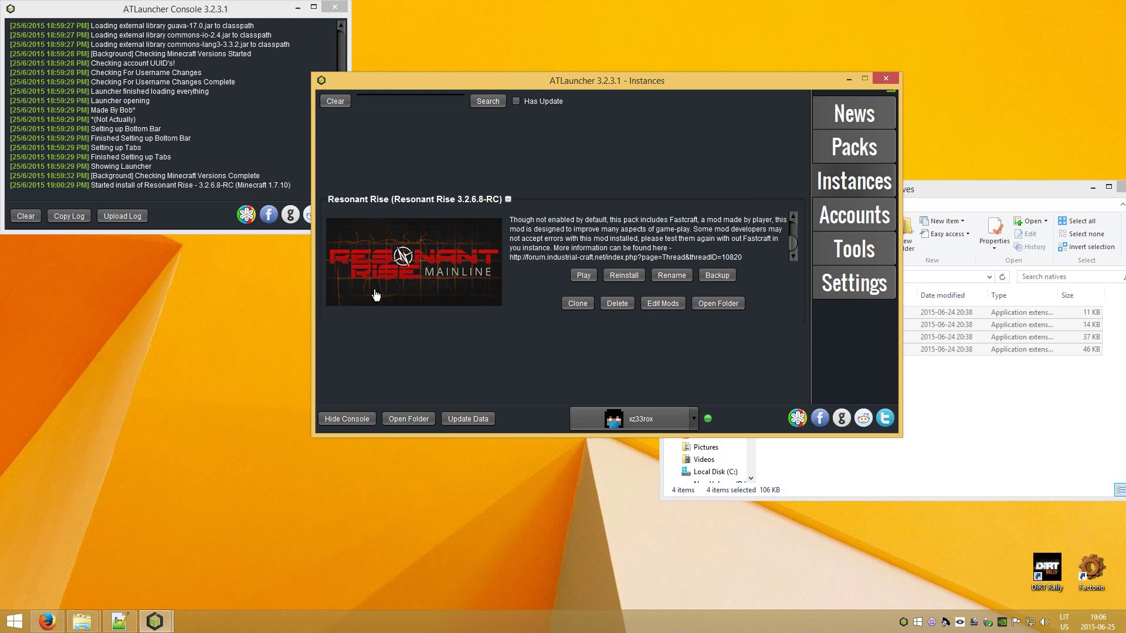
mouse_move(426, 247)
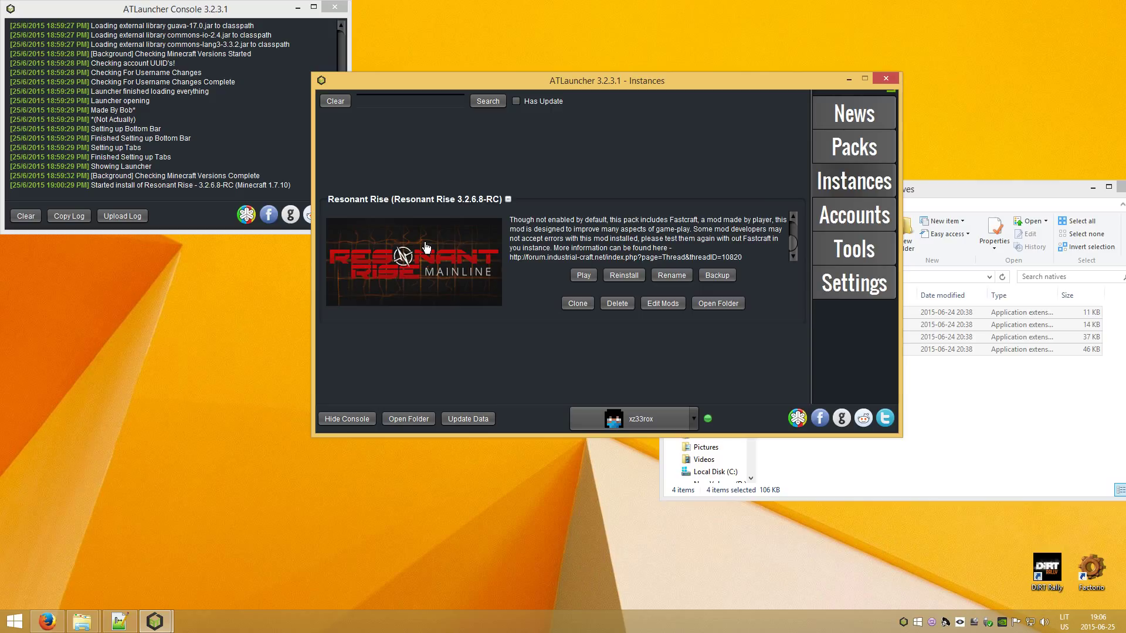
mouse_move(532, 236)
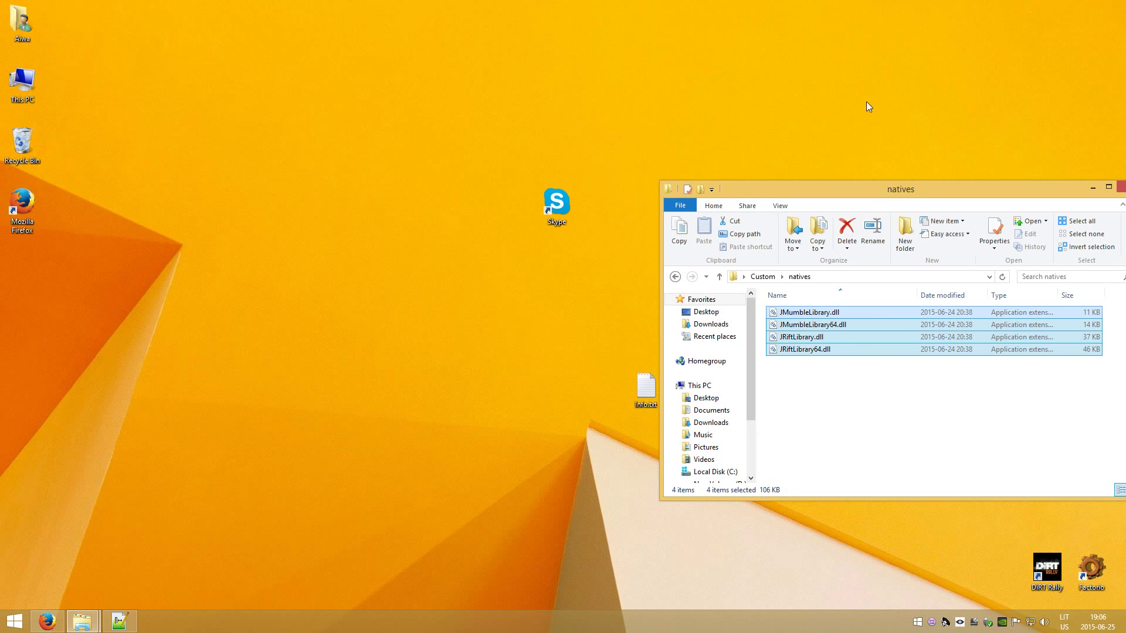
mouse_move(81, 621)
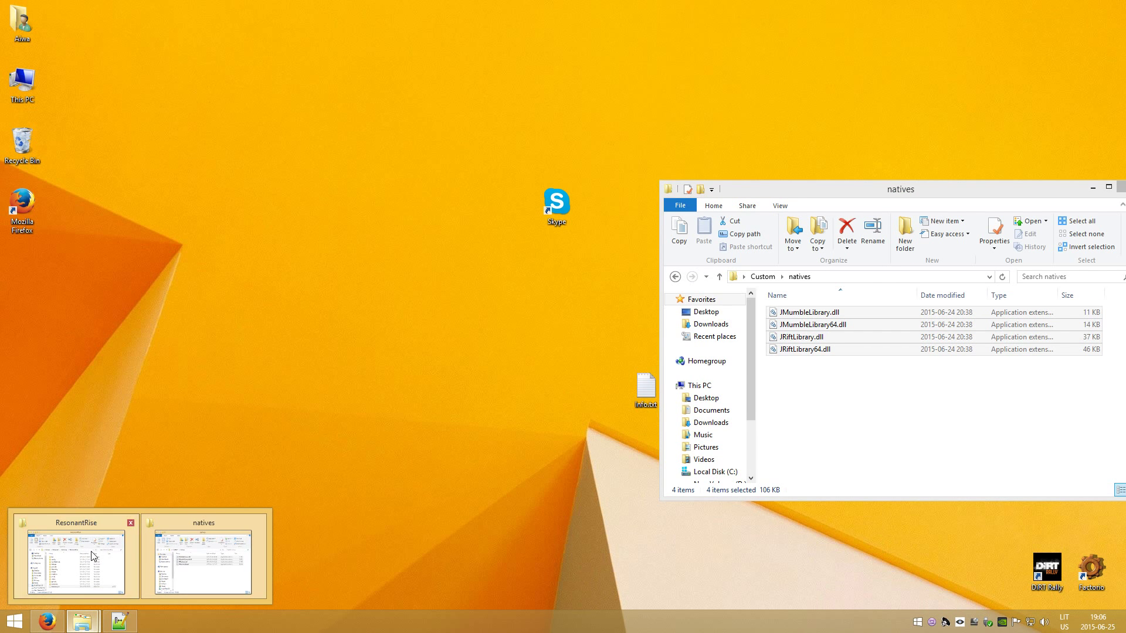
Relaunch ATLauncher from the folder window, confirm running it, and show the Instances list with Resonant Rise.
left_click(75, 561)
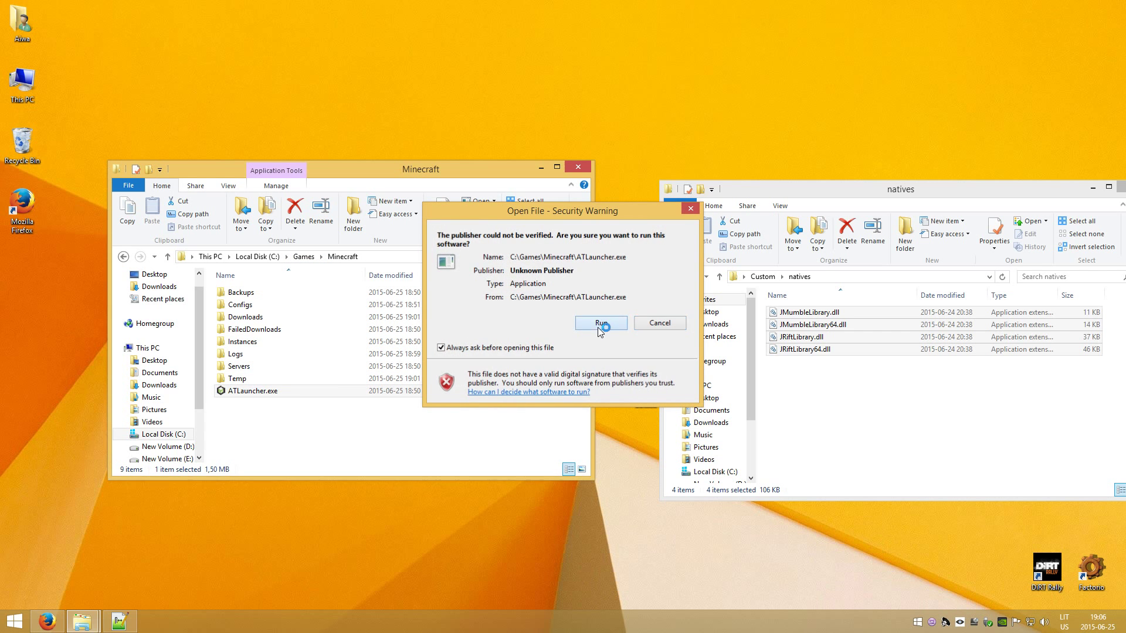
left_click(601, 324)
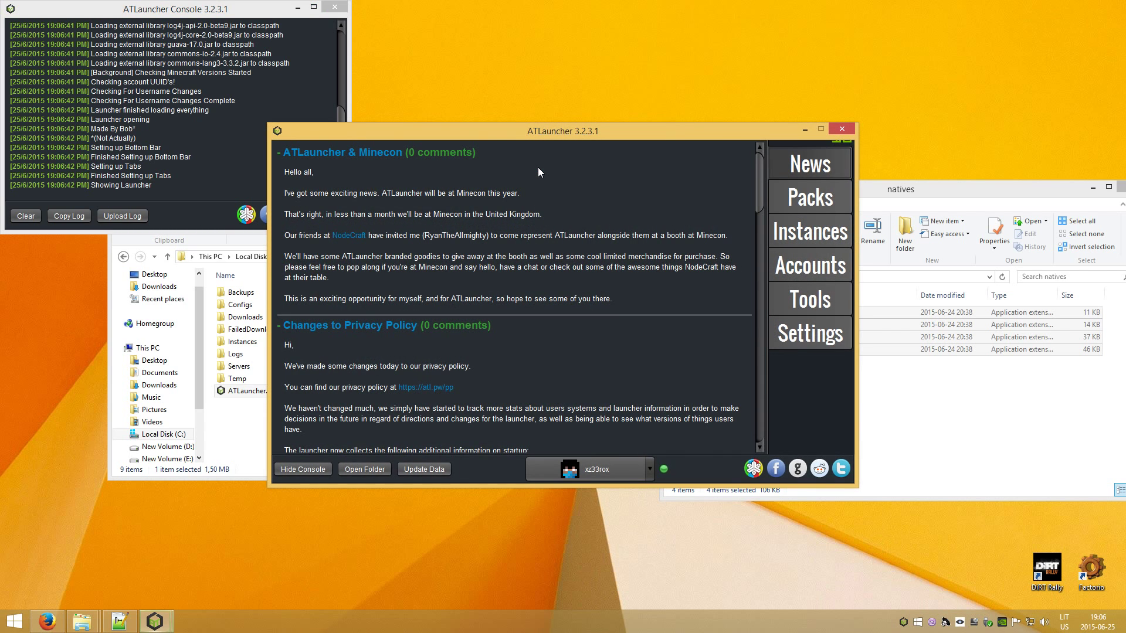
left_click(809, 231)
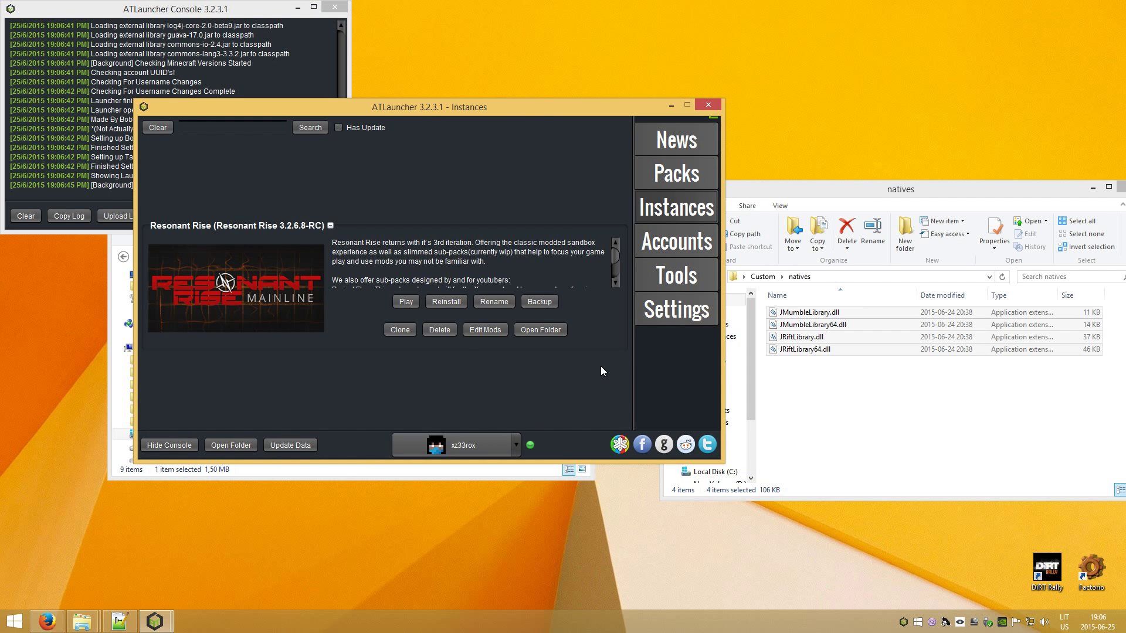
mouse_move(929, 604)
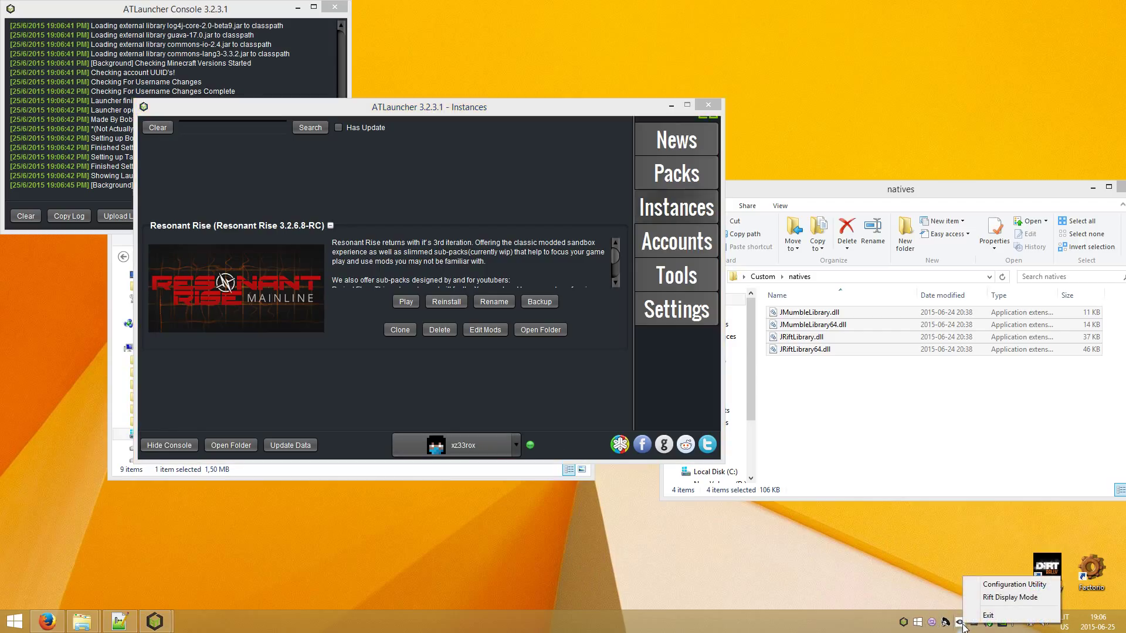
mouse_move(1011, 596)
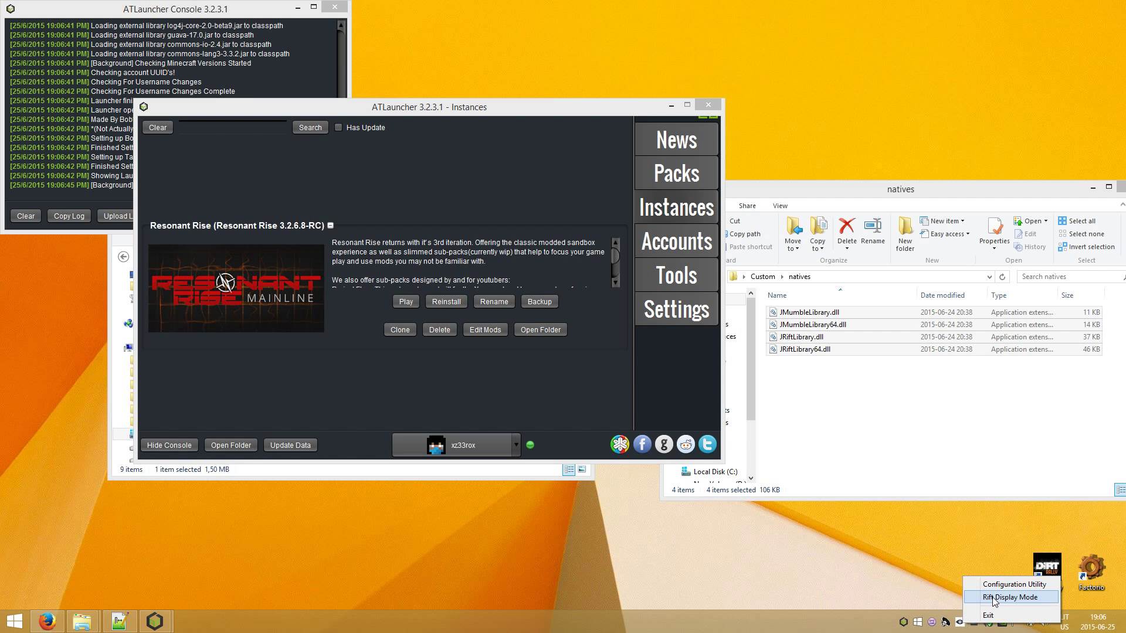
left_click(1010, 597)
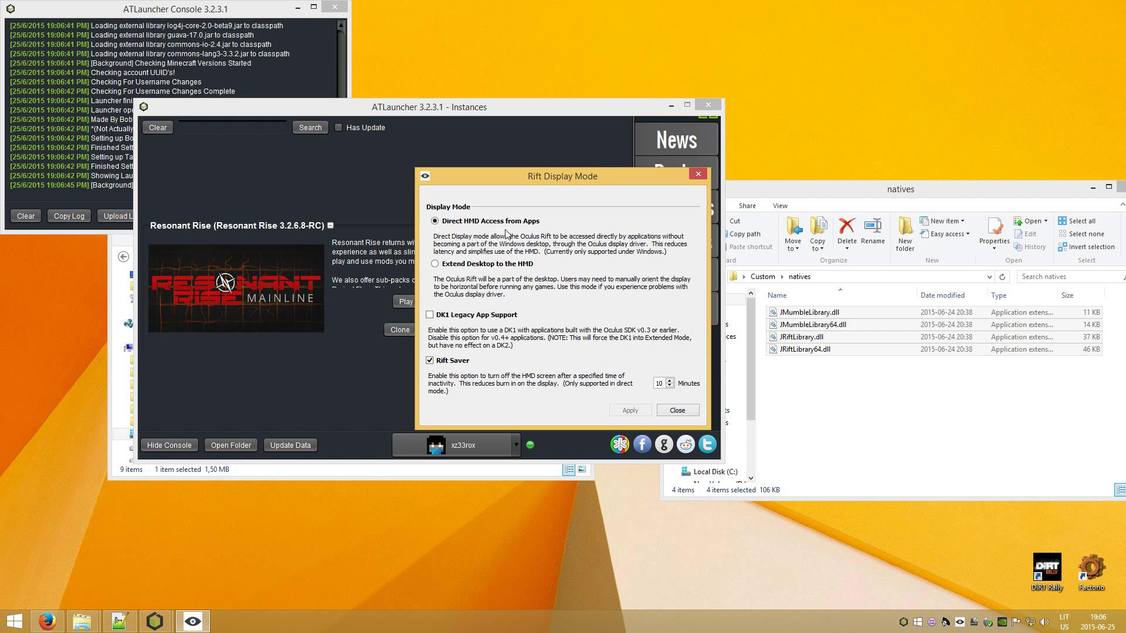
mouse_move(529, 317)
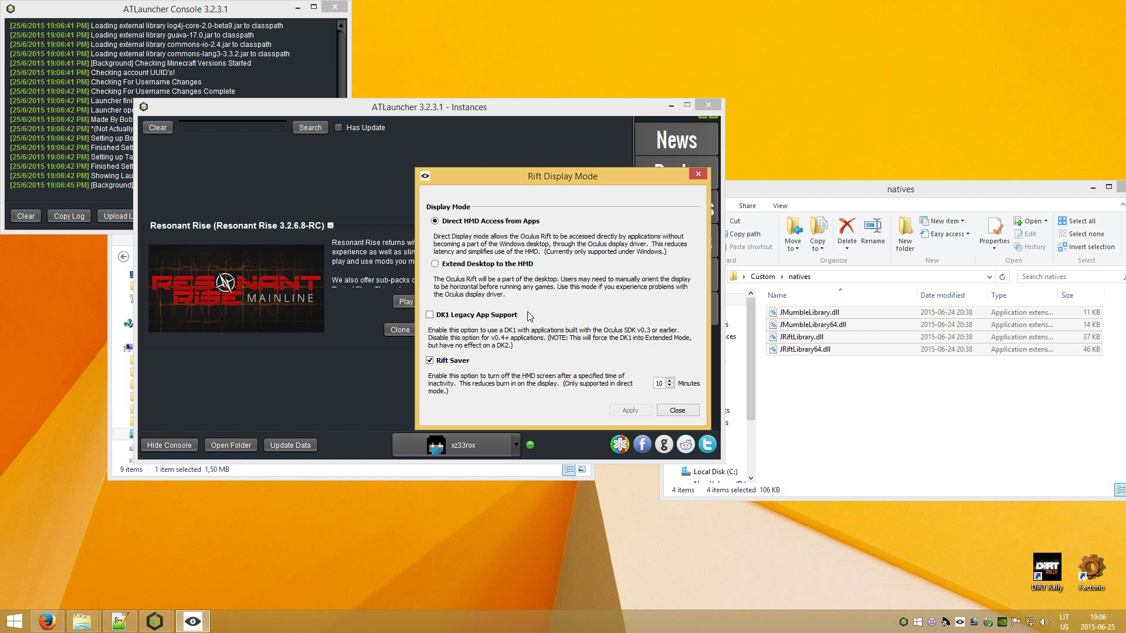
left_click(675, 410)
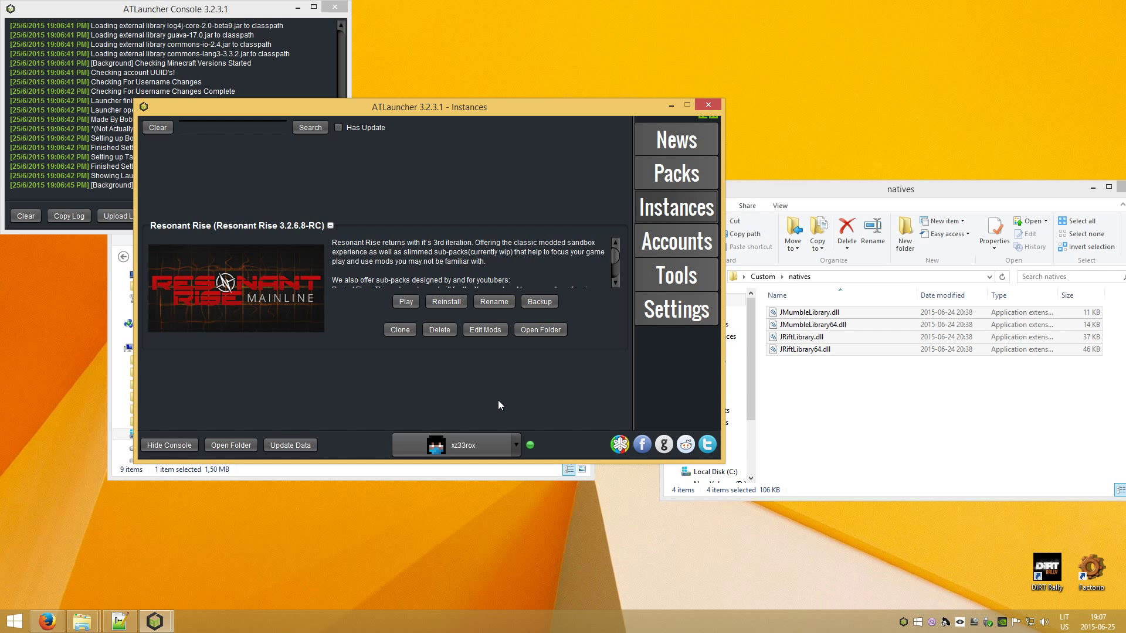
mouse_move(681, 241)
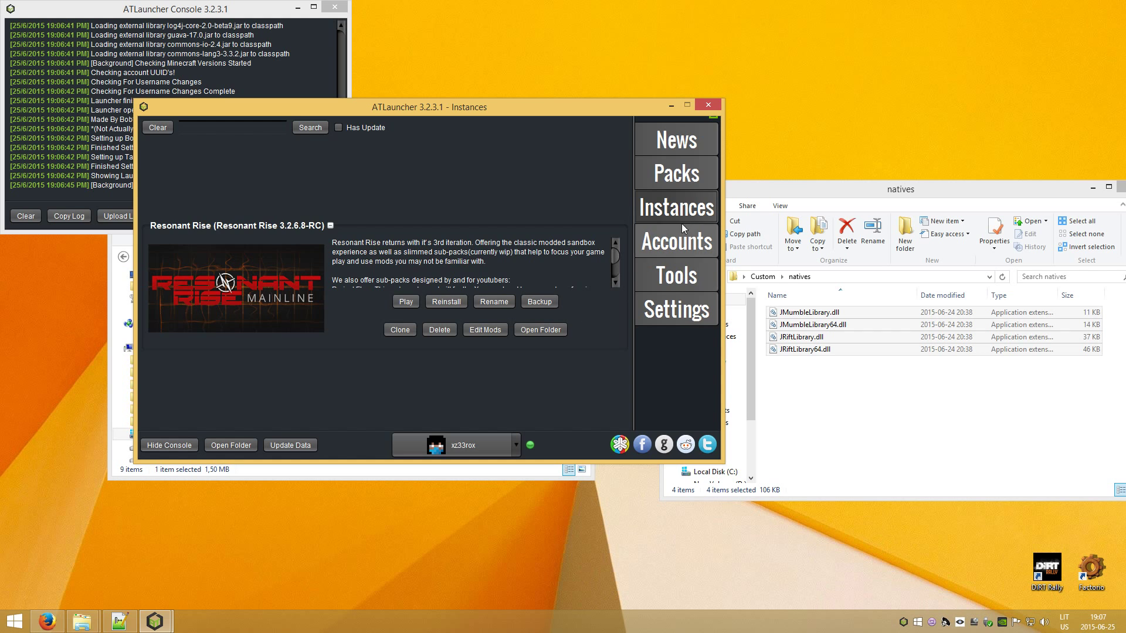
mouse_move(424, 106)
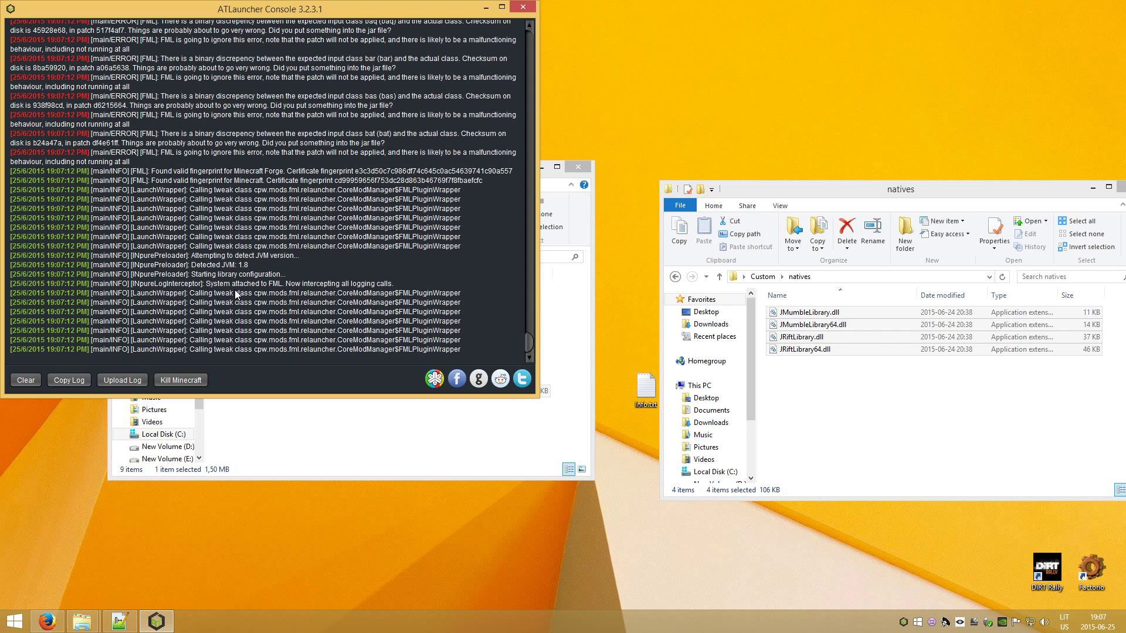
mouse_move(168, 233)
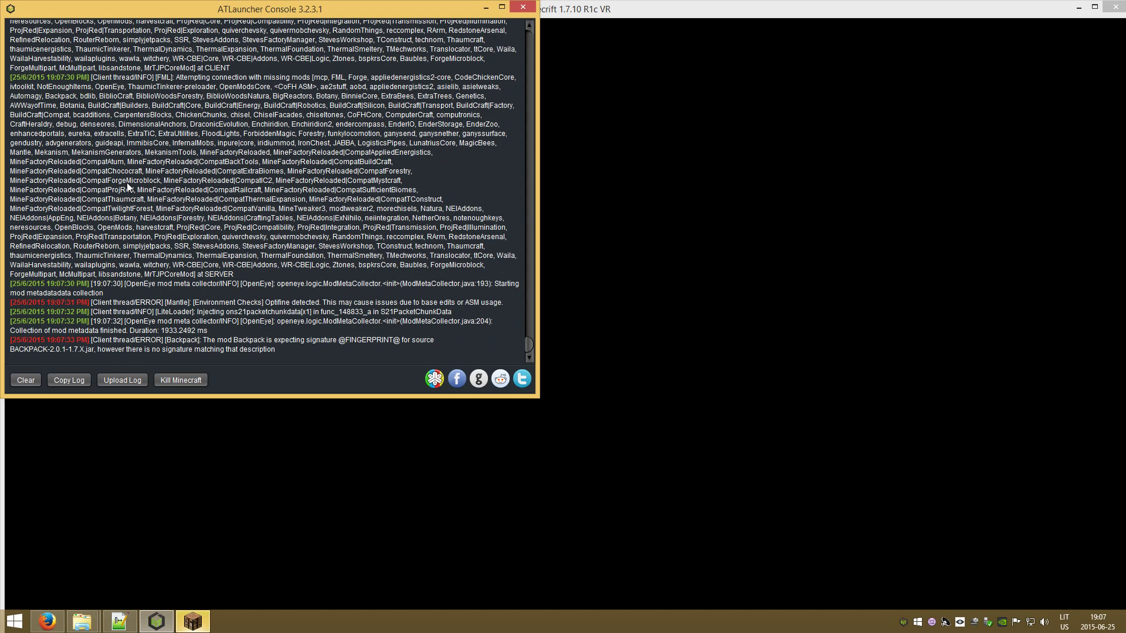
mouse_move(192, 621)
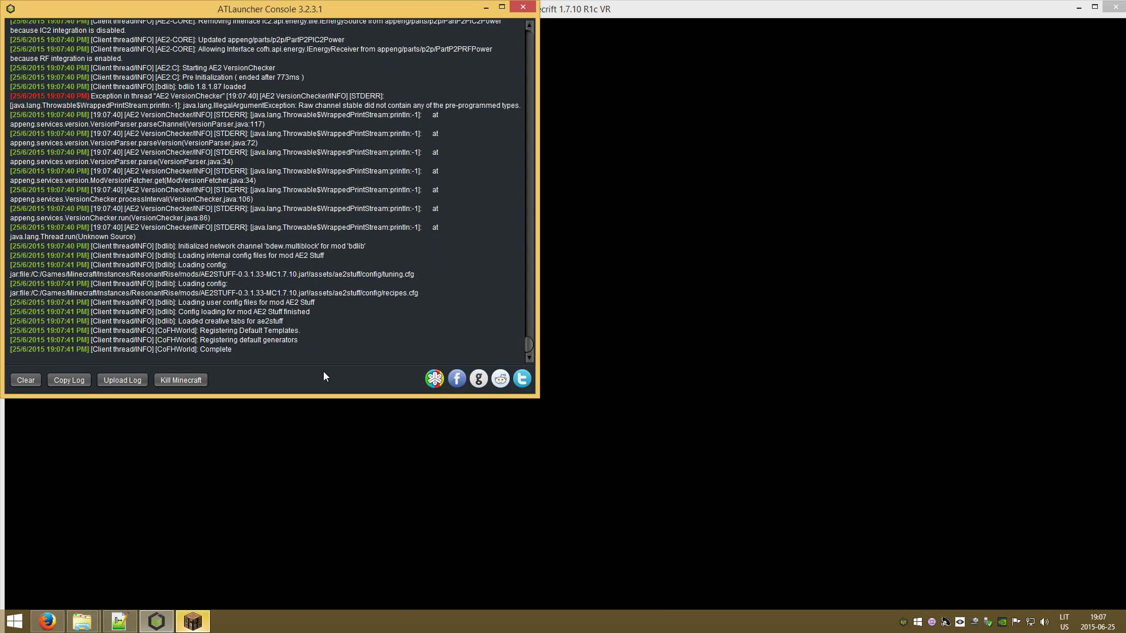
Scroll the ATLauncher console as Minecraft 1.7.10 R1c VR starts loading the Resonant Rise mods.
scroll("down", 3)
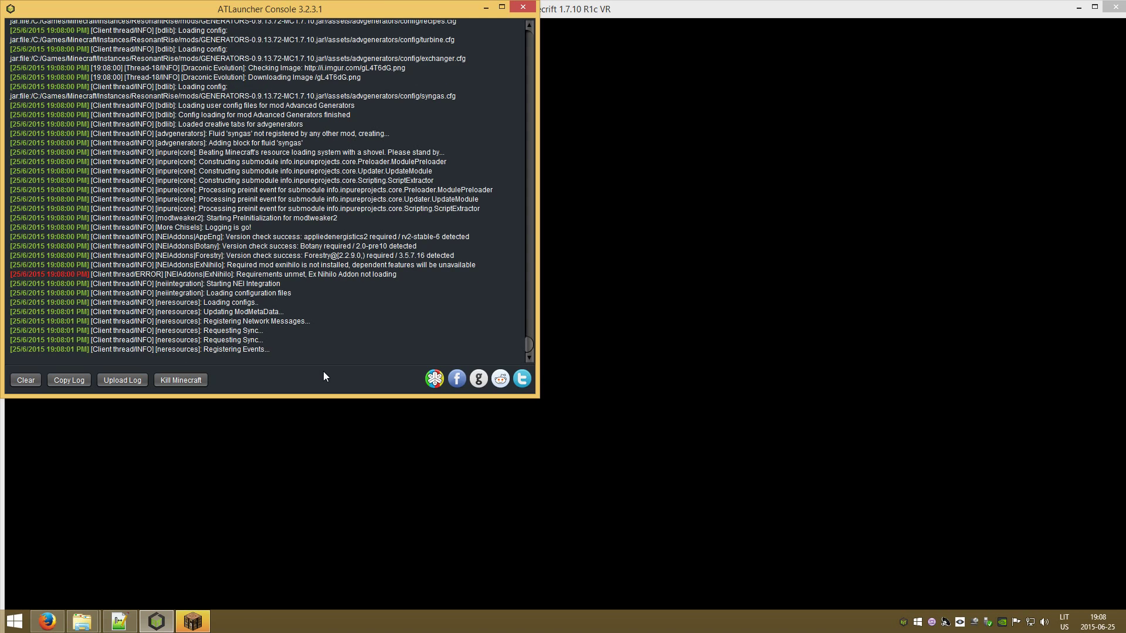
scroll("down", 3)
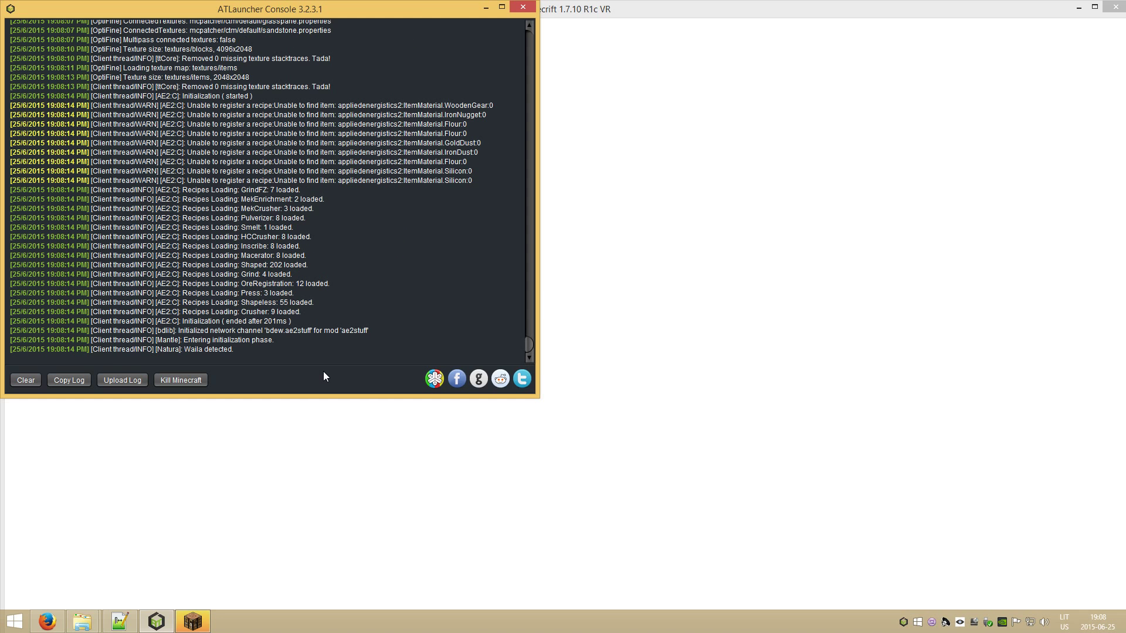
Follow the console output down until the mods finish loading and the Oculus warning appears.
scroll("down", 3)
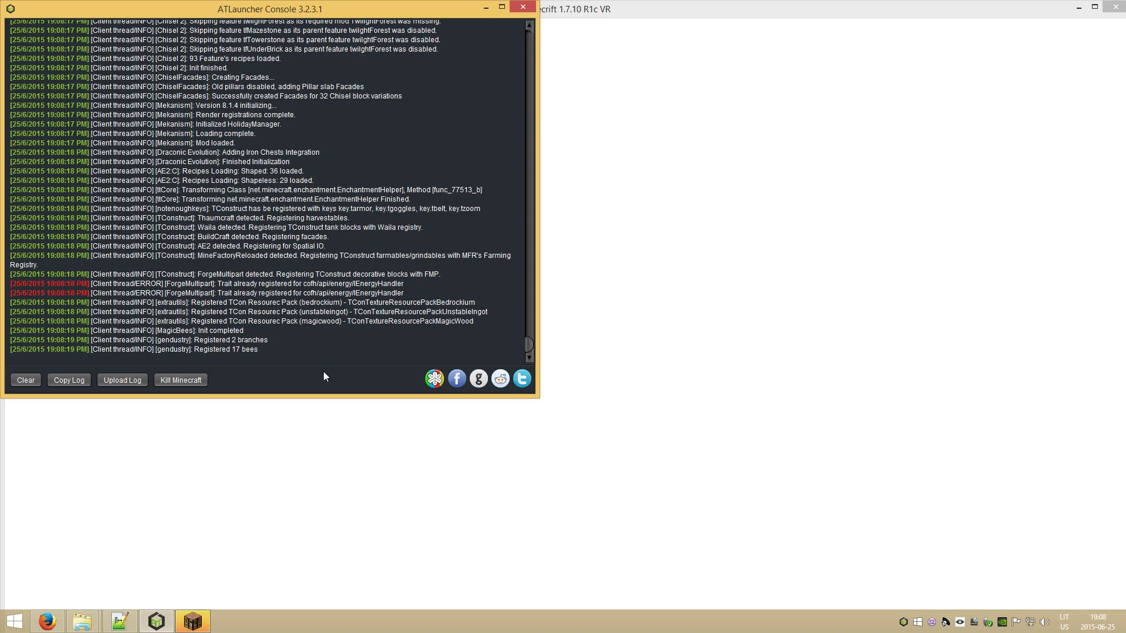
scroll("down", 3)
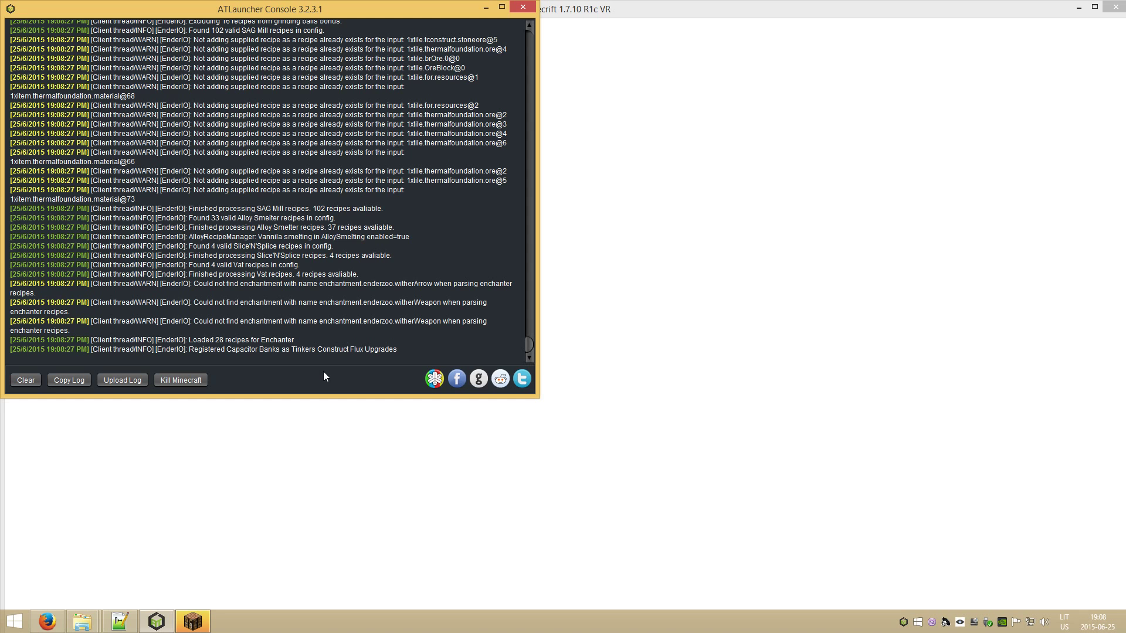
mouse_move(616, 610)
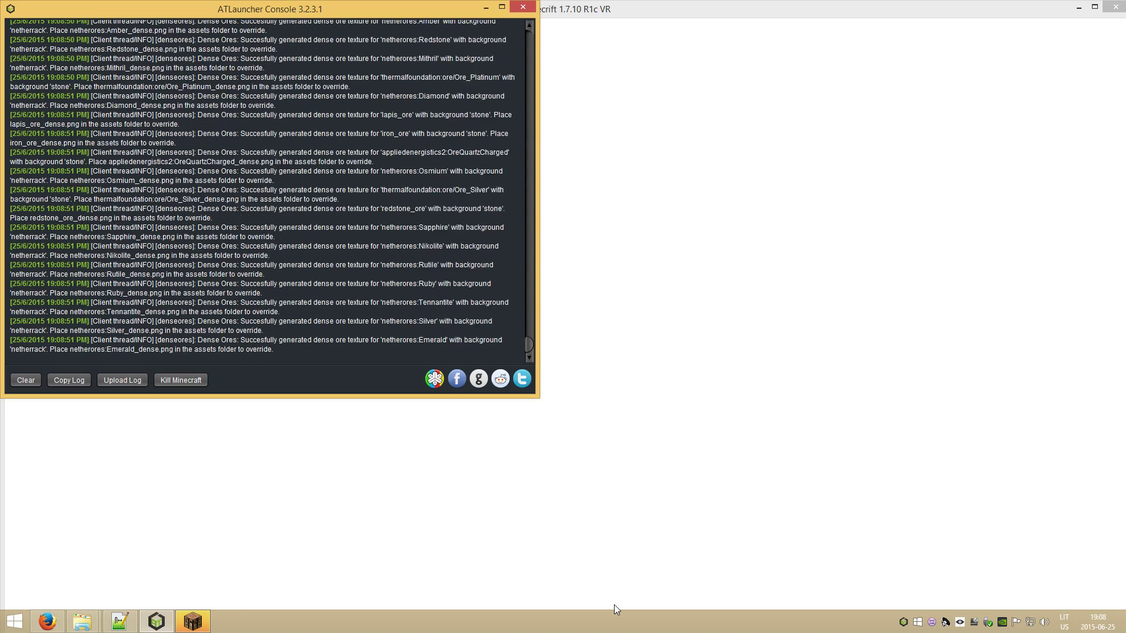
scroll("down", 3)
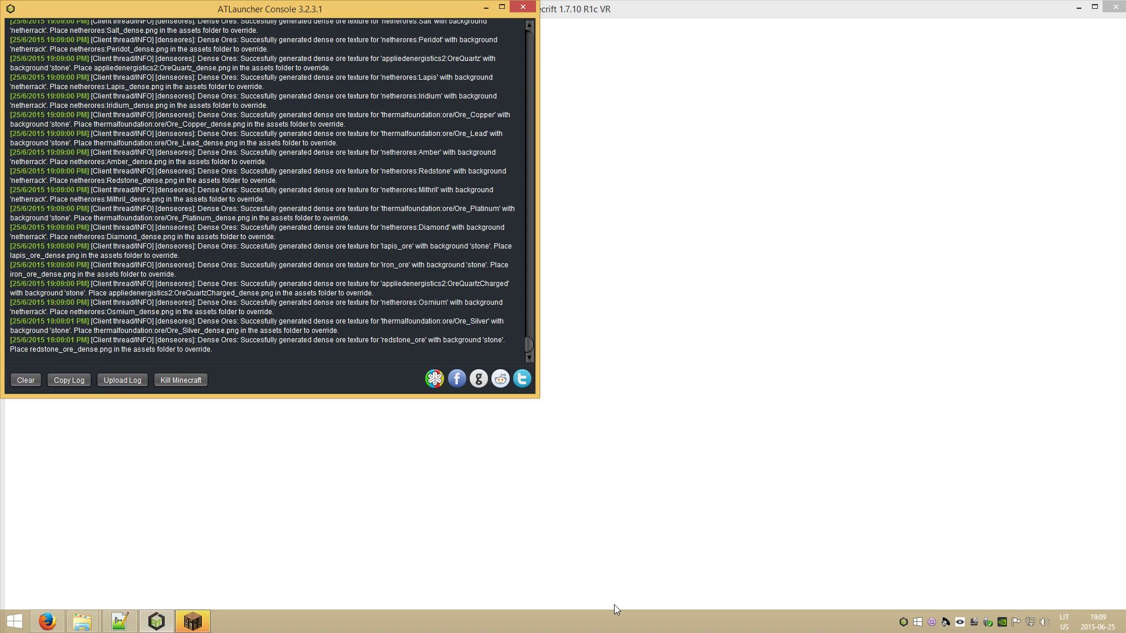
scroll("down", 3)
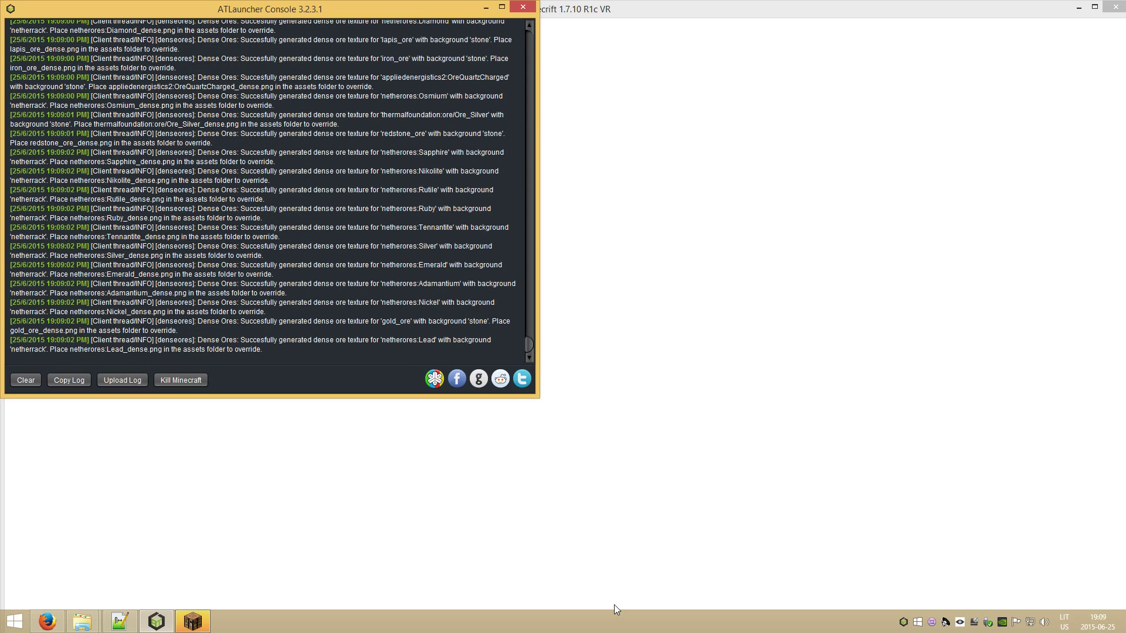
scroll("down", 3)
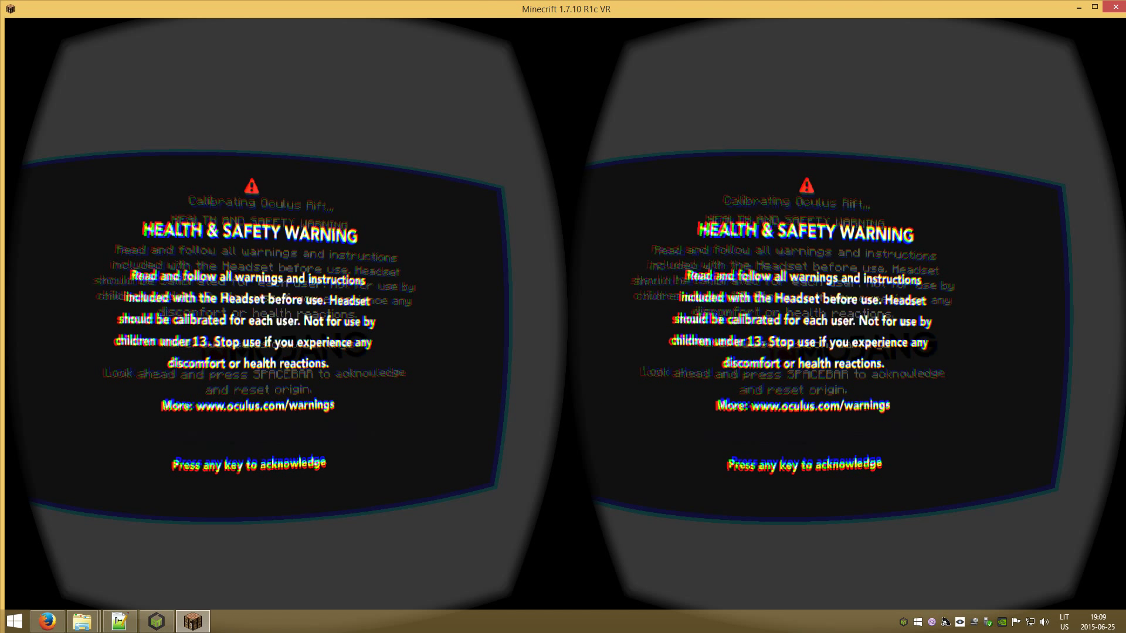
Acknowledge the Oculus health and safety warning and reset the Rift view origin with Spacebar.
key("space")
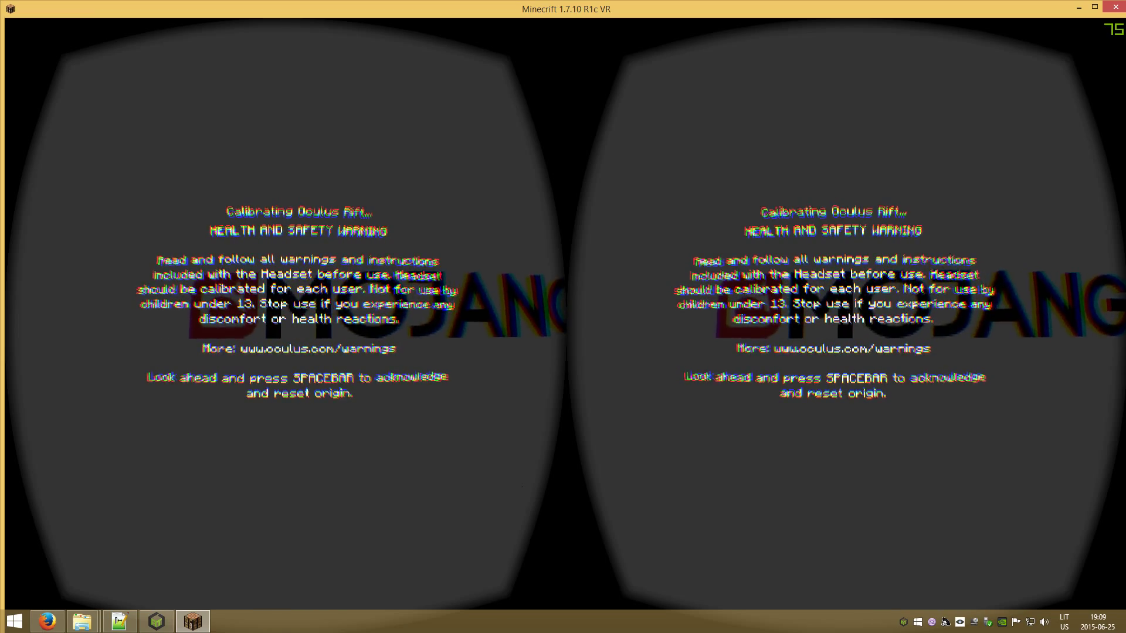
key("space")
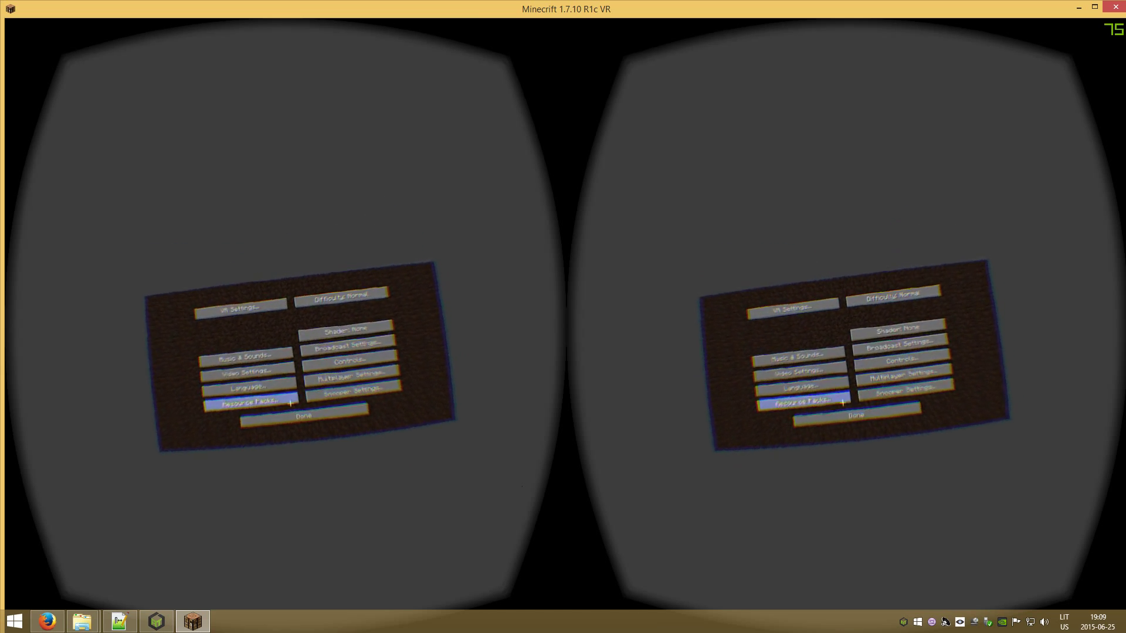
Create a new Survival world with the default name New World from the Singleplayer menu.
left_click(301, 416)
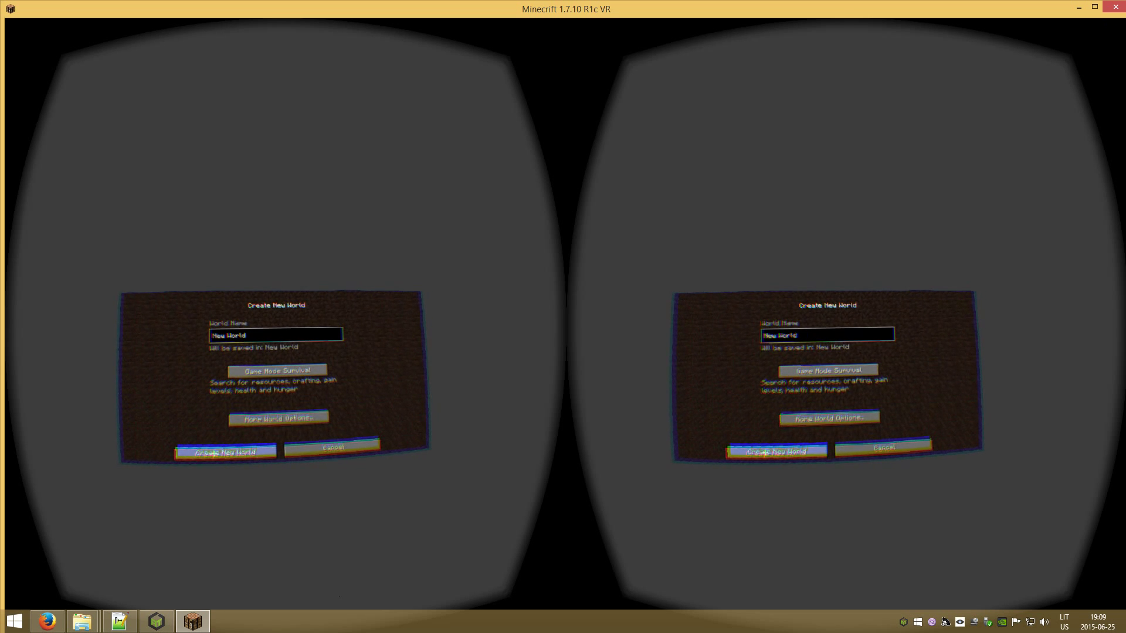
left_click(225, 452)
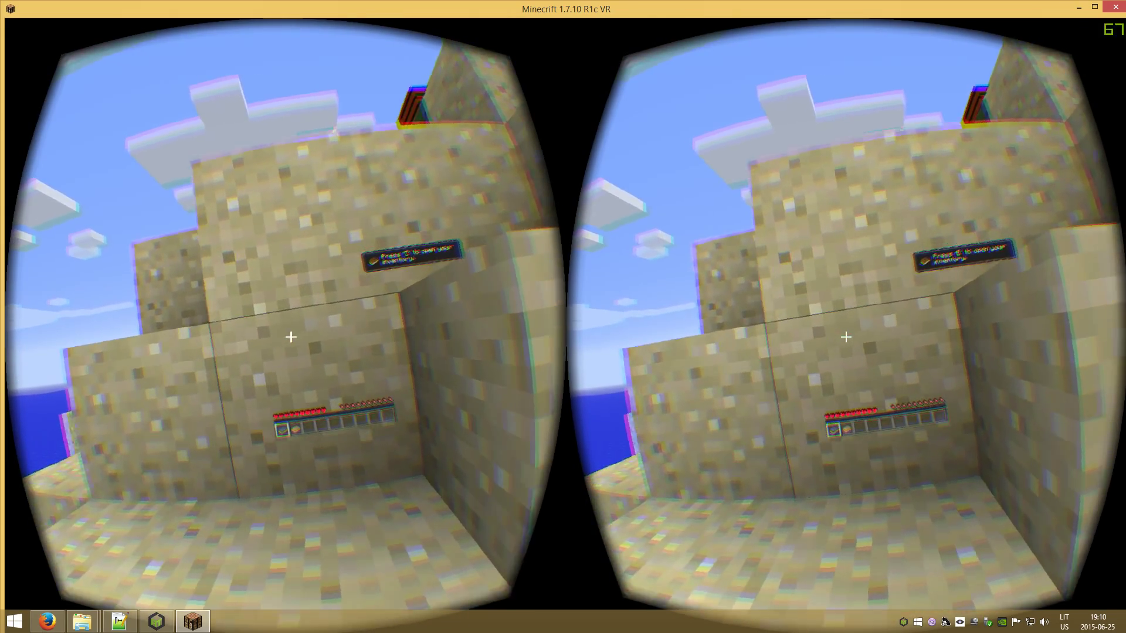
Move around the new world onto the grassy ground, then pause the game with Esc.
key("e")
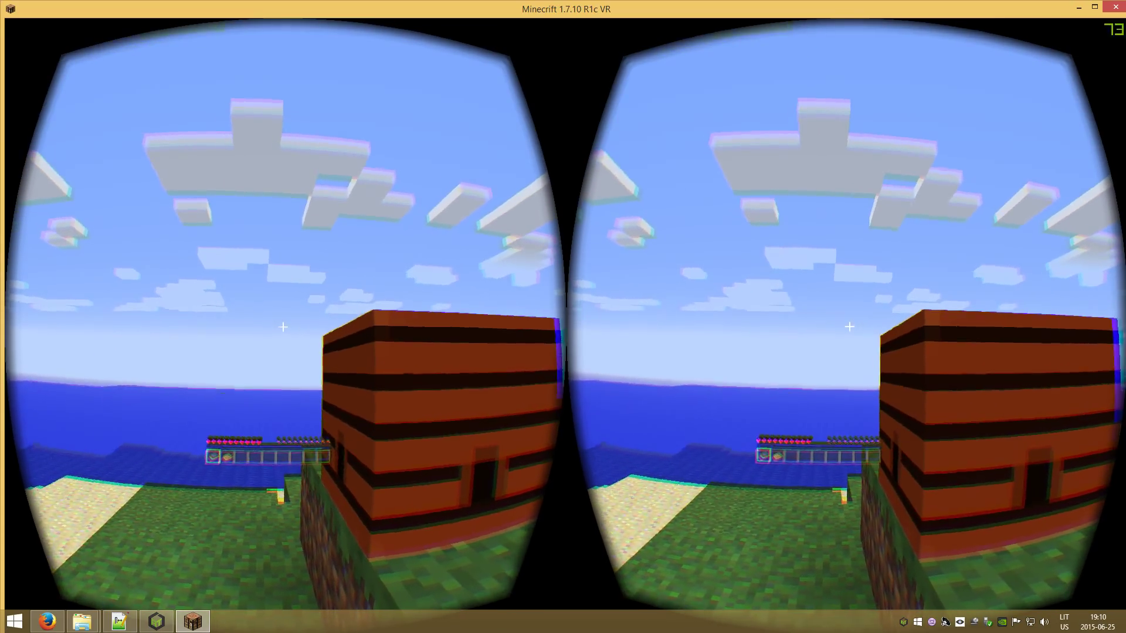
mouse_move(563, 327)
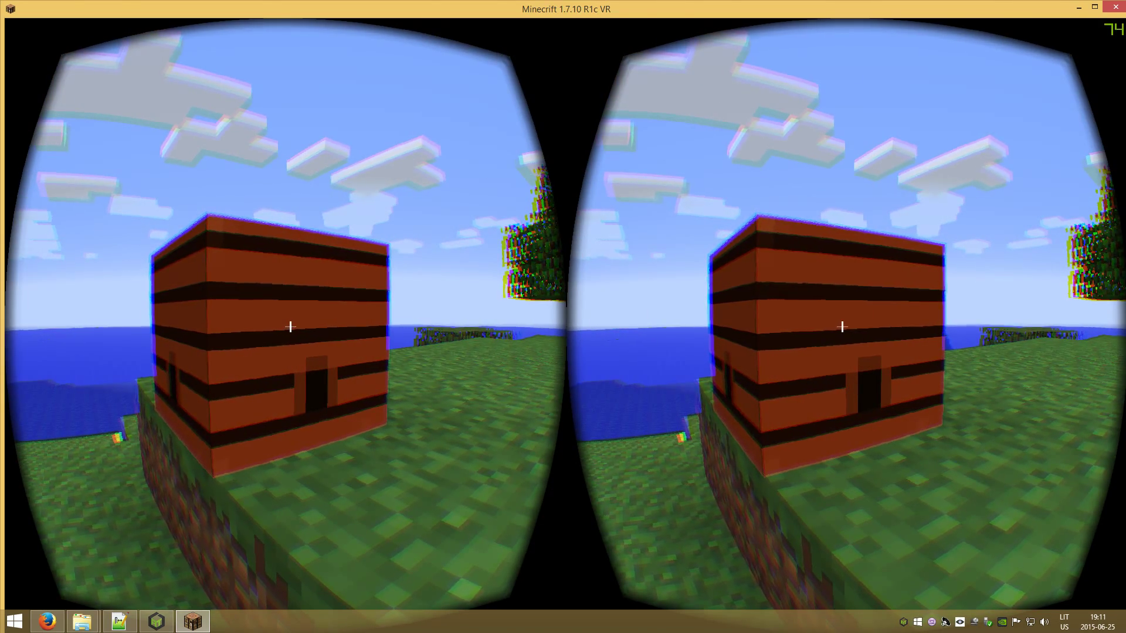
key("Escape")
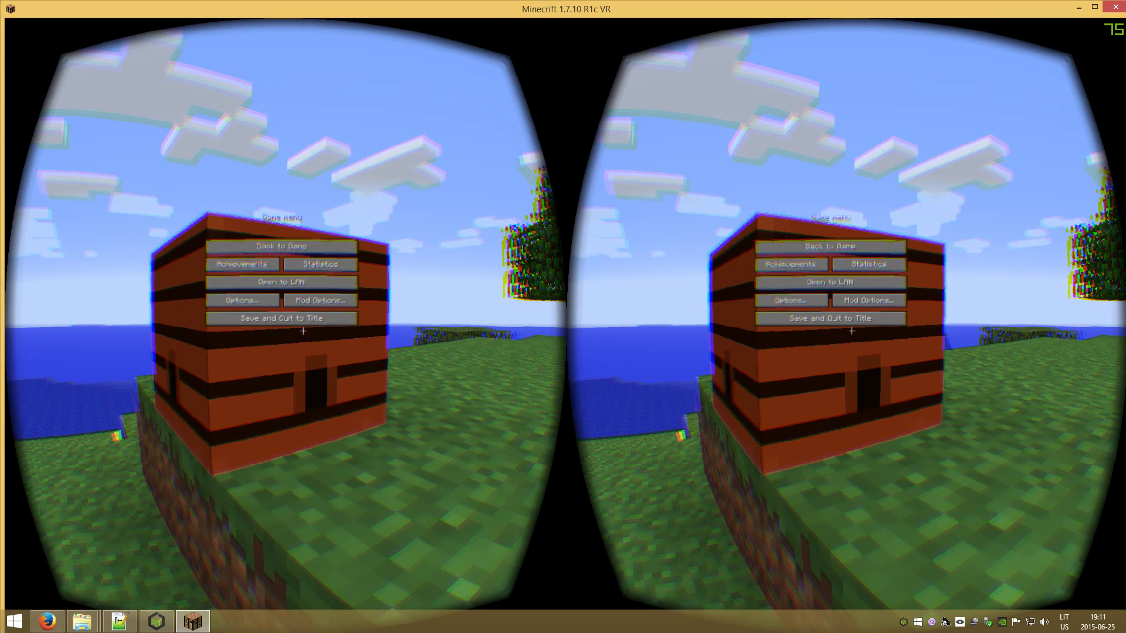
mouse_move(321, 299)
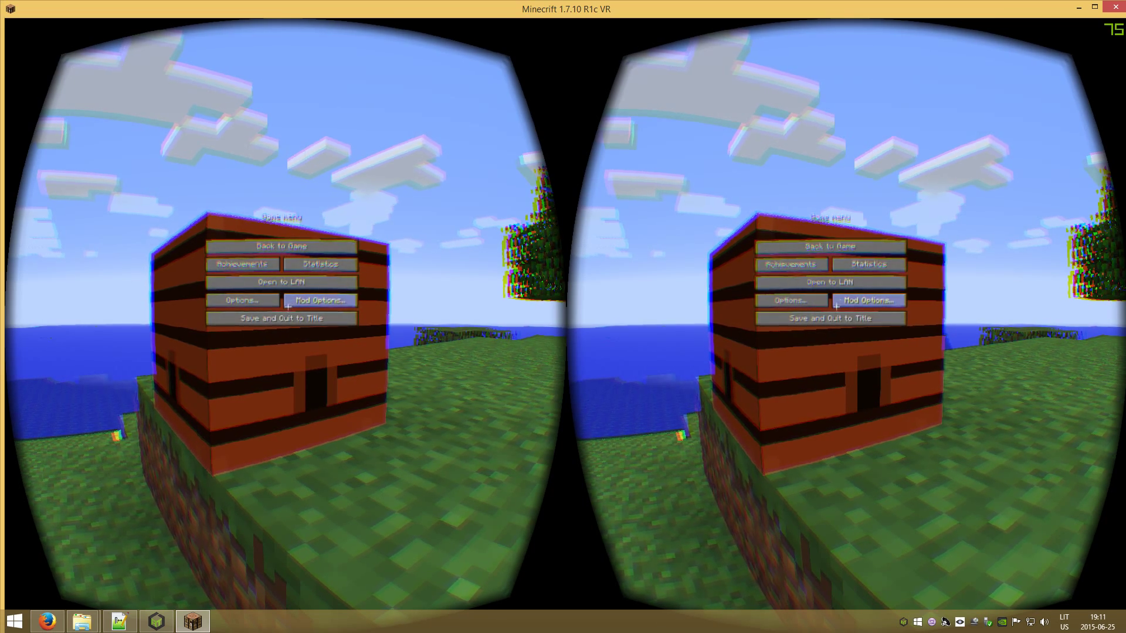
mouse_move(319, 300)
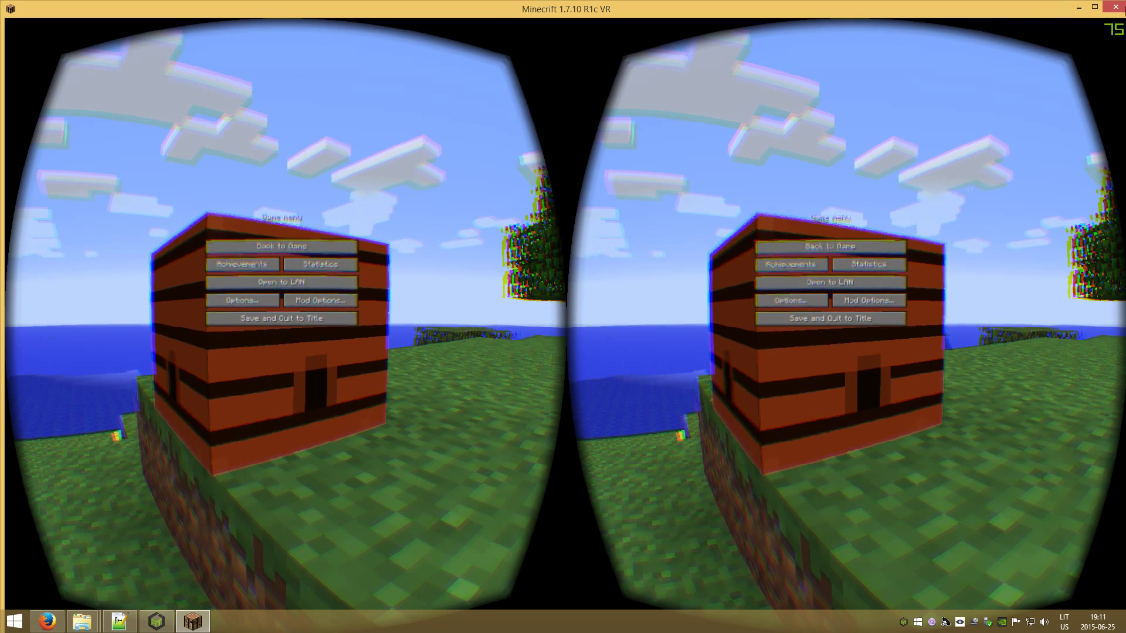
mouse_move(281, 246)
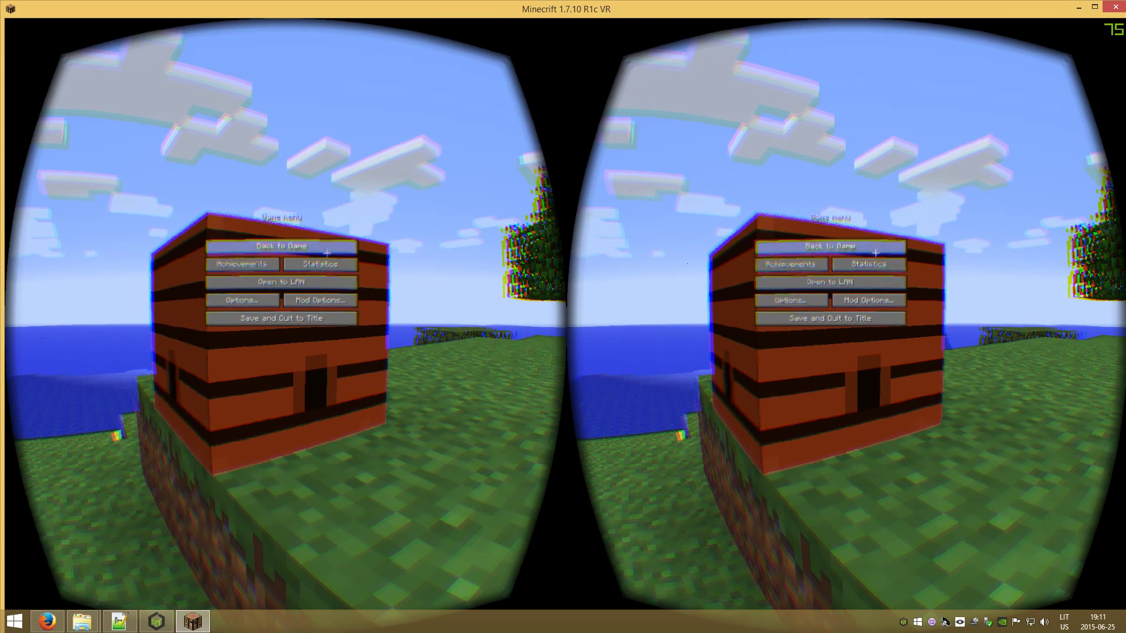